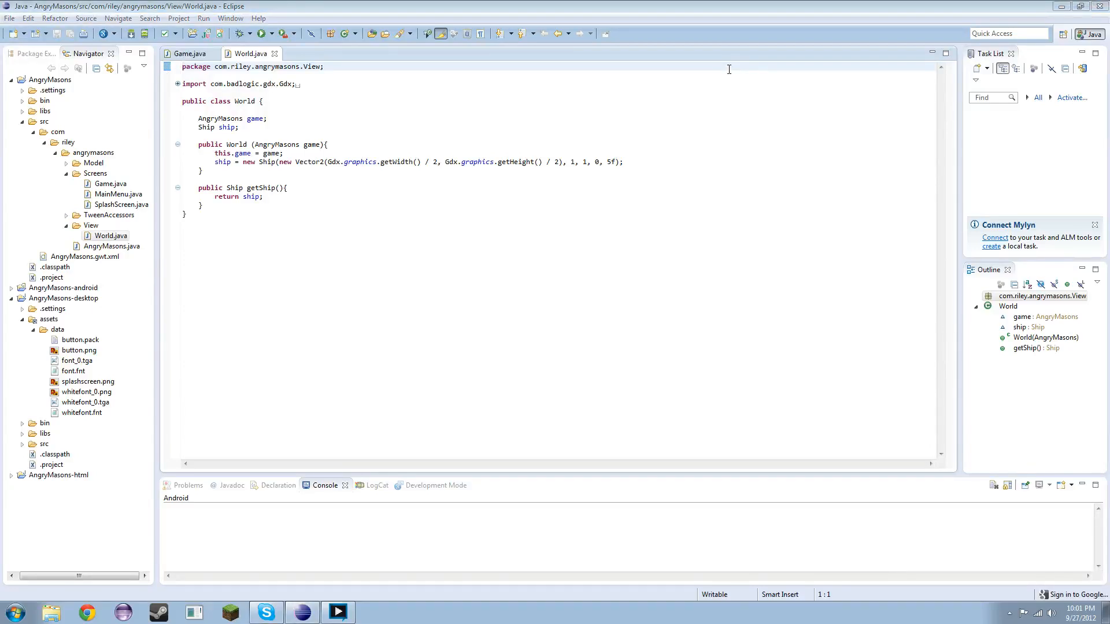
mouse_move(704, 4)
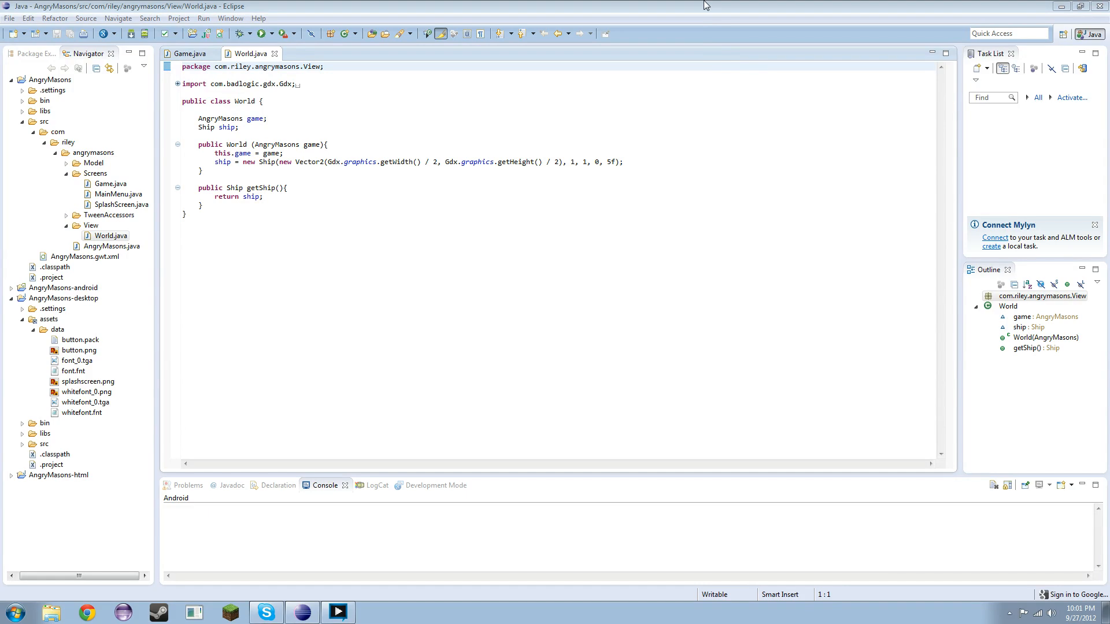
mouse_move(453, 83)
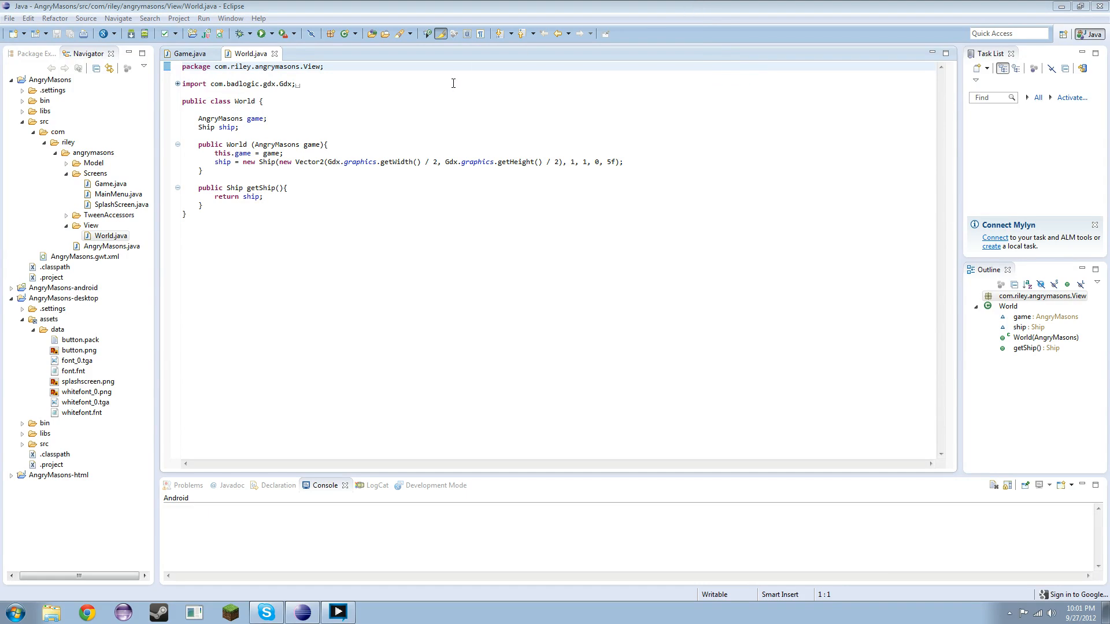
mouse_move(354, 128)
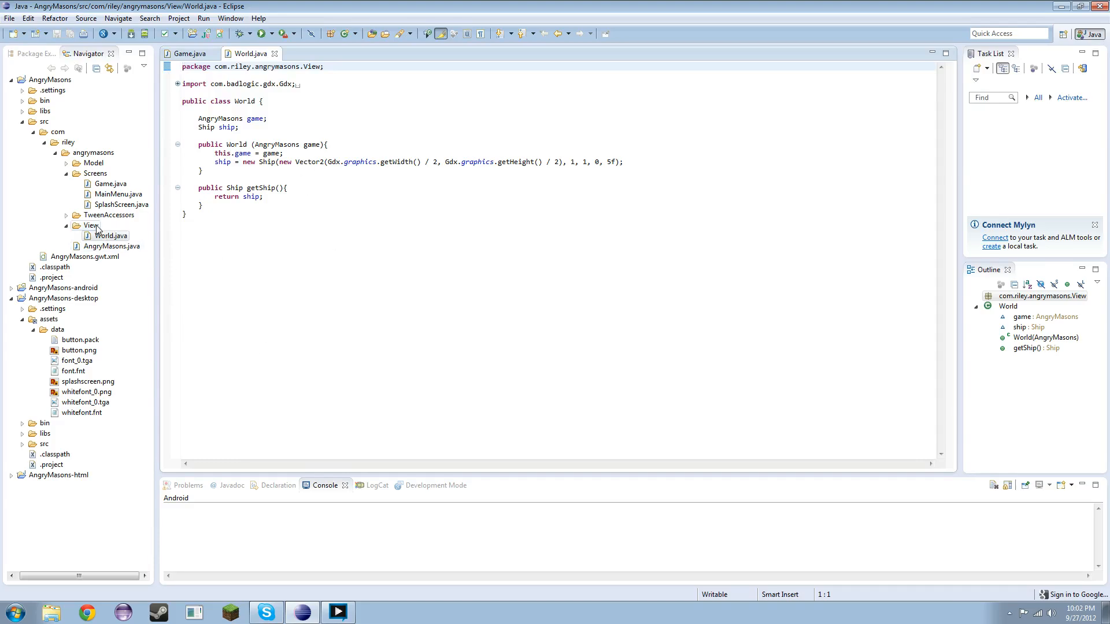
Create a new WorldRenderer class in the View package
right_click(91, 225)
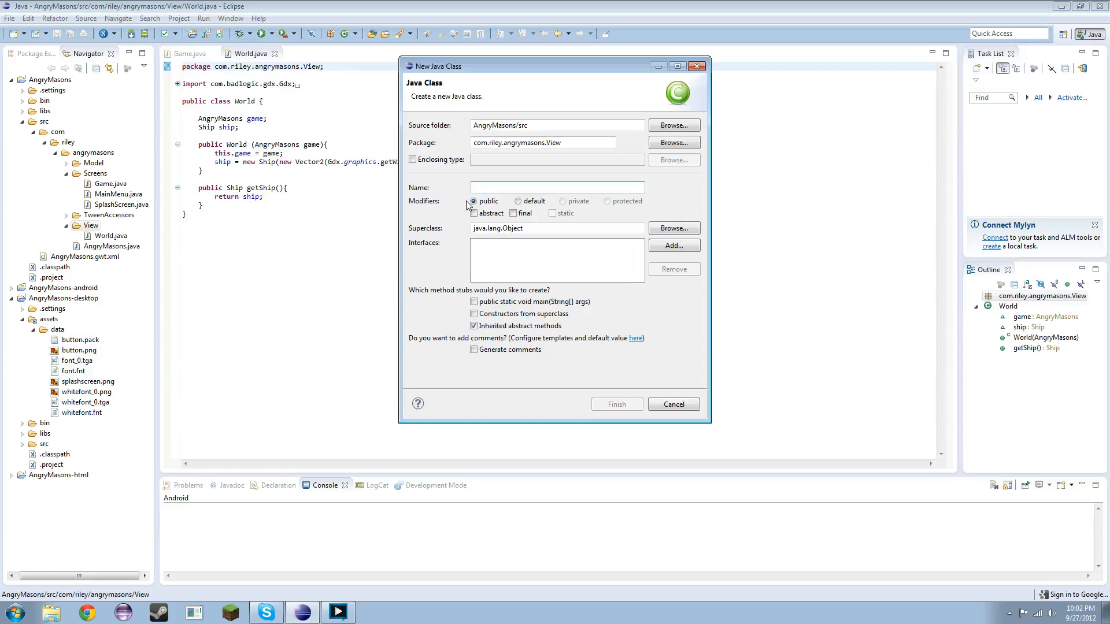
text(WorldRenderer)
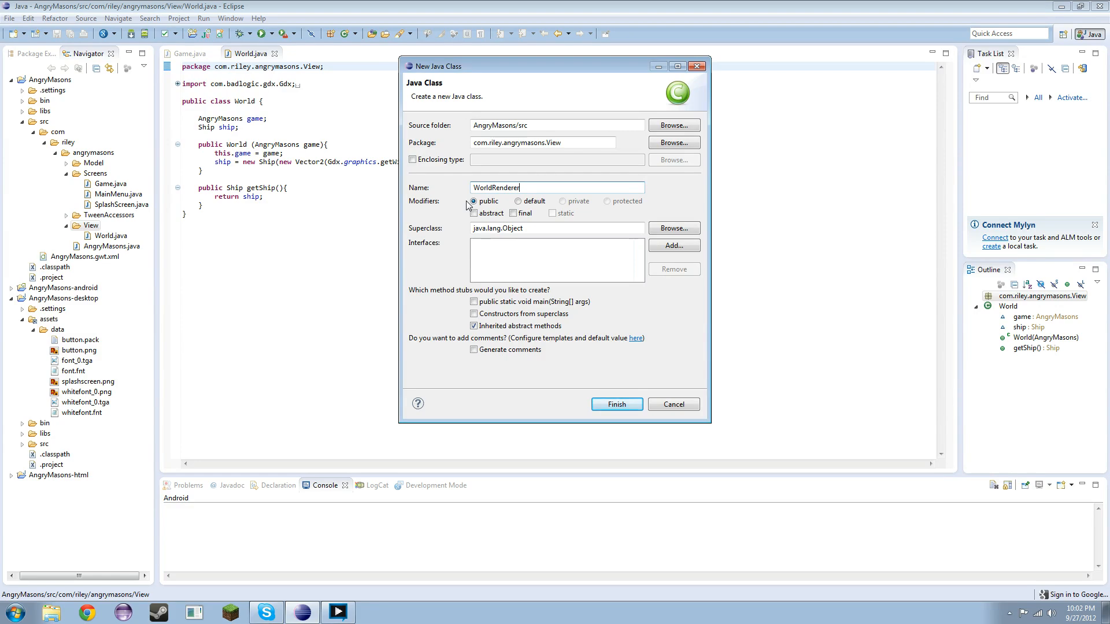
click(617, 405)
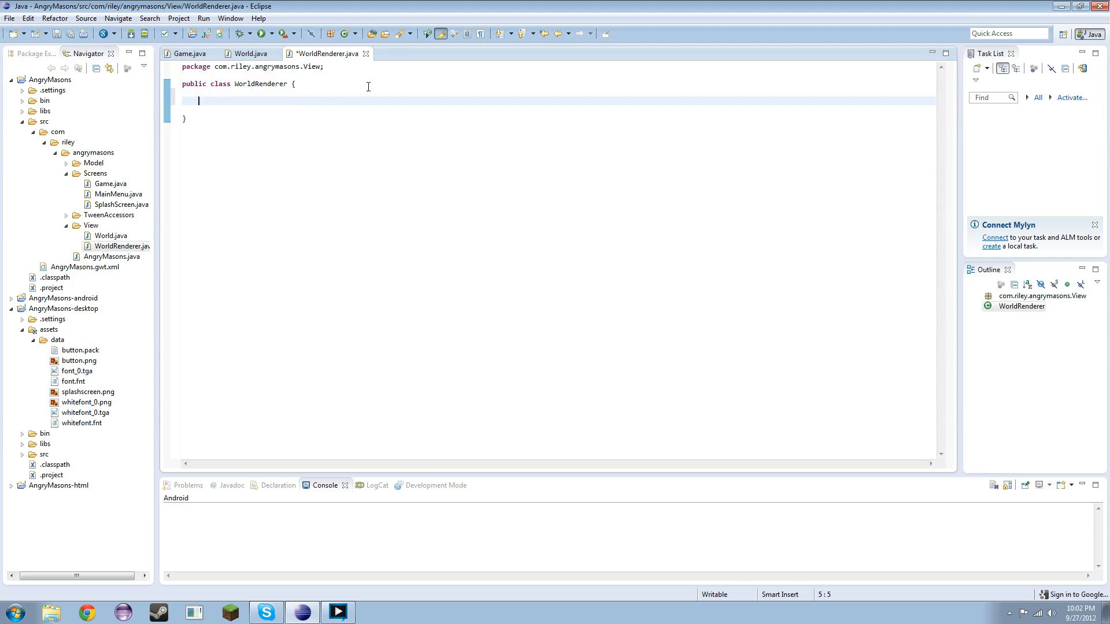
Add a WorldRenderer(World world) constructor and a World world field
text(public)
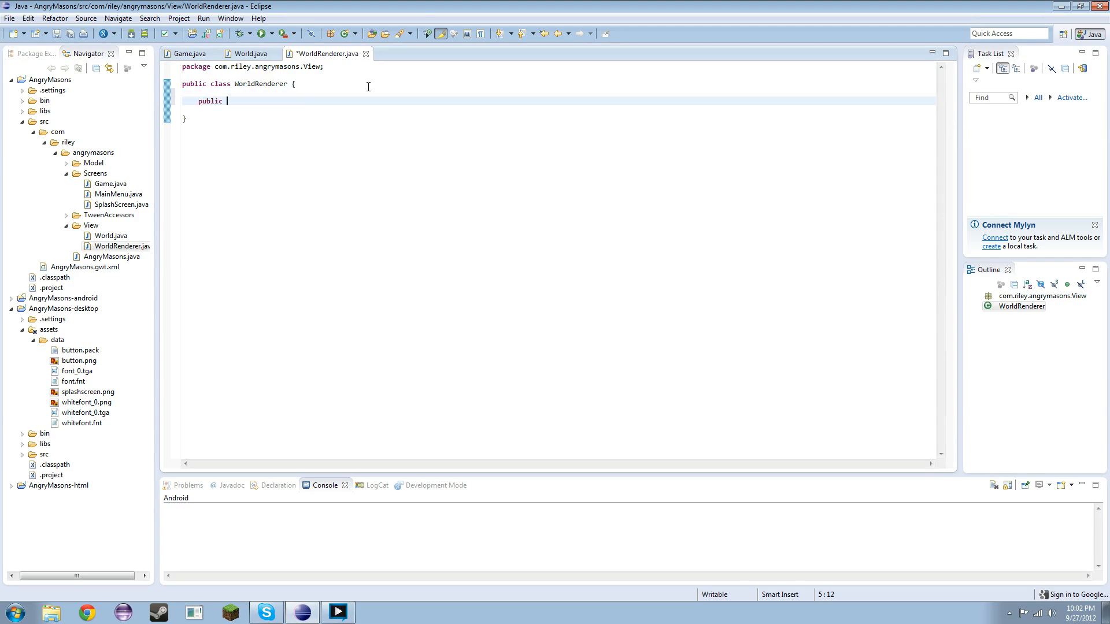
text(WorldRenderer()
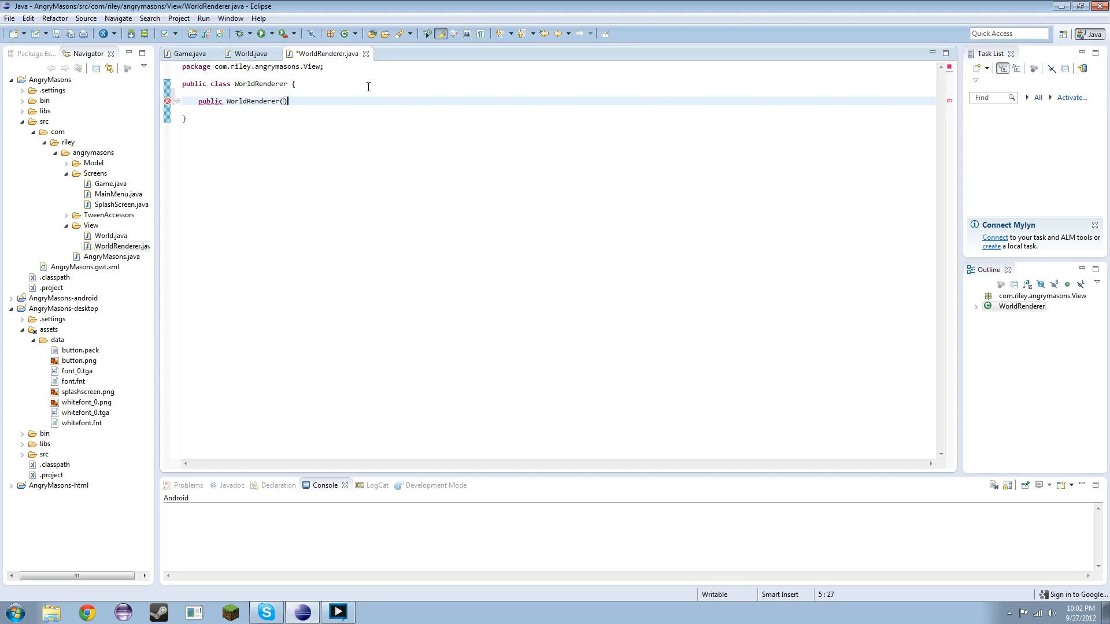
text({)
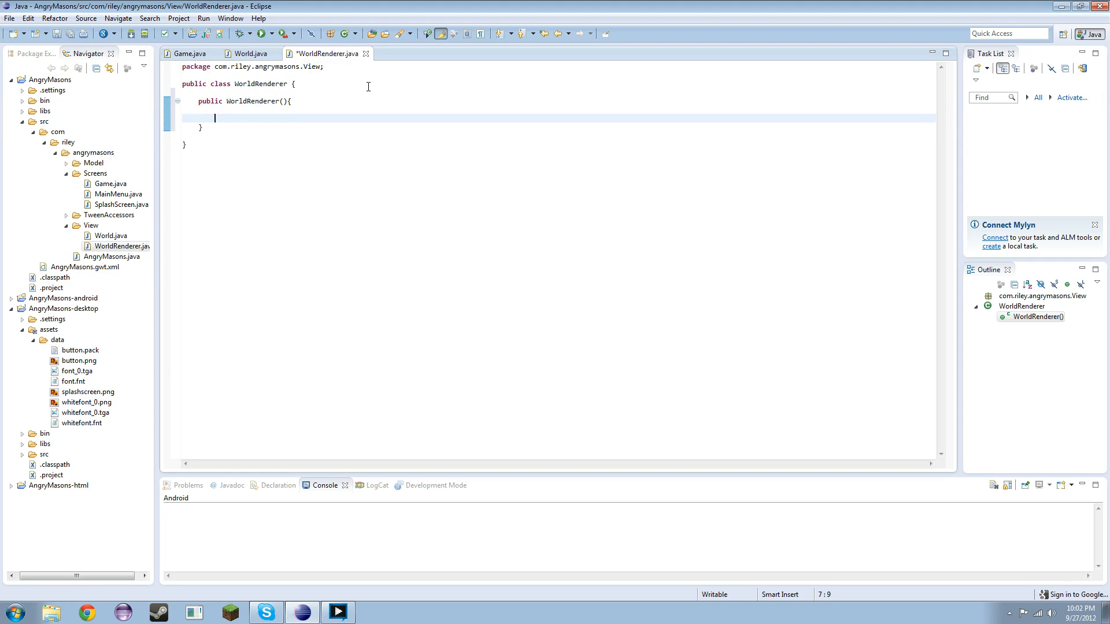
key(BackSpace)
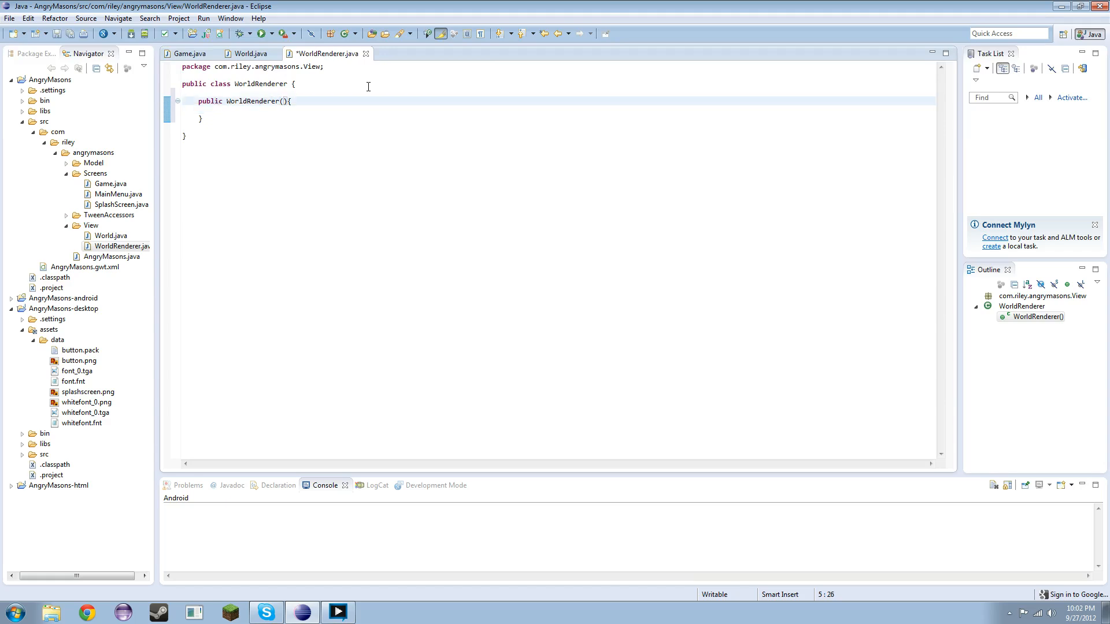
text(World world)
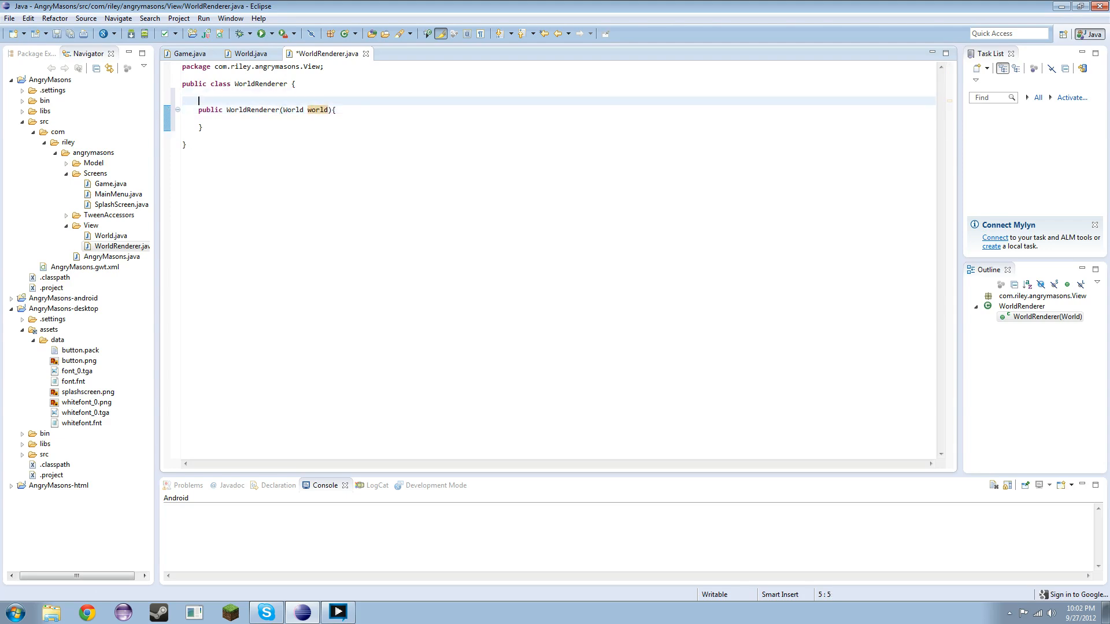
text(World)
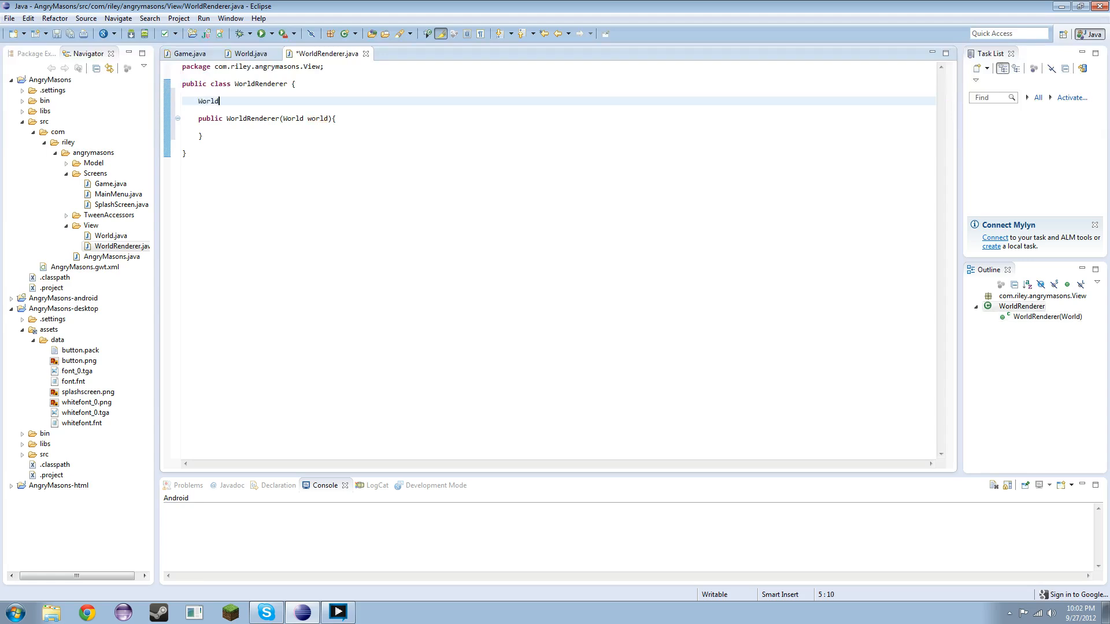
text(world;)
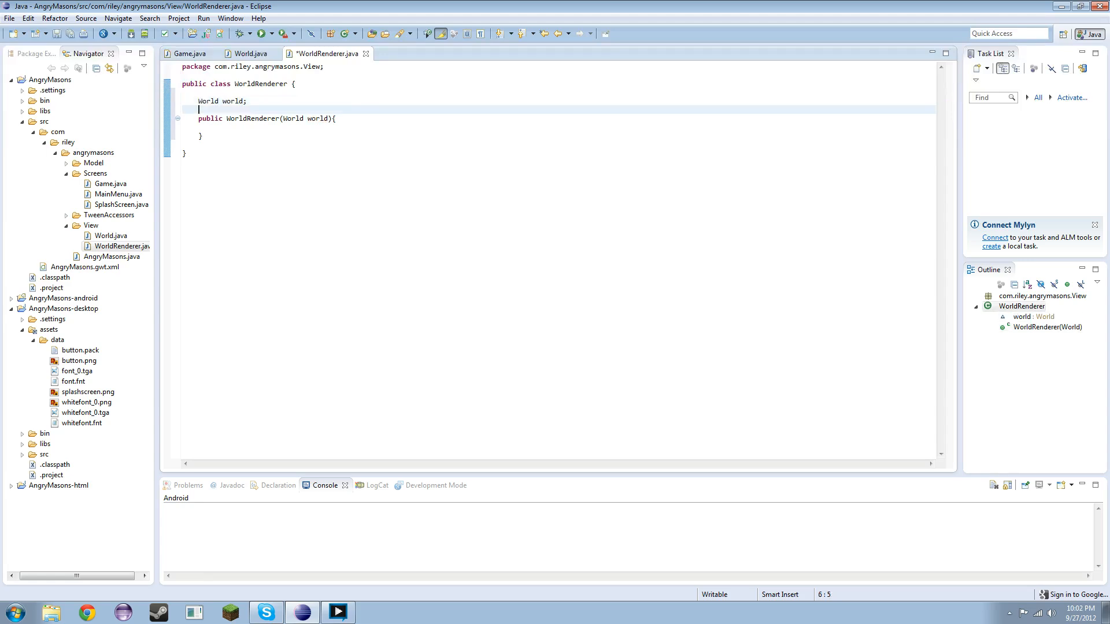
Assign this.world = world in the constructor and add an empty render() method
text(thi)
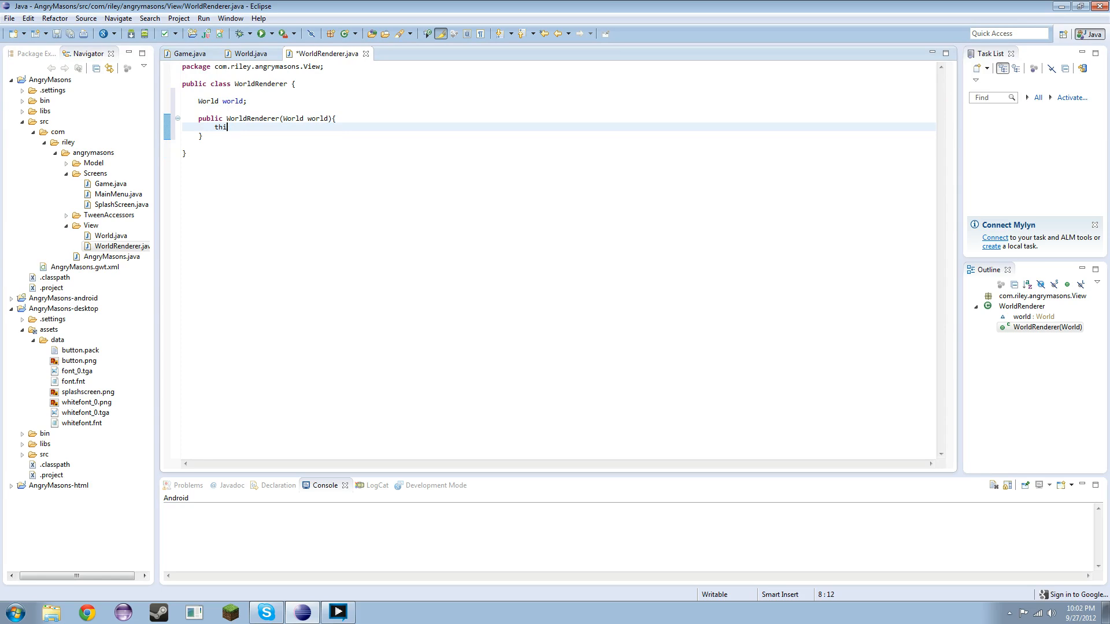
text(s.)
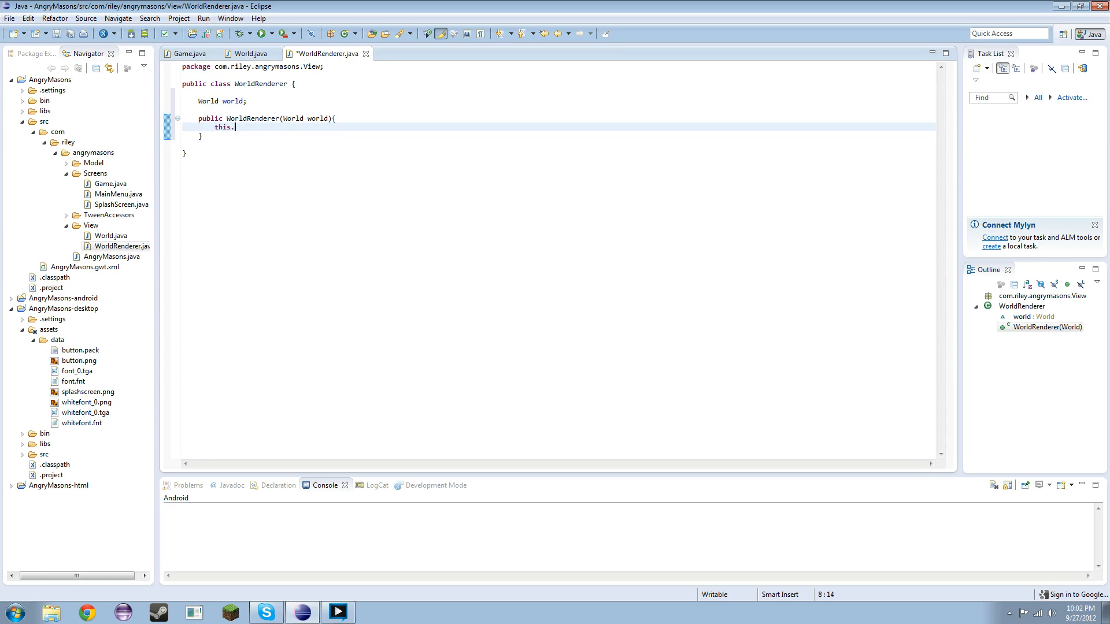
text(world = world;)
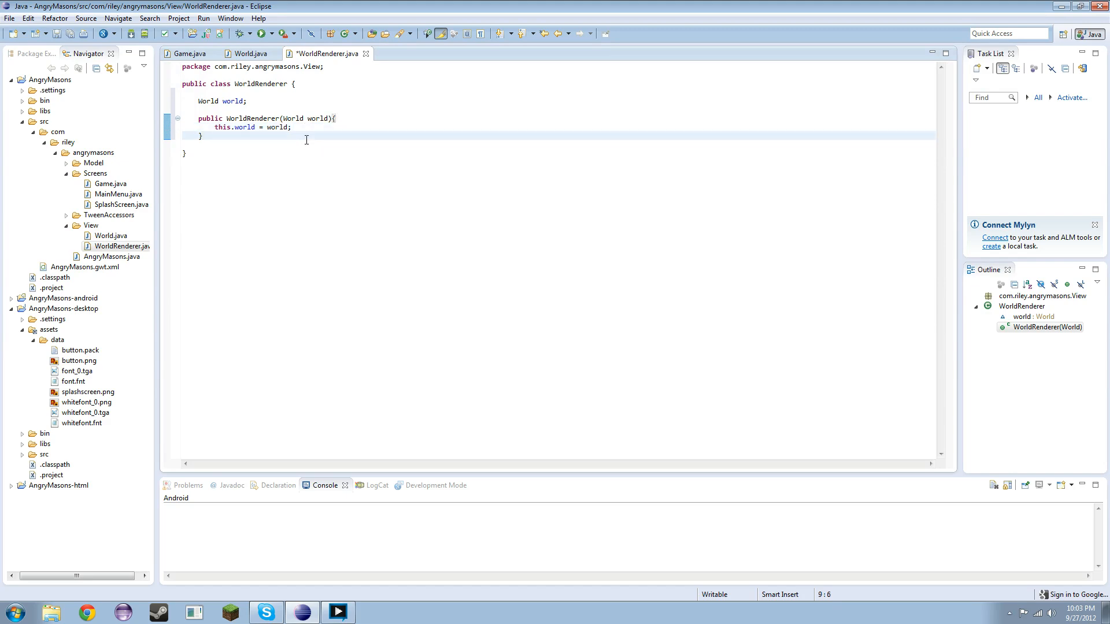
text(public void ren)
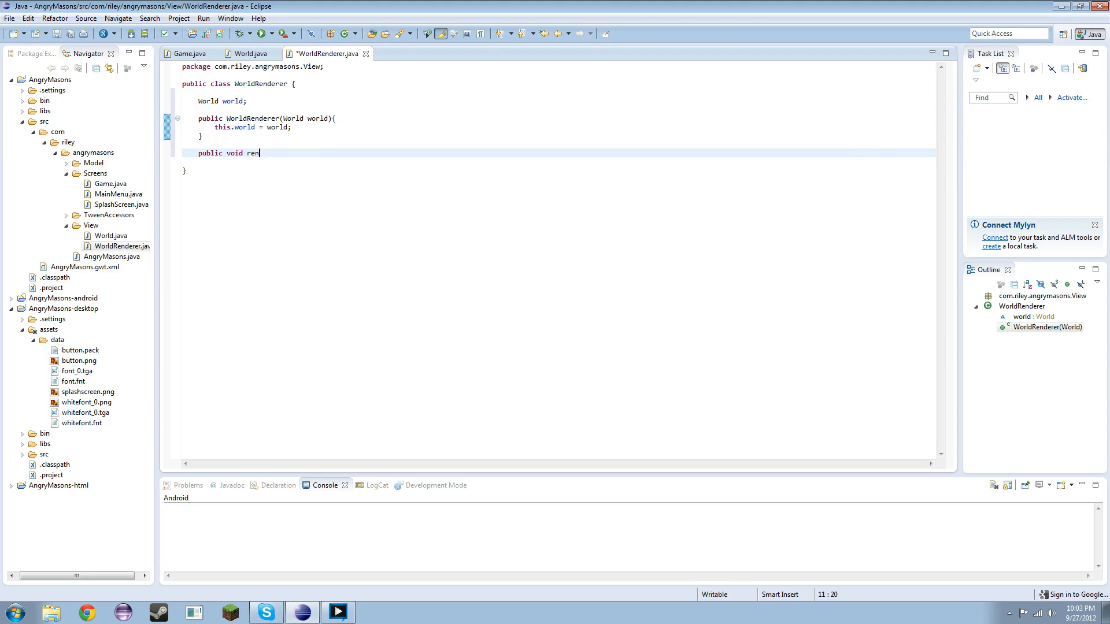
text(der(){)
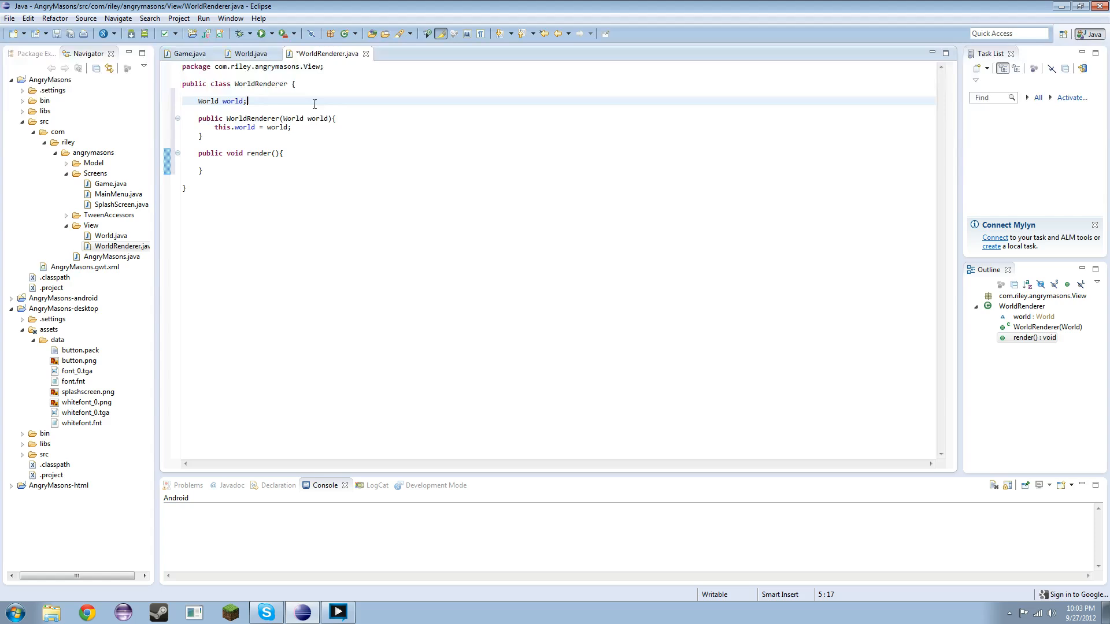
mouse_move(276, 134)
text(SpriteBatch)
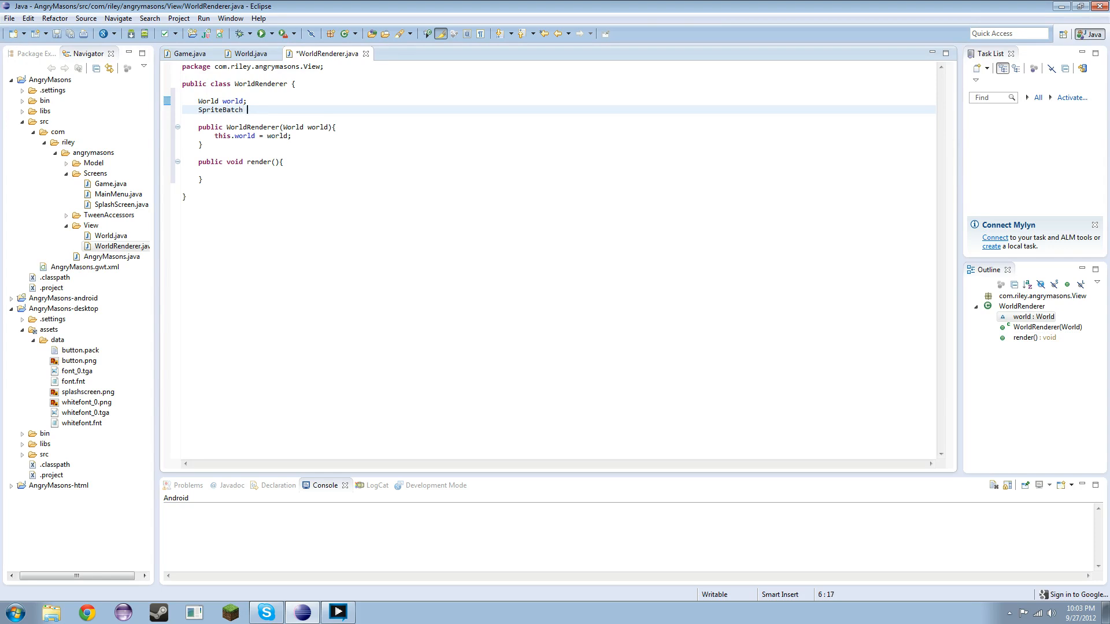
Add SpriteBatch batch and Ship ship fields with imports; construct batch as a new SpriteBatch
text(batch;)
text(Ship s;)
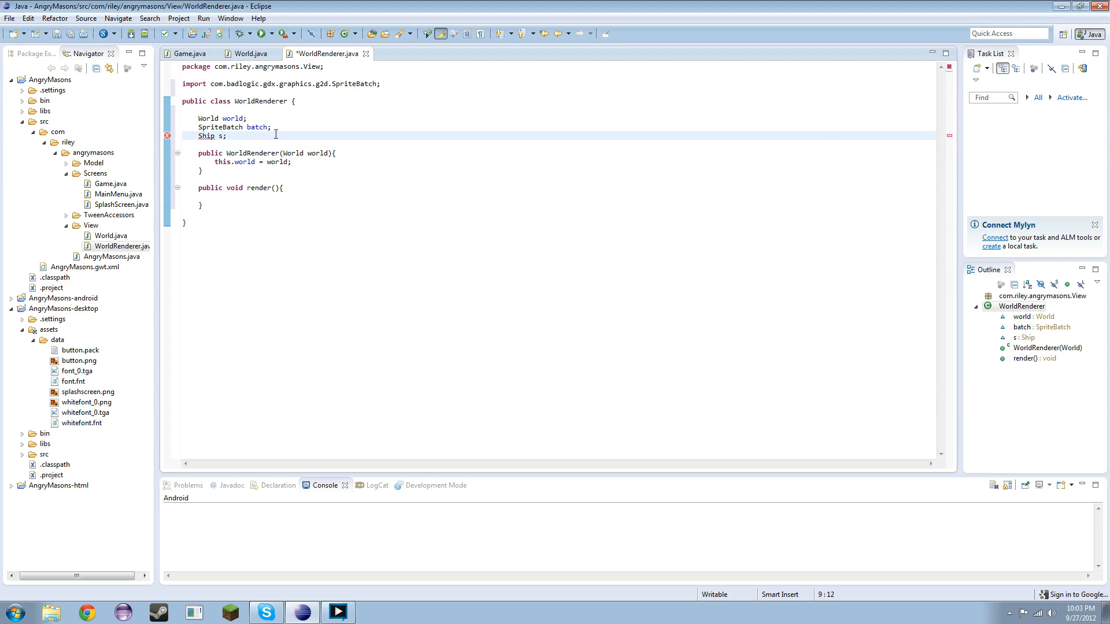
key(BackSpace)
text(hip)
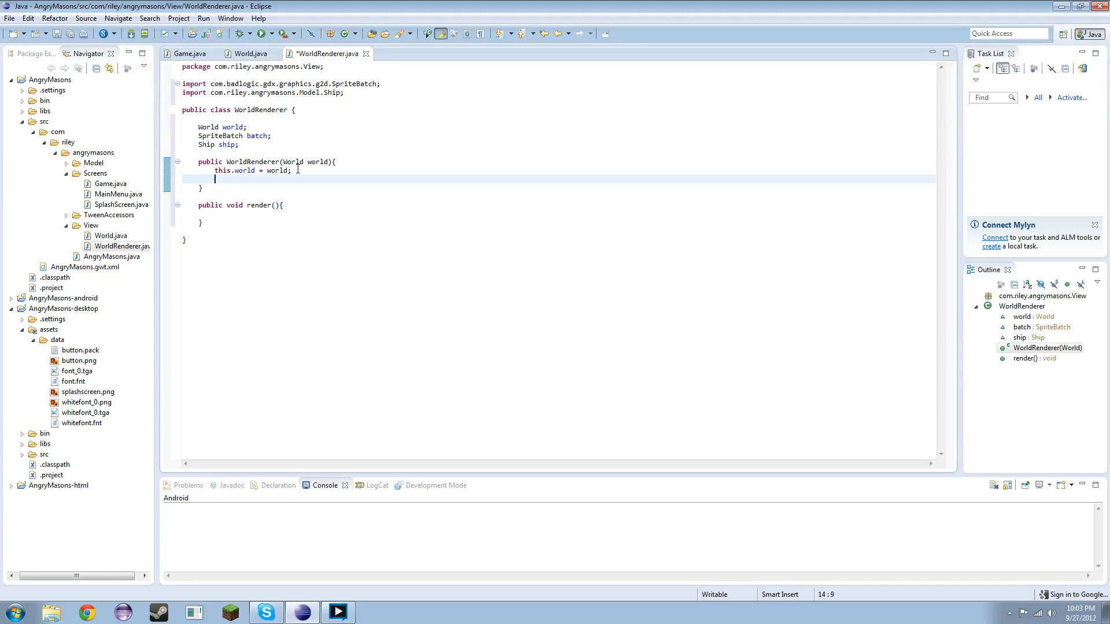
text(ship)
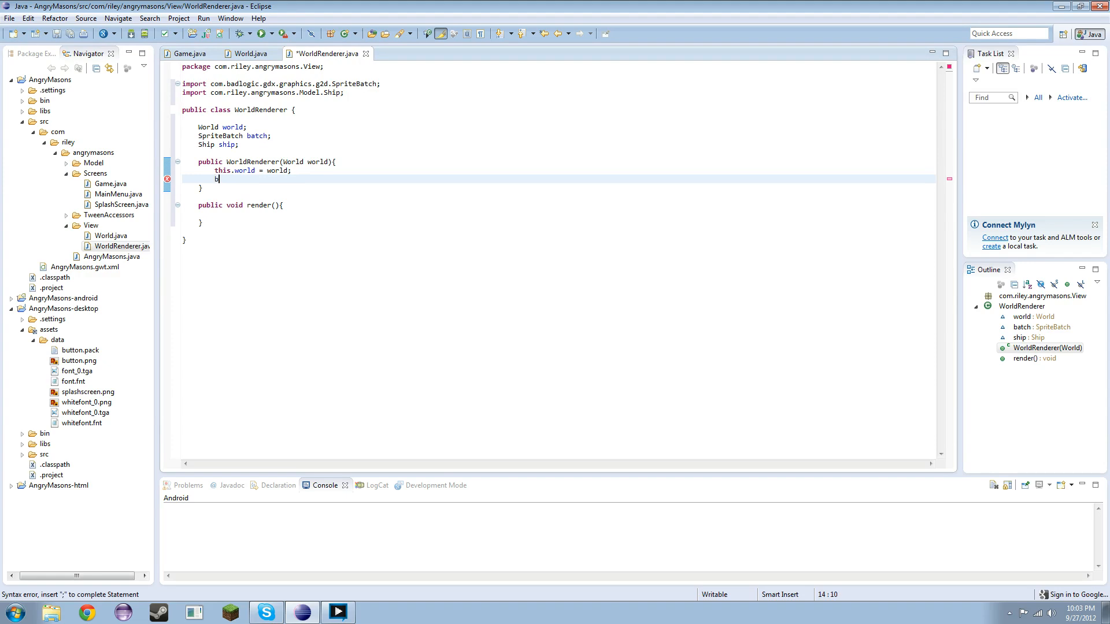
text(atch = new Spr)
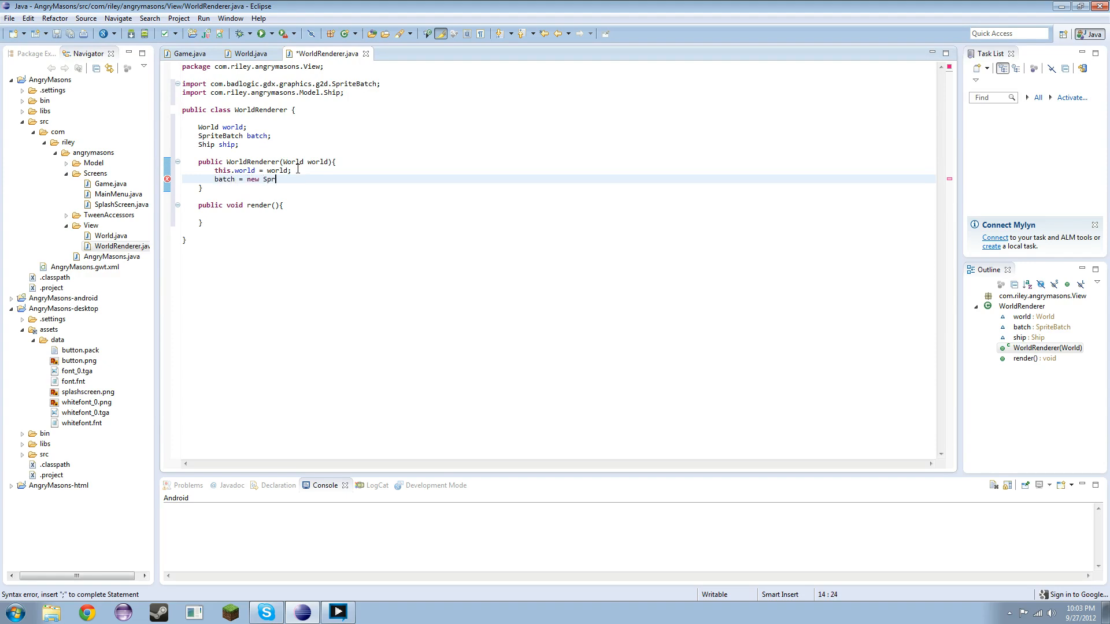
text(iteBatch)
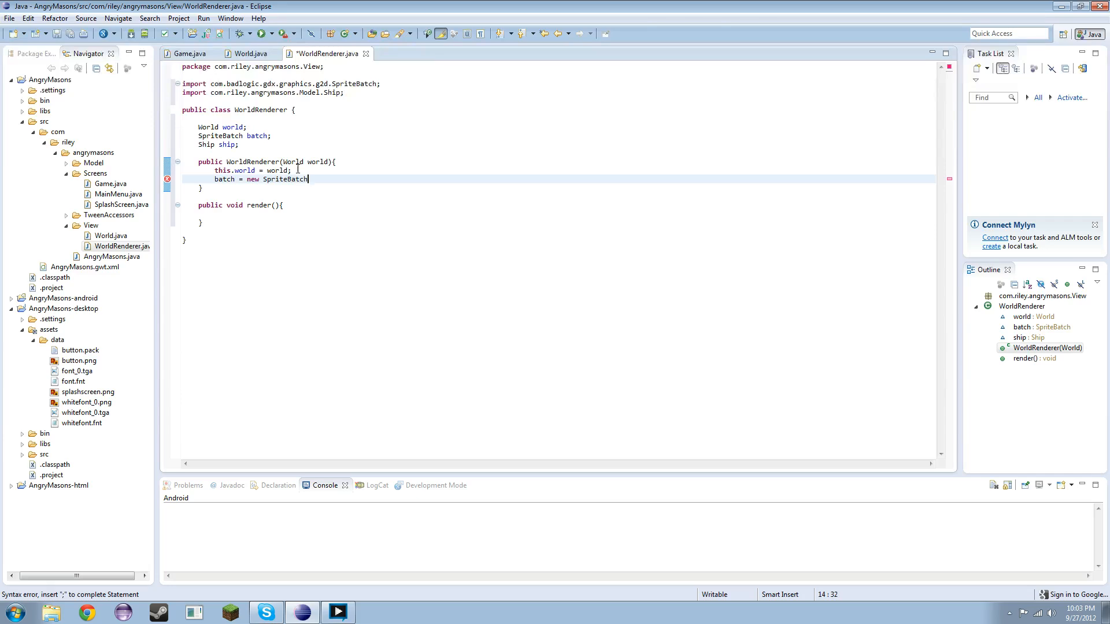
text(();)
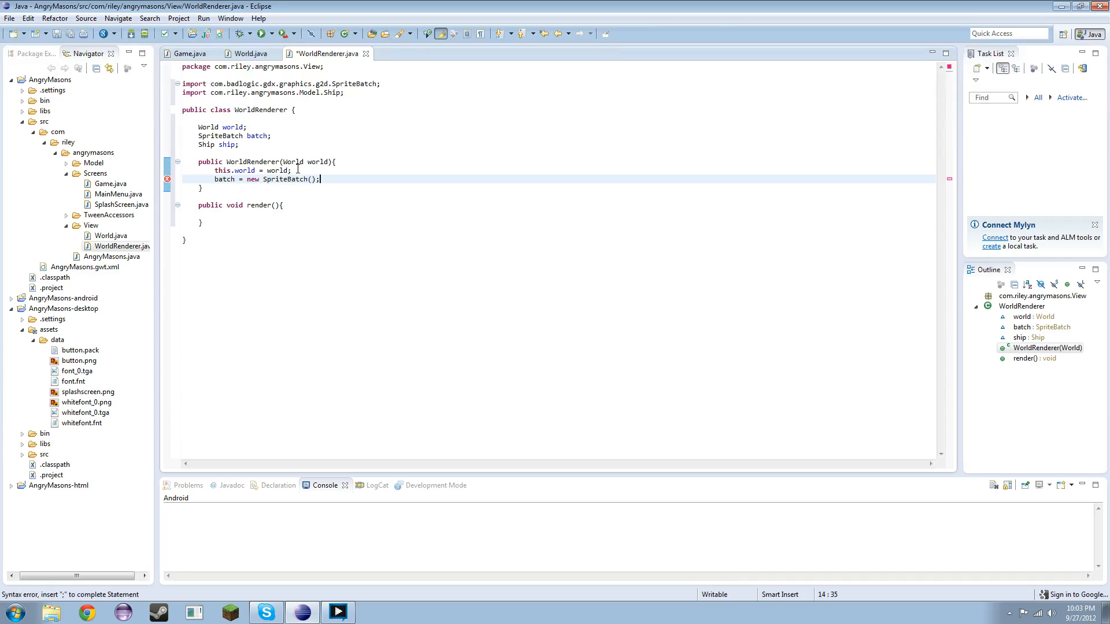
text(Cam)
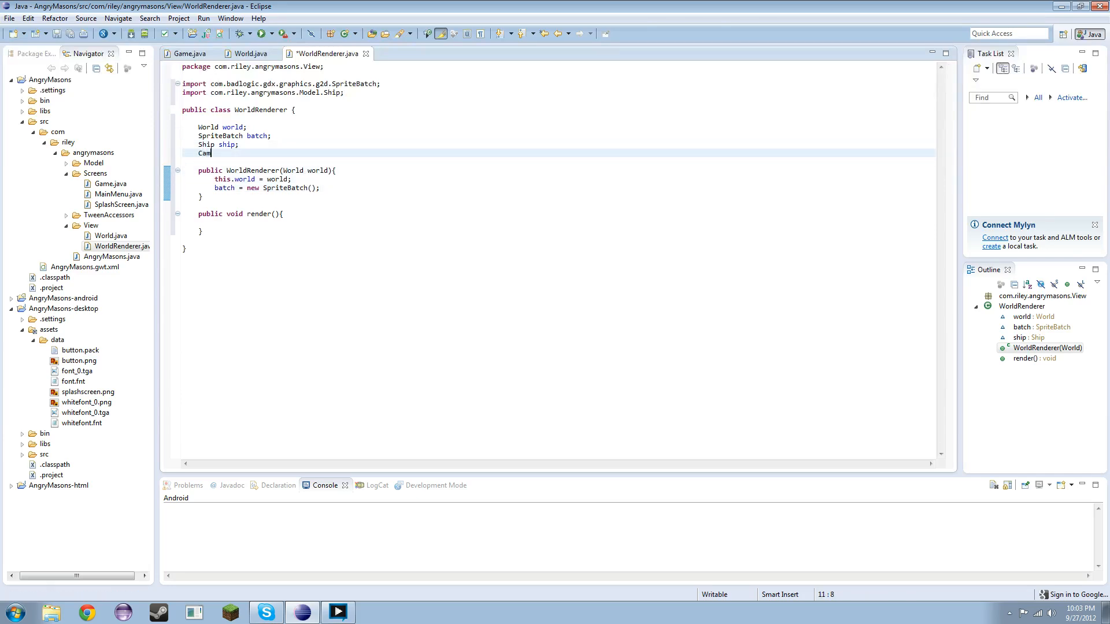
Declare a Camera cam field and assign cam = new OrthographicCamera() in the constructor
text(era cam;)
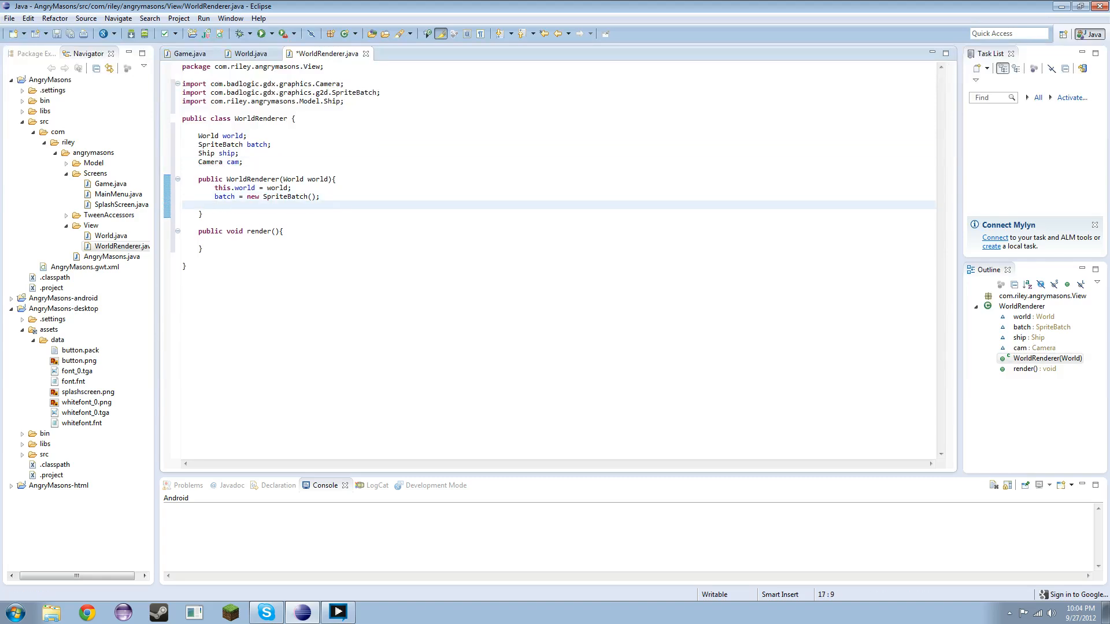
text(cam)
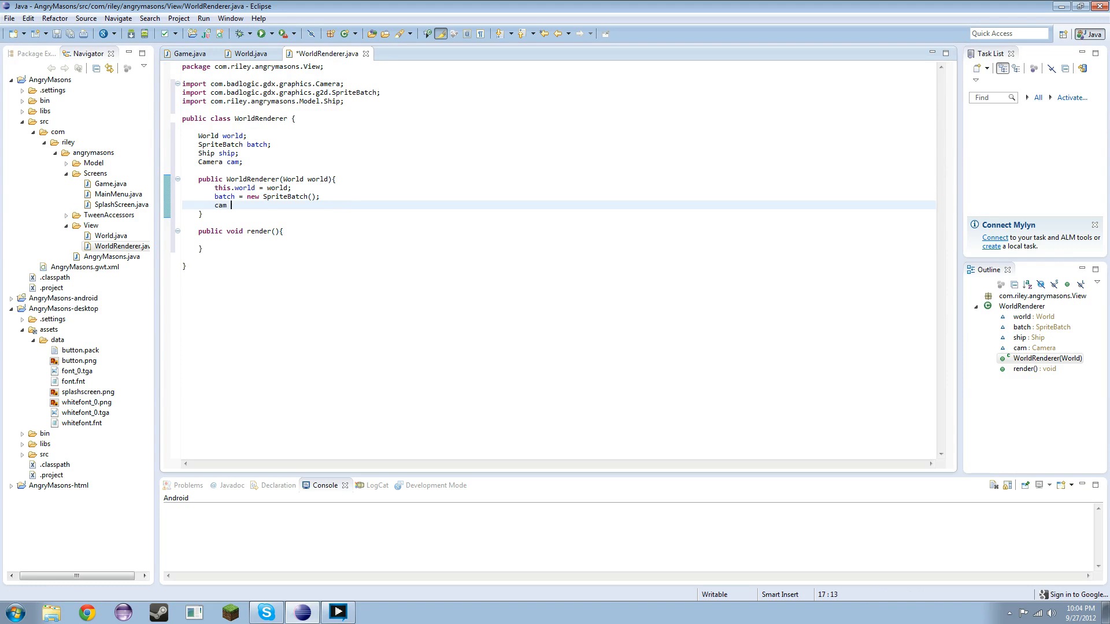
text(= new C)
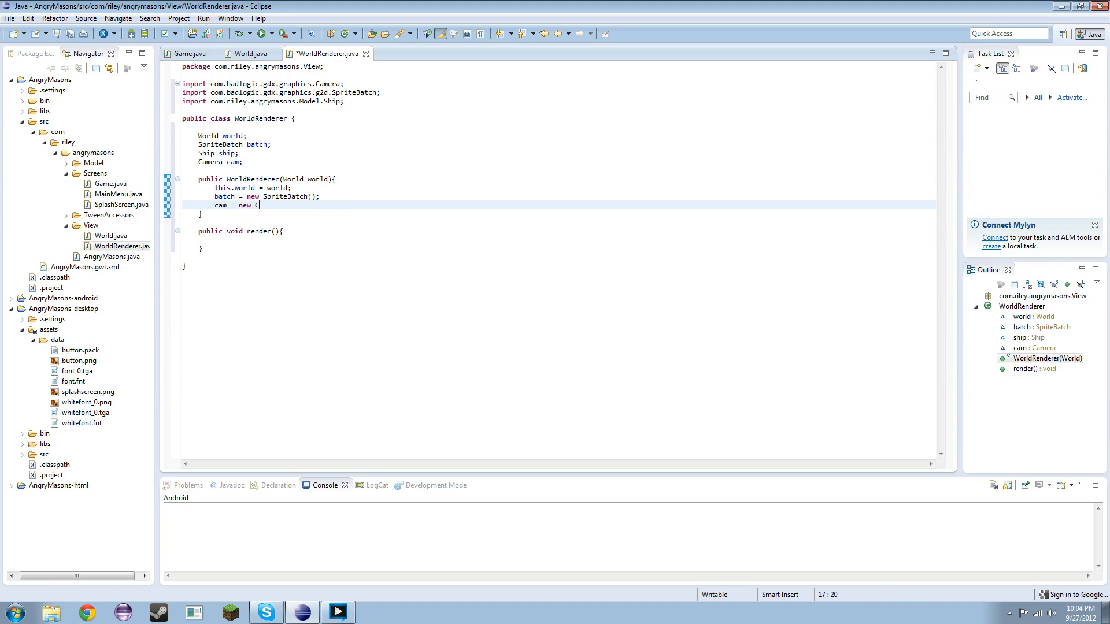
text(a)
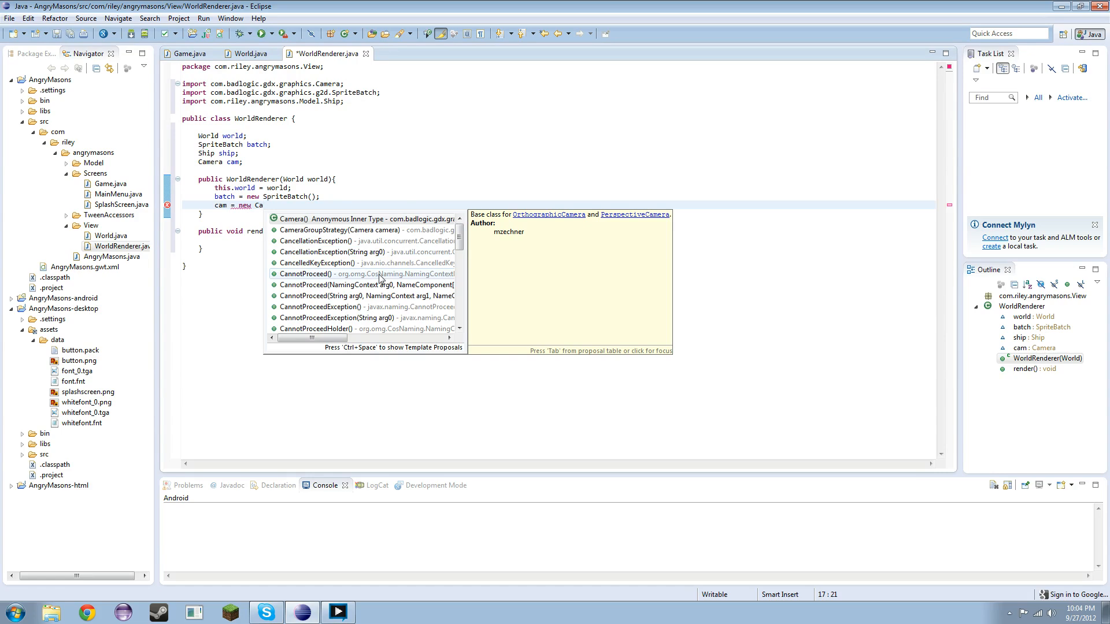
text(a)
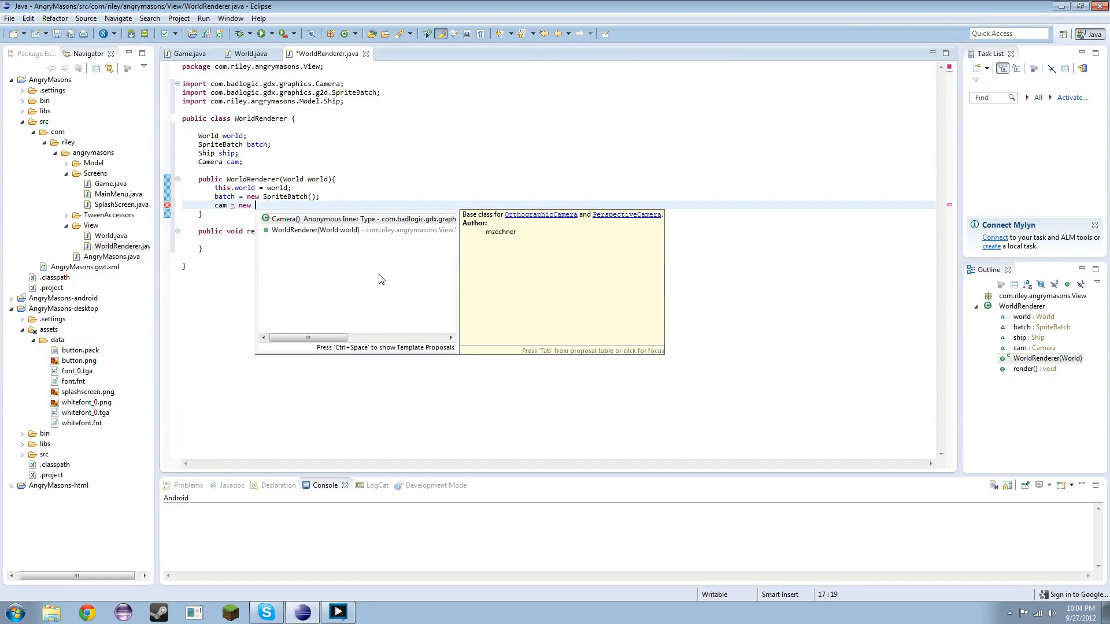
key(Escape)
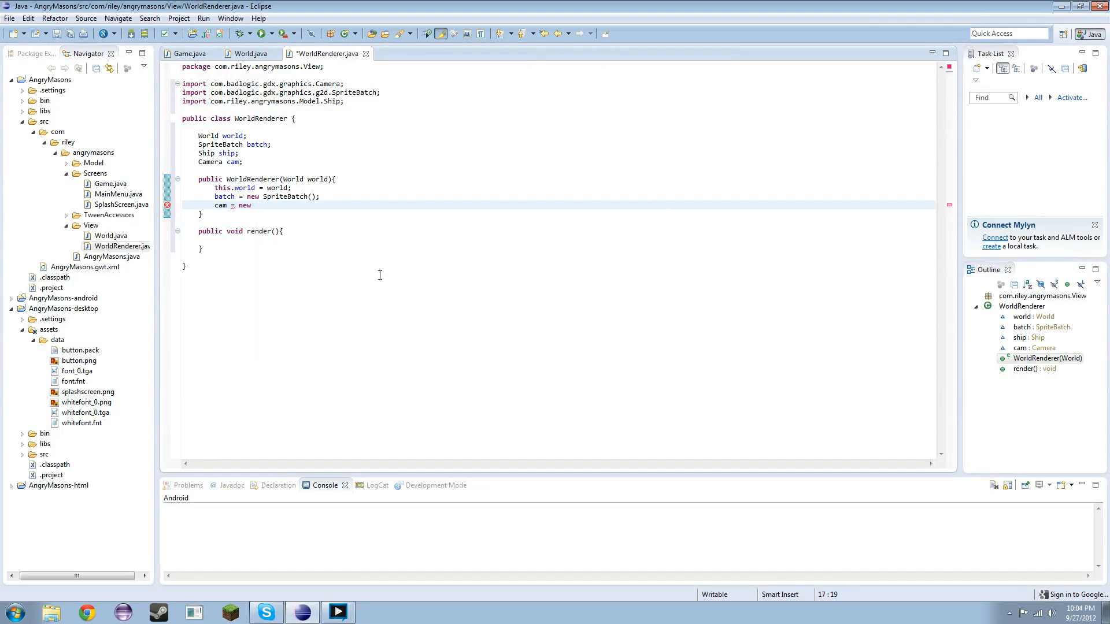
text(O)
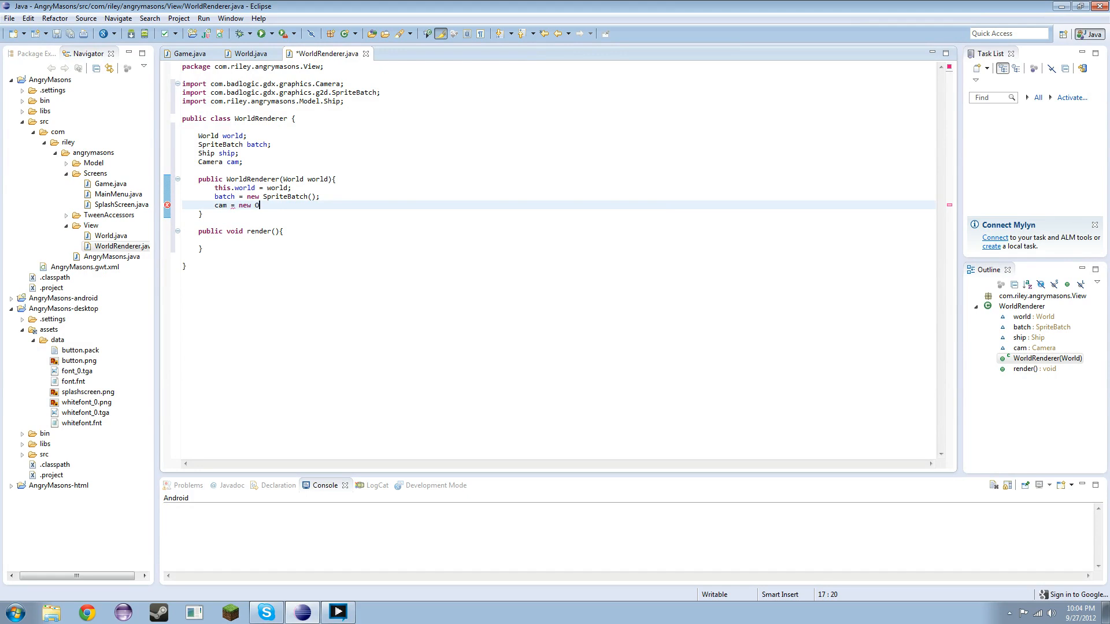
text(rt)
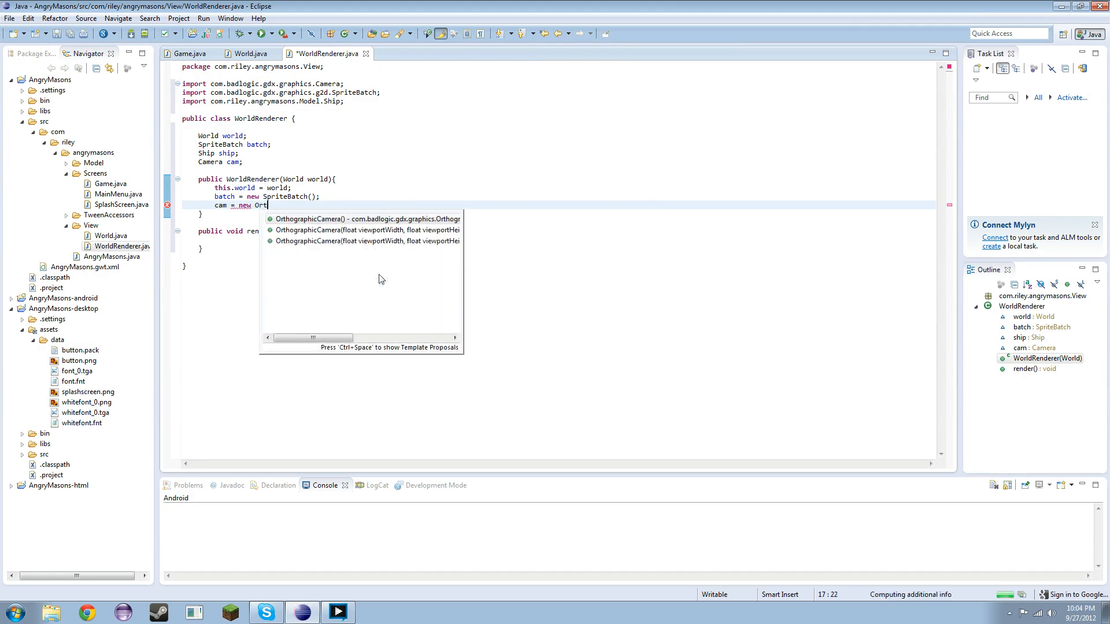
text(ographicCamera();)
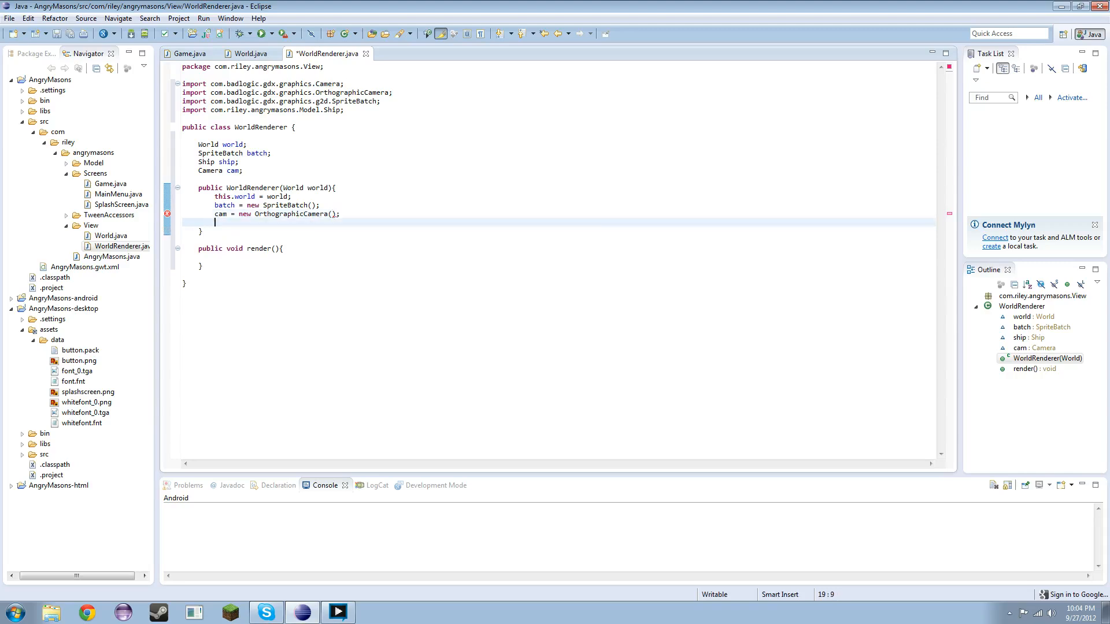
text(cam =)
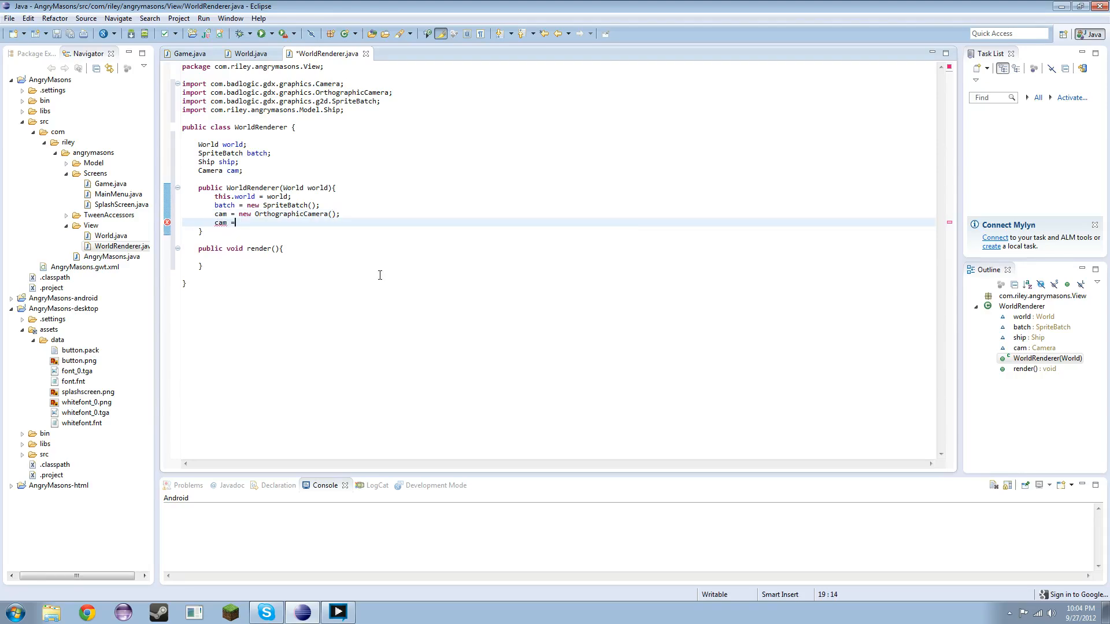
text(.)
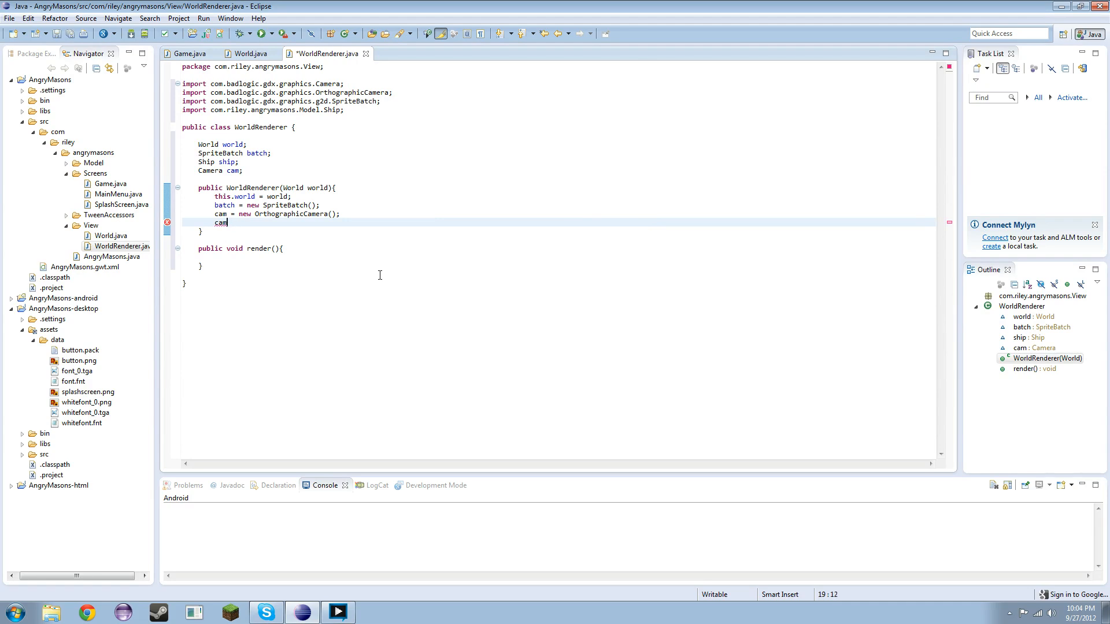
text(.)
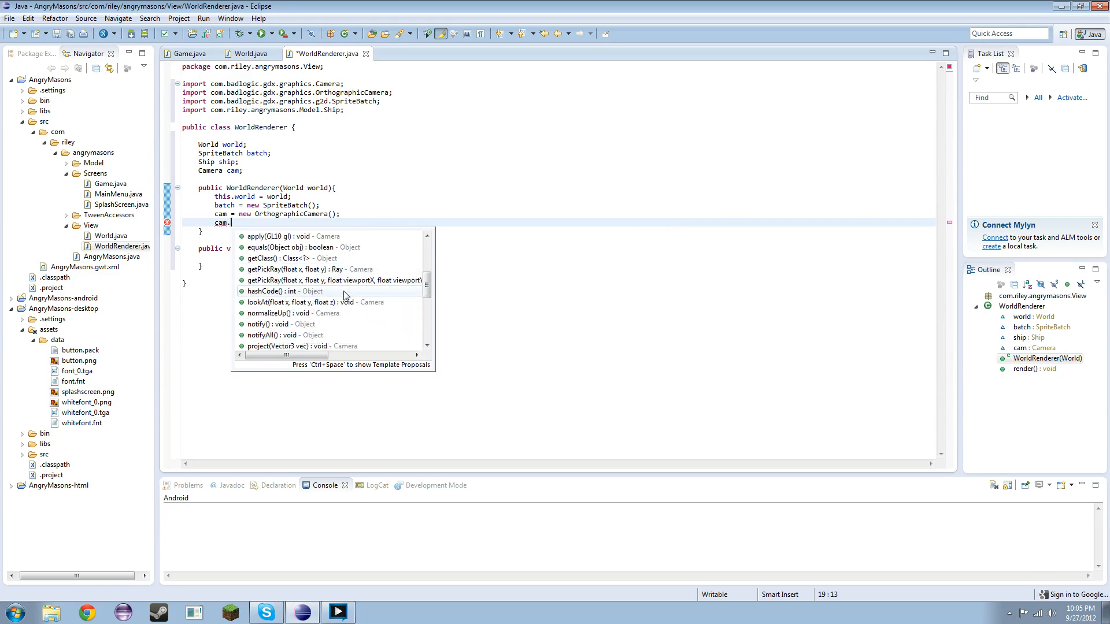
scroll(down, 3)
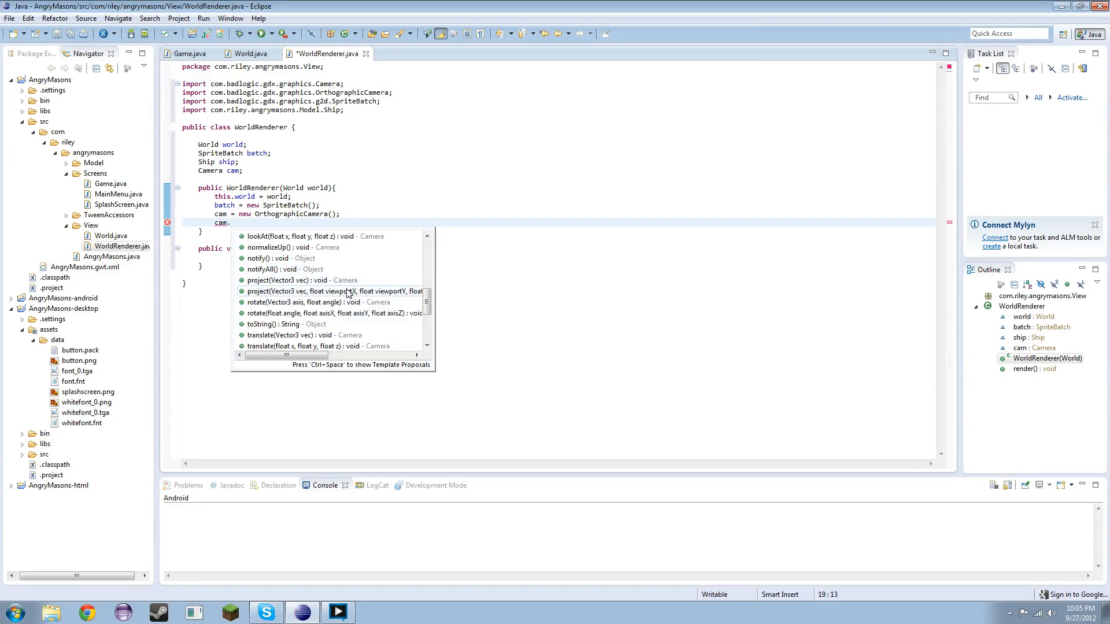
scroll(down, 3)
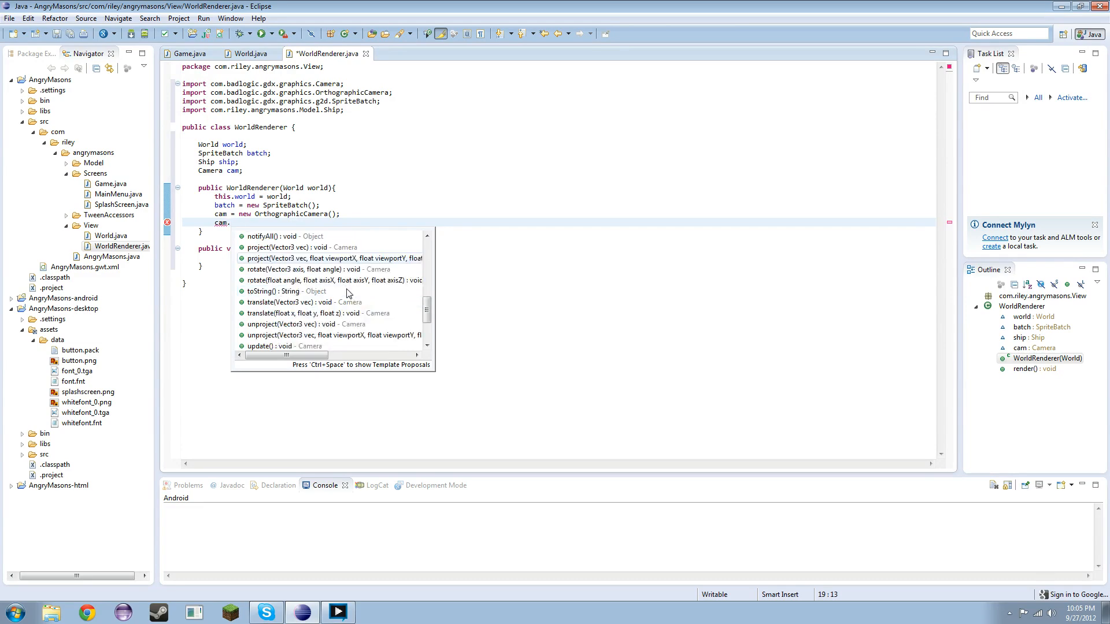
scroll(down, 3)
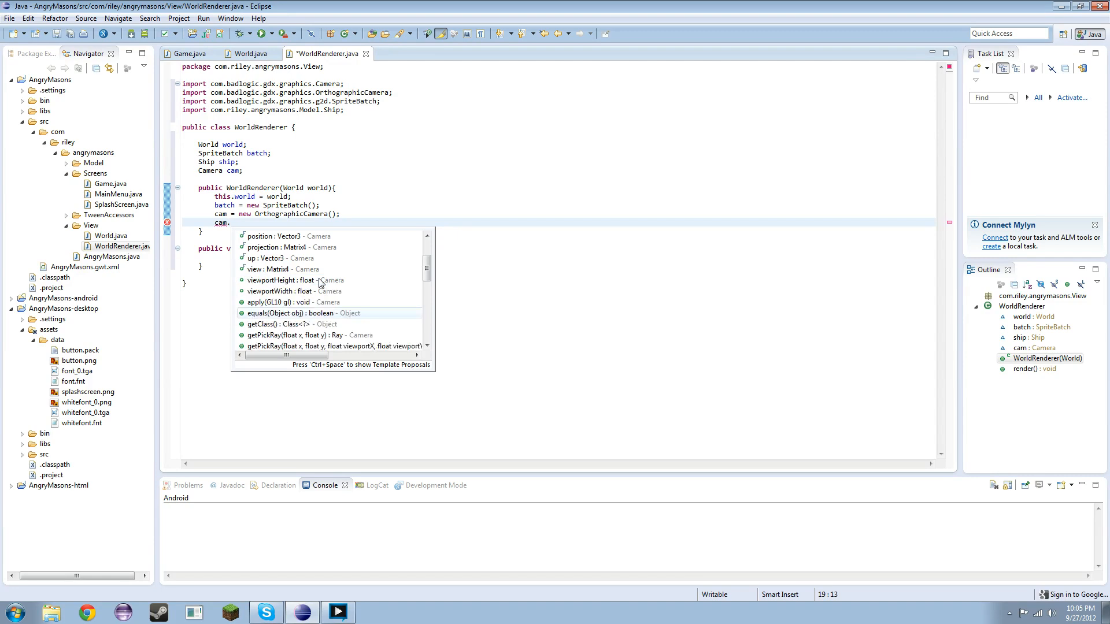
mouse_move(351, 280)
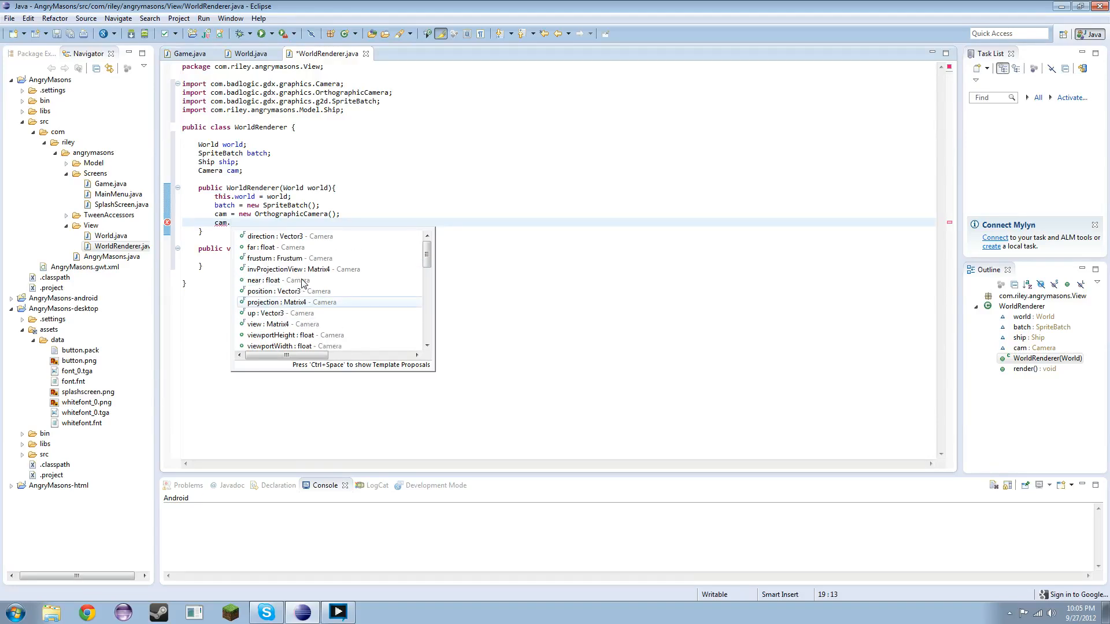
scroll(down, 3)
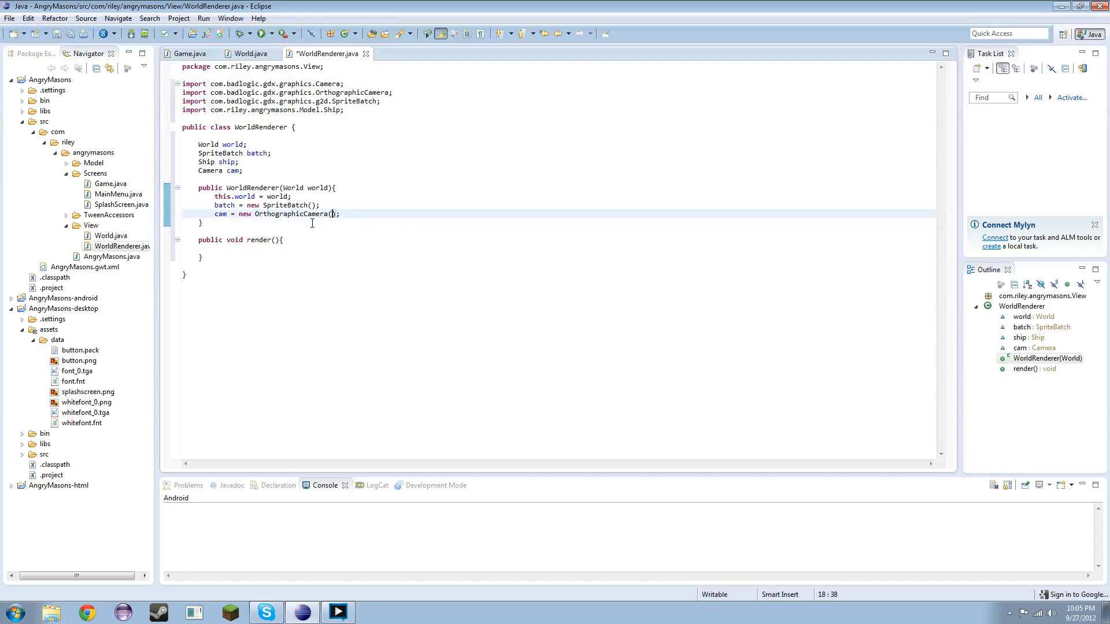
text(720,)
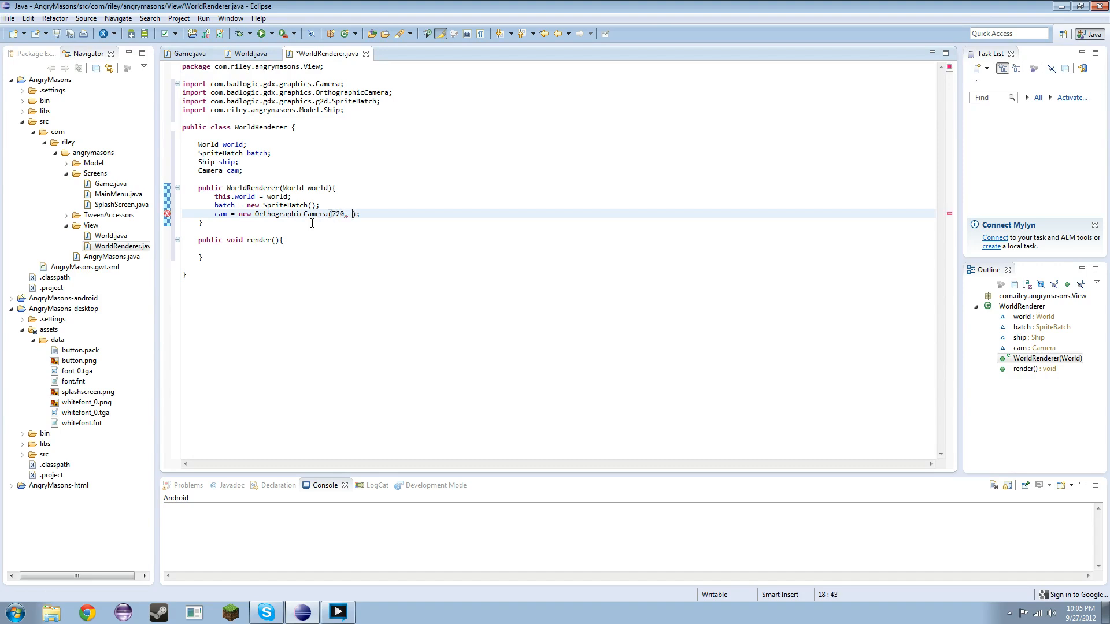
key(BackSpace)
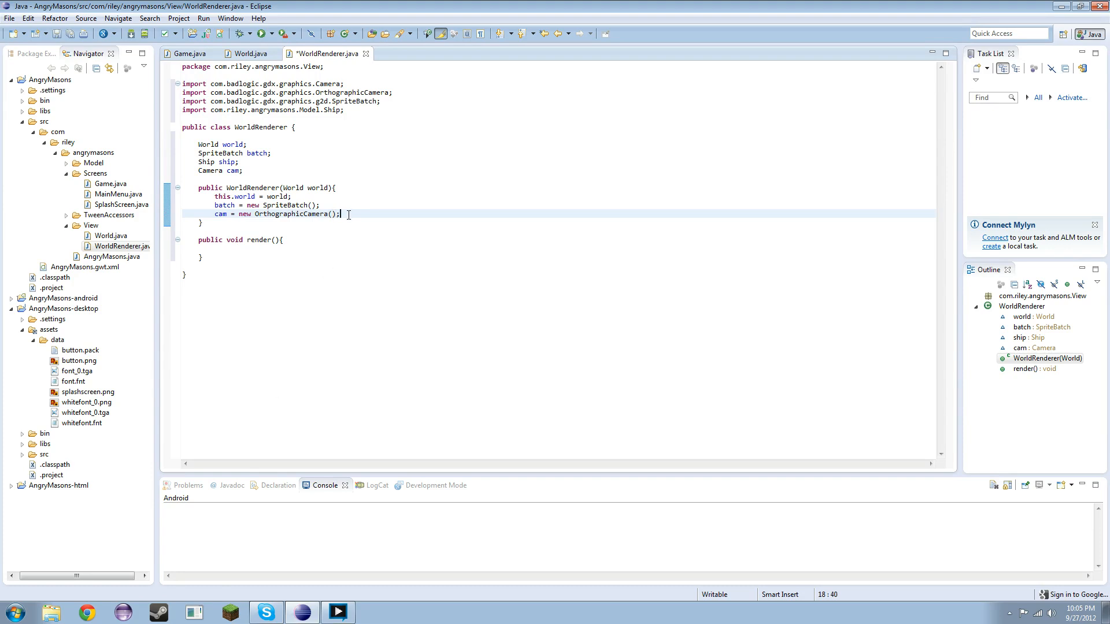
click(216, 249)
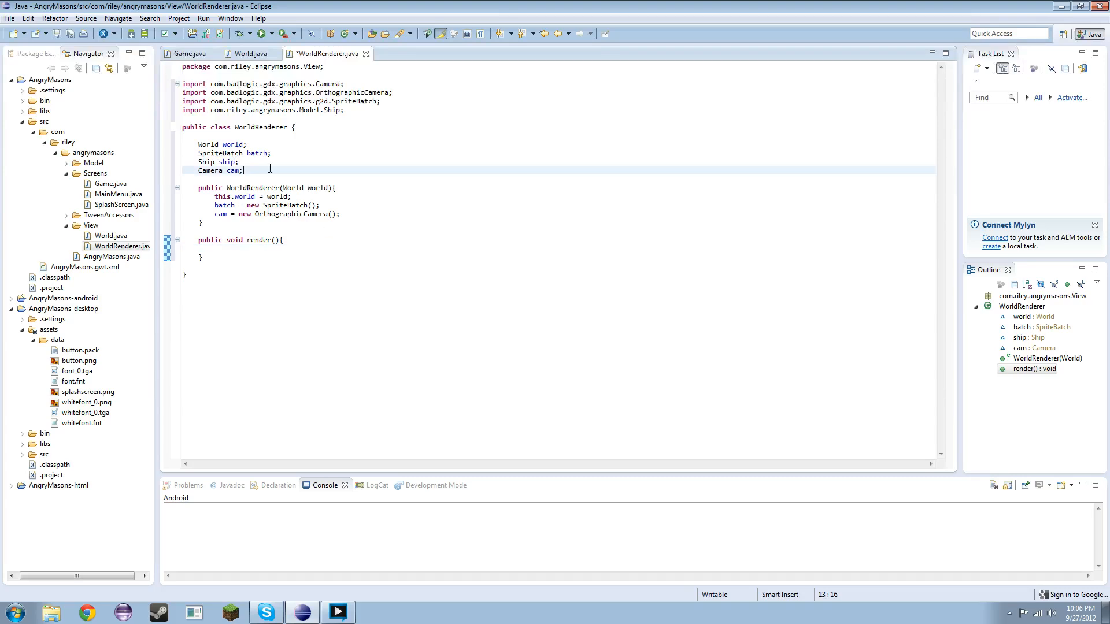
Add a Texture shipTexture field loaded from "data/ship.png" in the constructor
text(Texture shipTexture;)
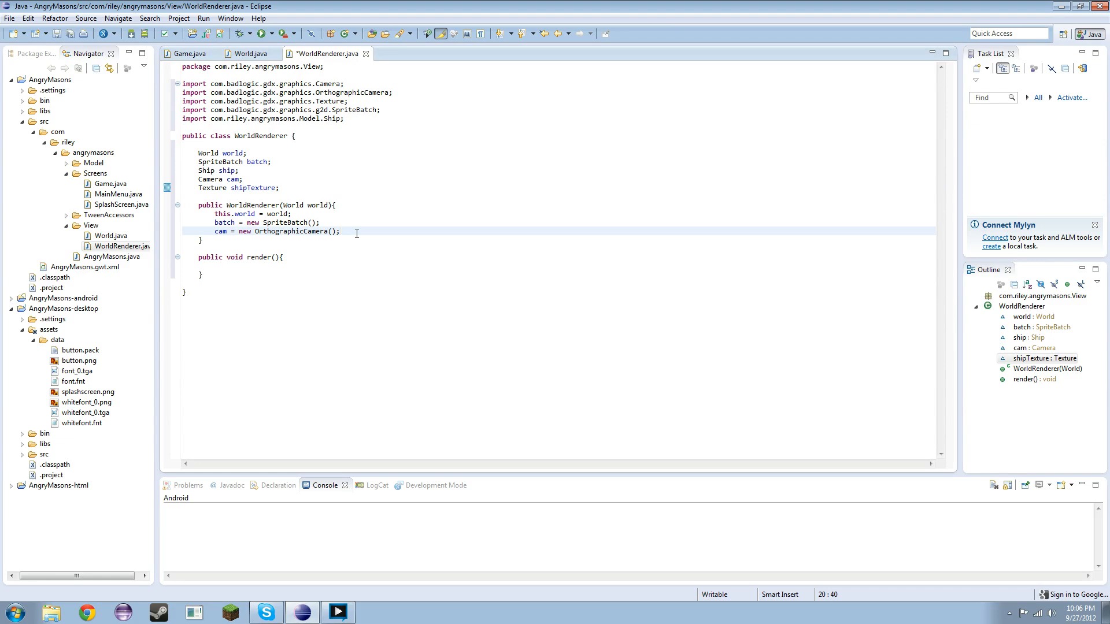
text(shipTexture -)
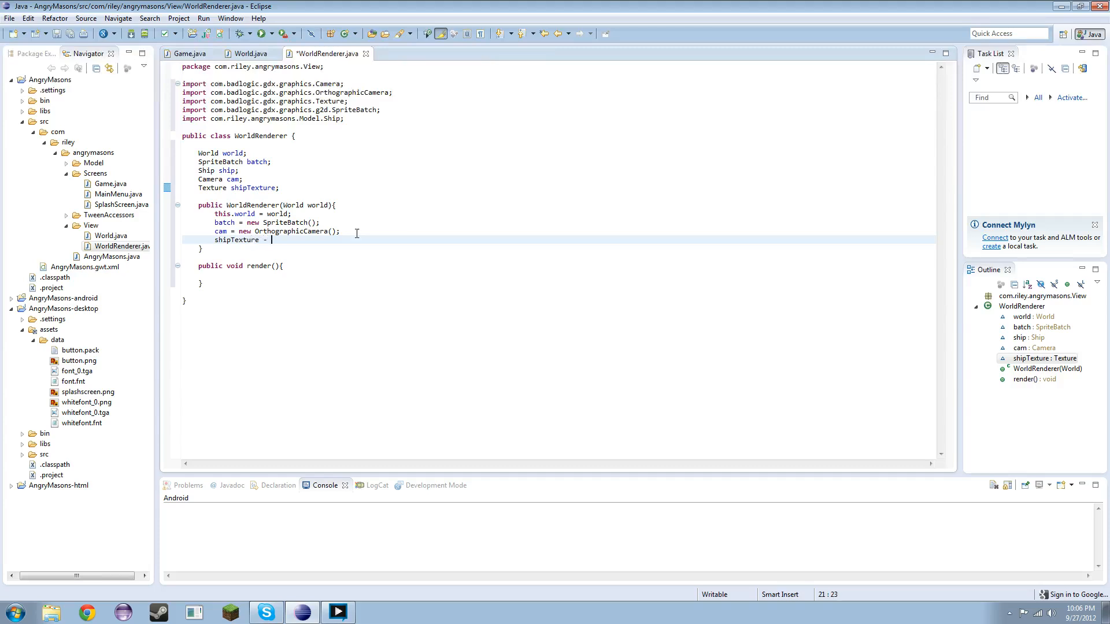
text(= new Tex)
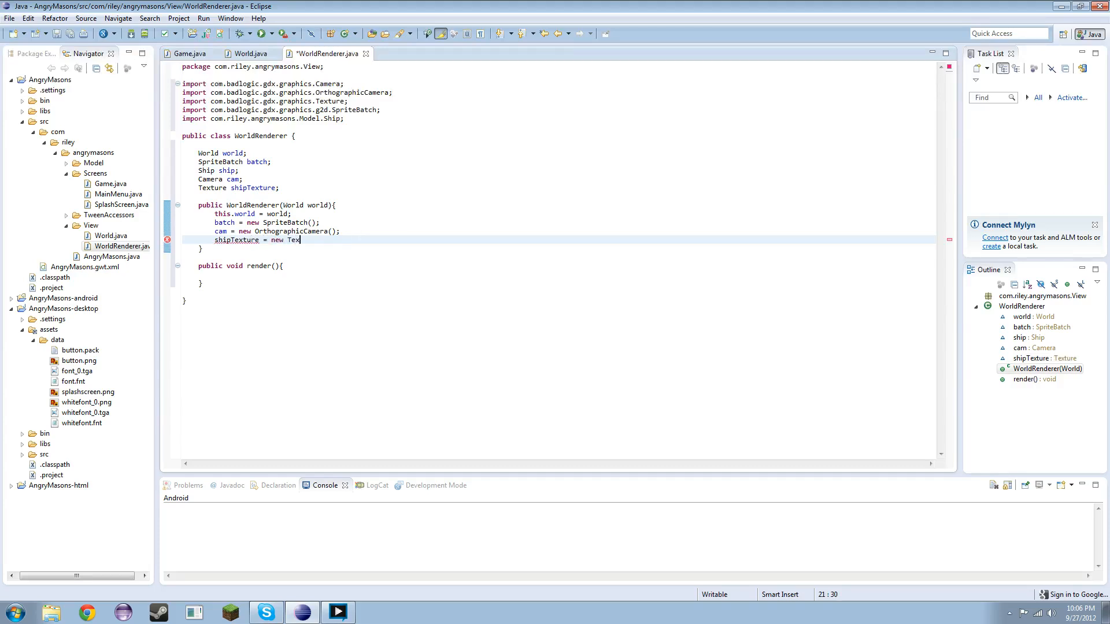
text(ture())
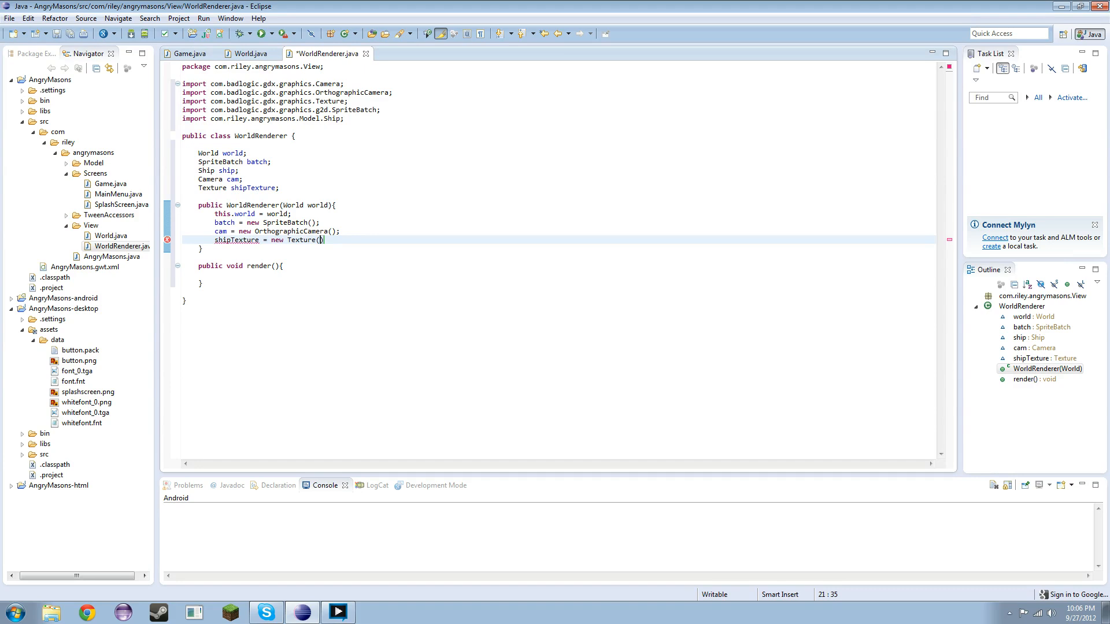
text("data")
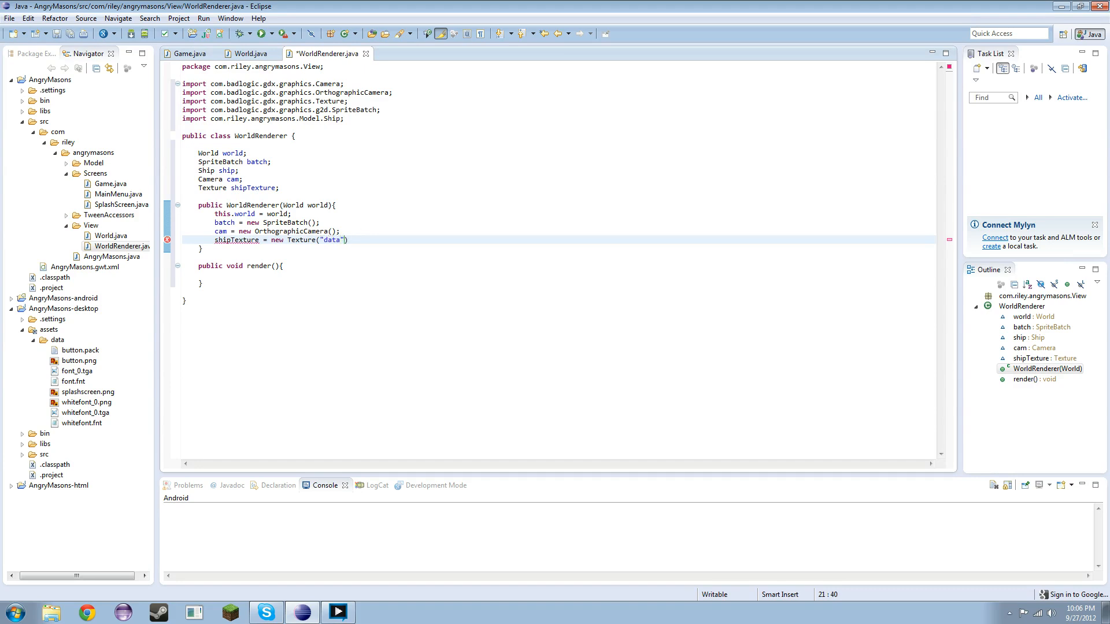
text(/ship.png)
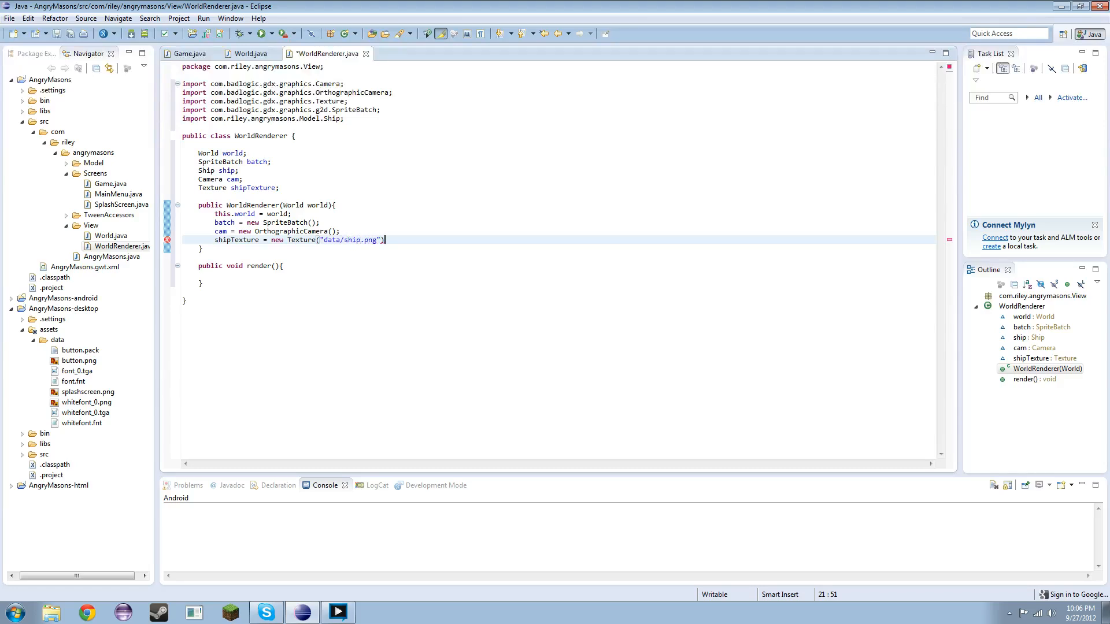
text(;)
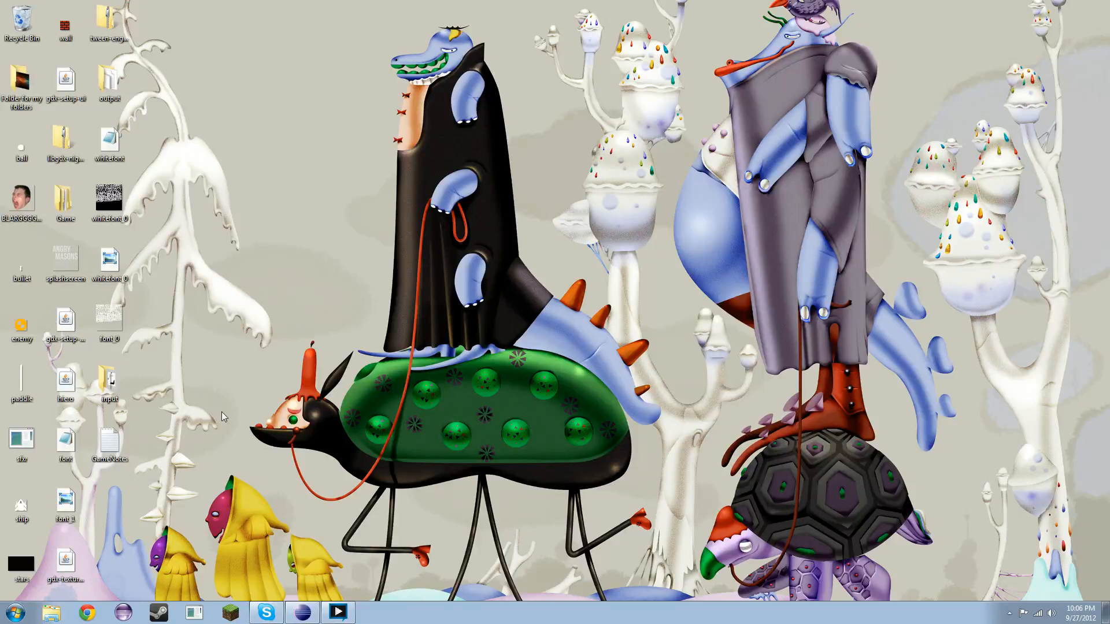
Preview the ship image in Windows Photo Viewer, close it, and restore Eclipse
click(65, 501)
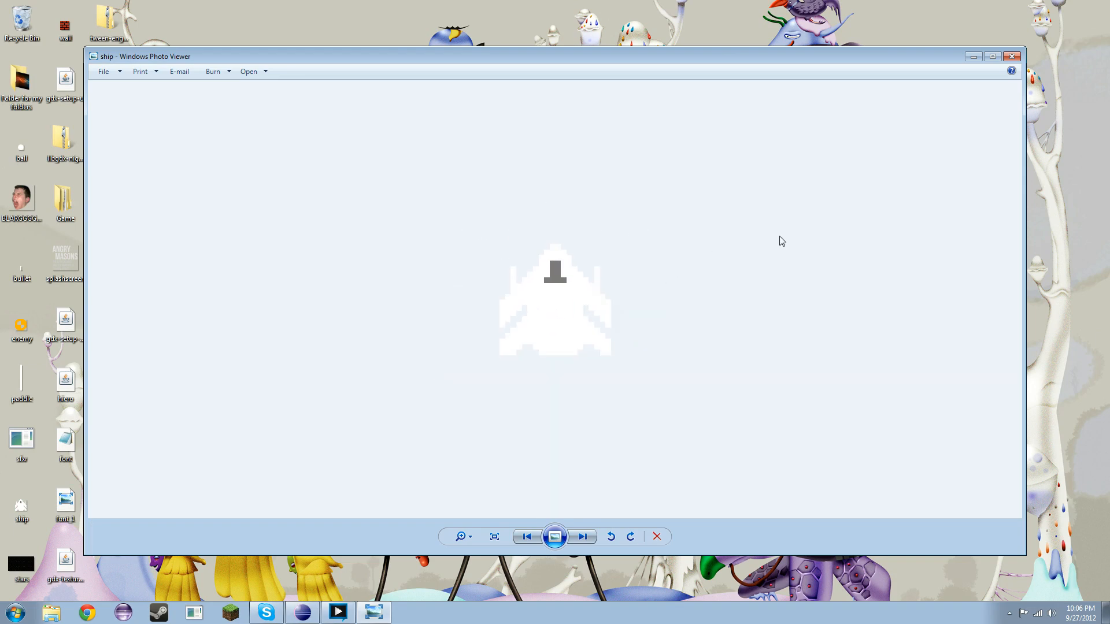
click(1011, 56)
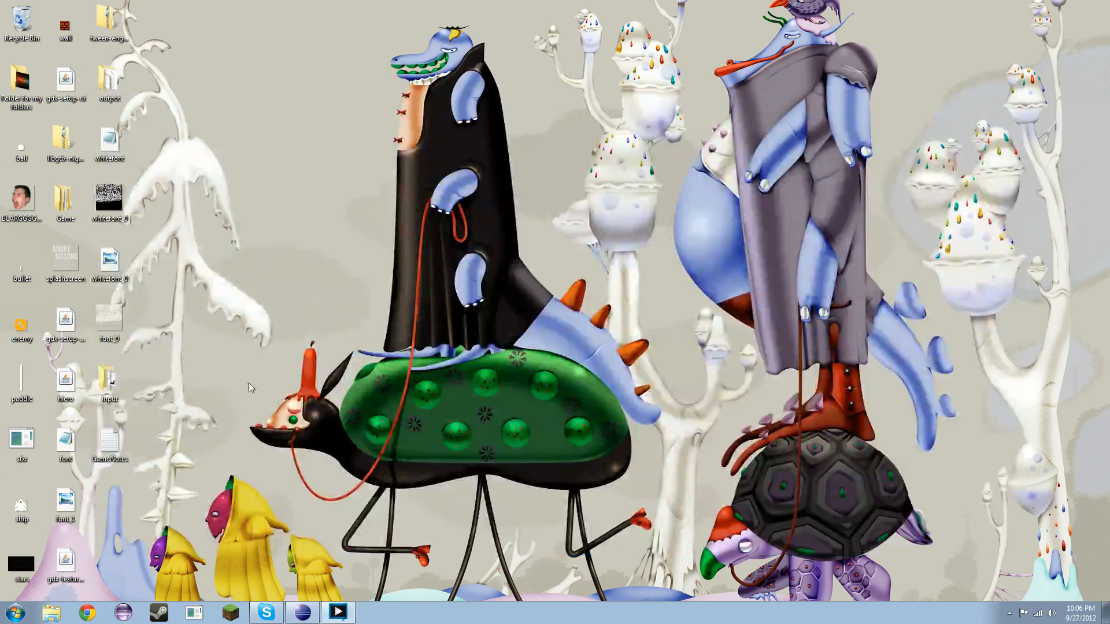
click(21, 504)
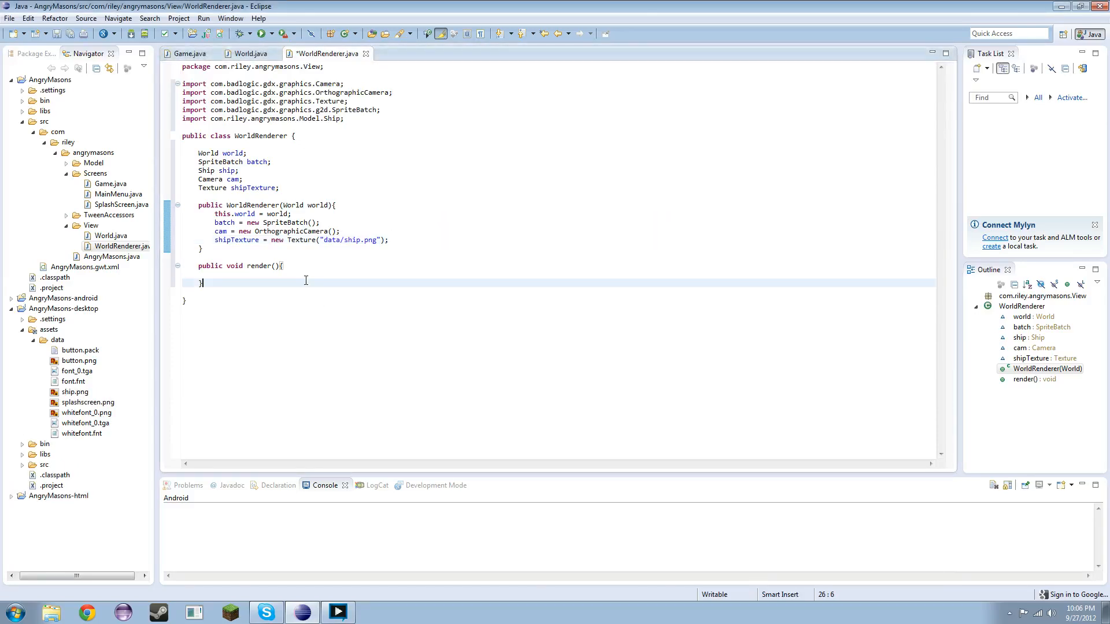
In render(), add batch.end() and a batch.draw call using shipTexture
text(batch)
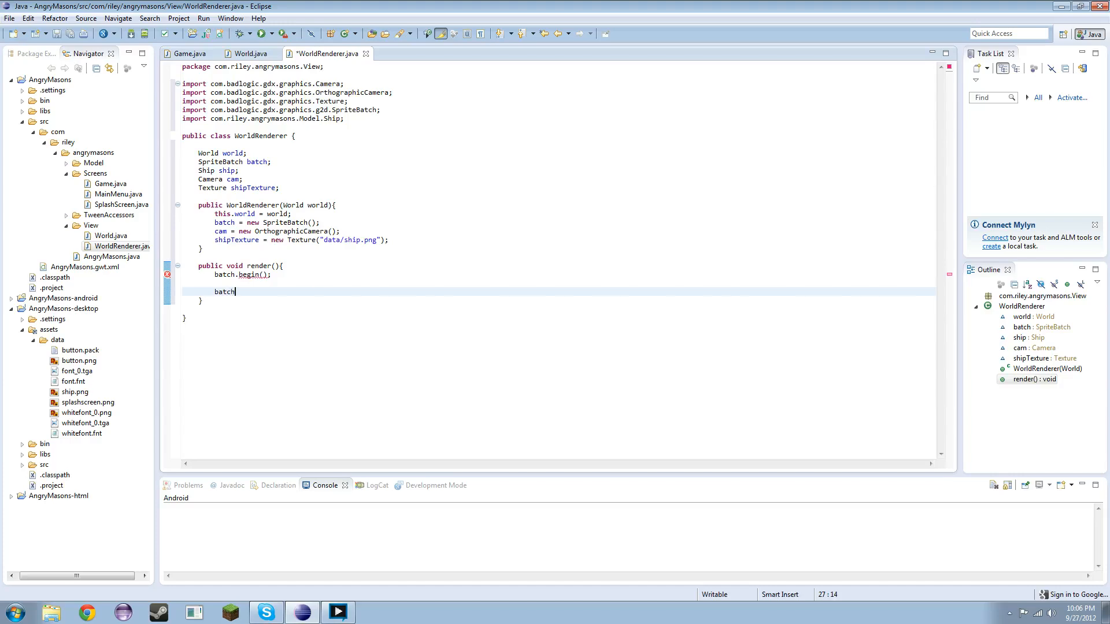
text(.end)
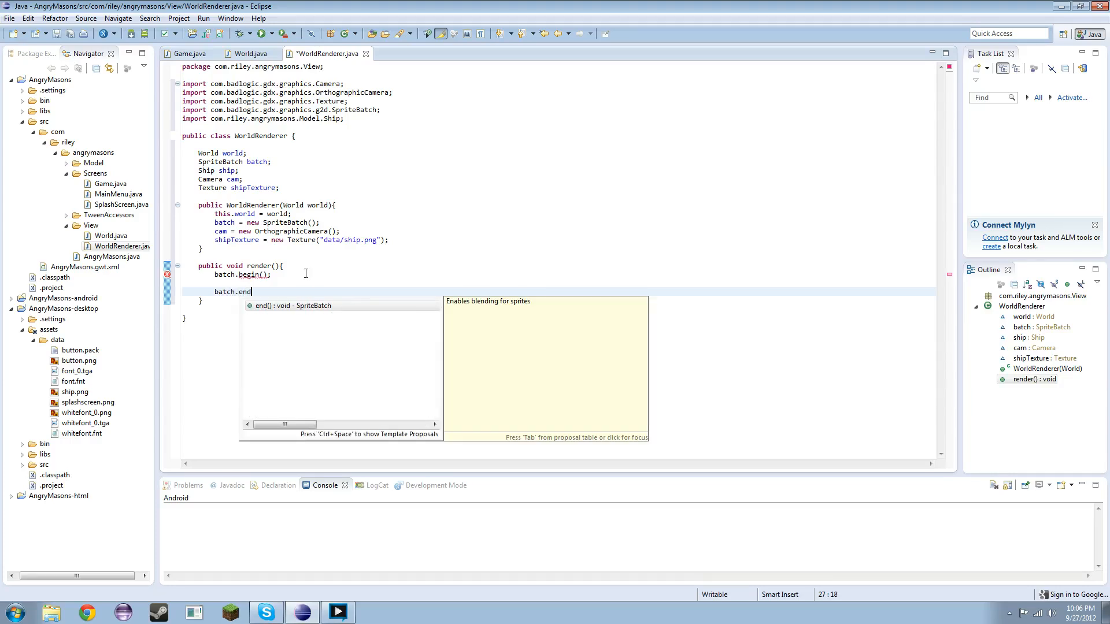
key(Enter)
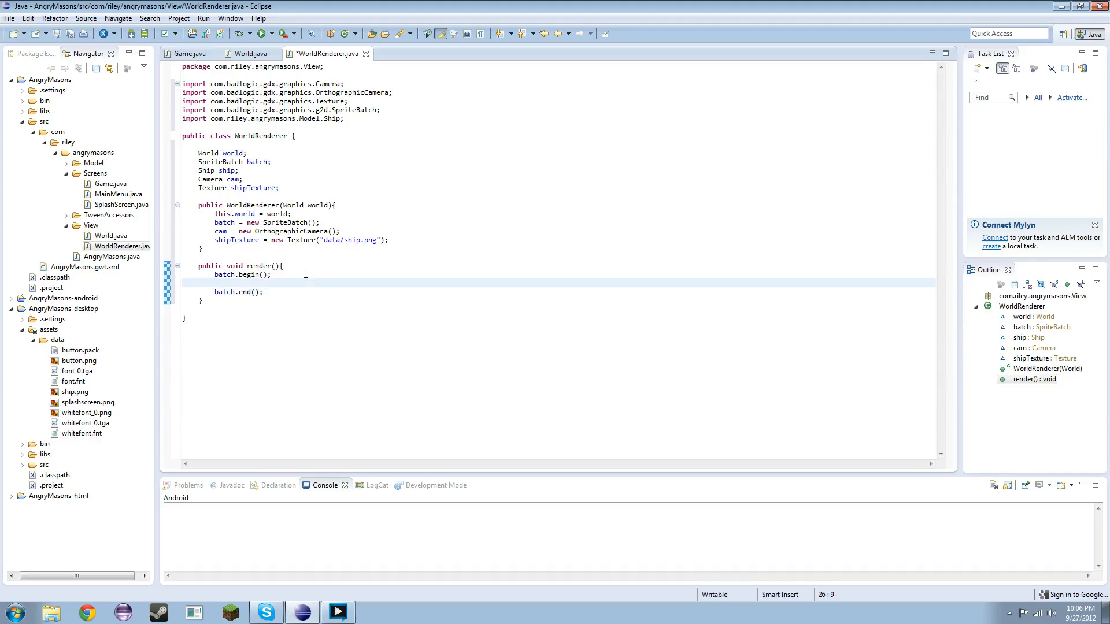
text(batch.)
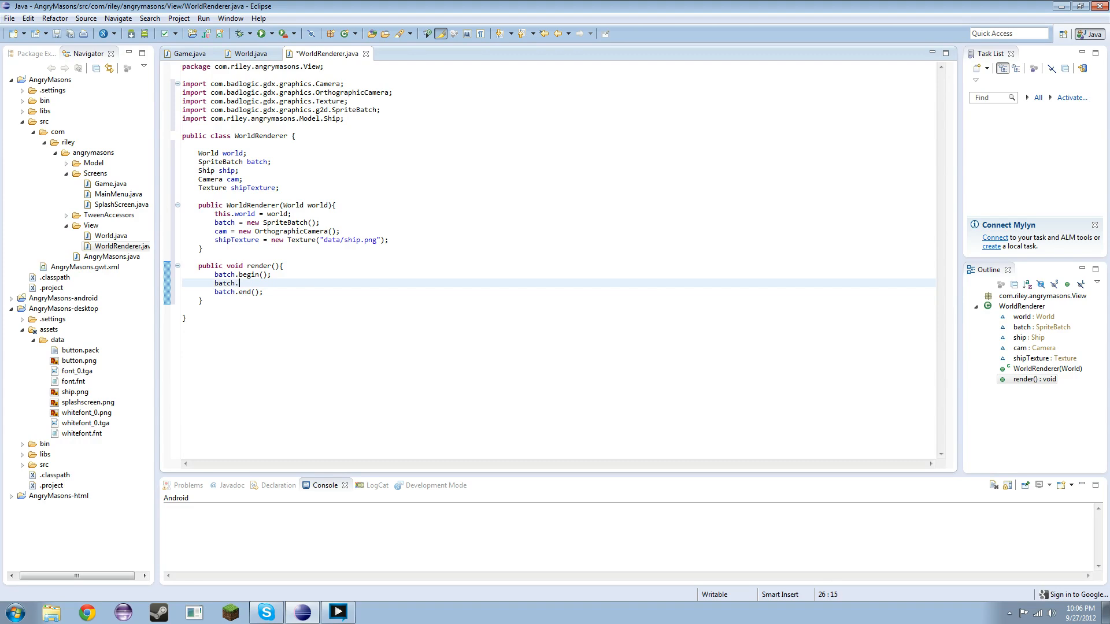
text(draw(texture, x, y)
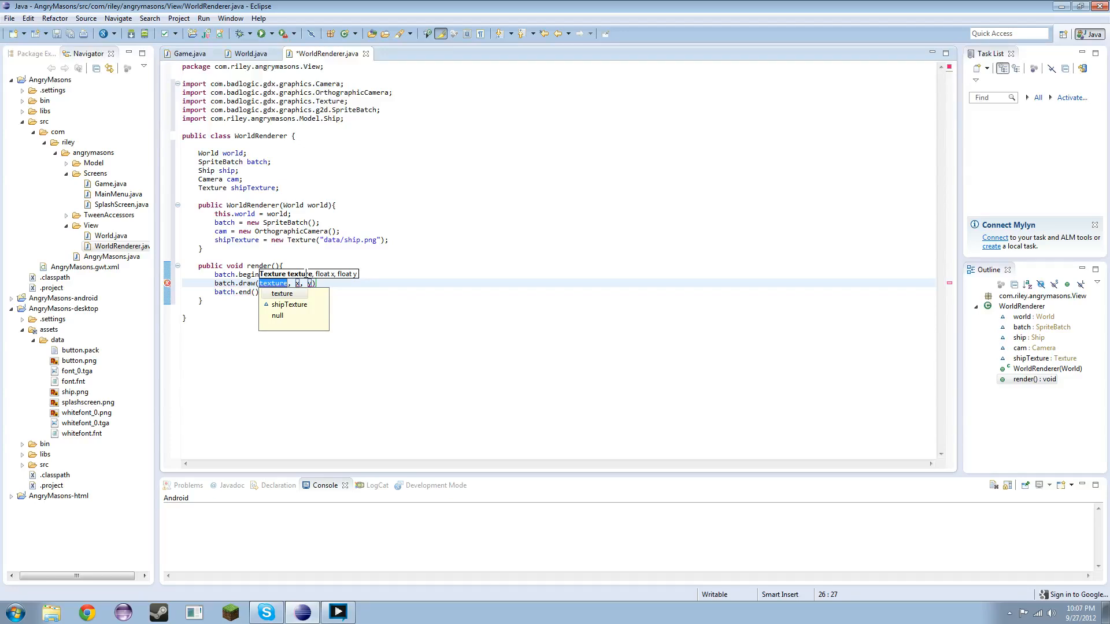
click(289, 305)
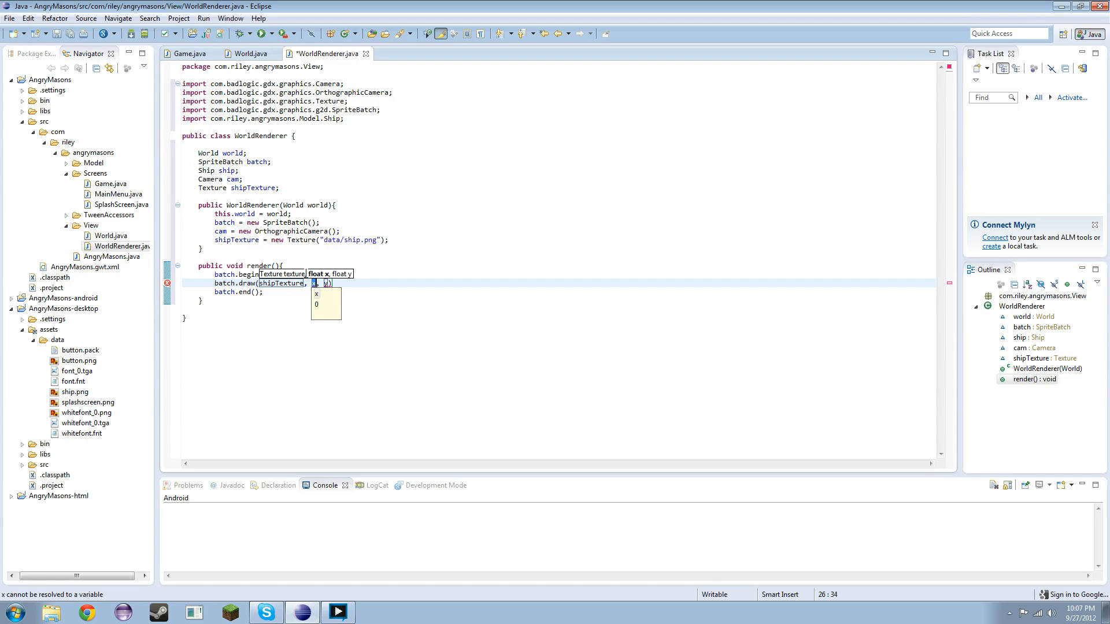
Draw at the ship's position x and y, set ship = world.getShip(), and save
text(ship.po)
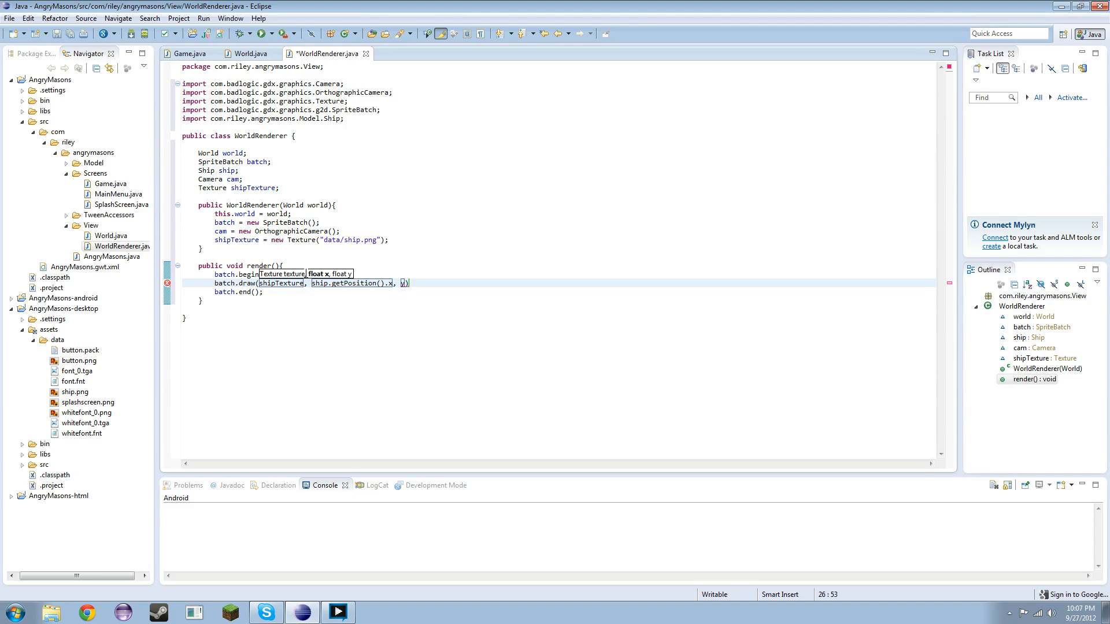
text(ship.getPosition().)
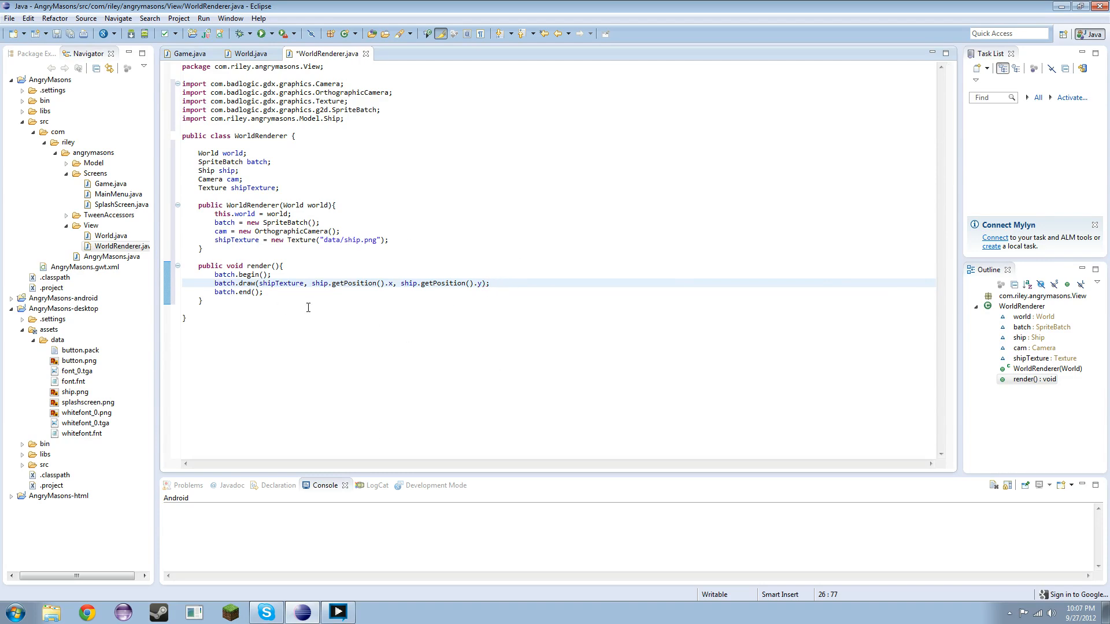
mouse_move(293, 269)
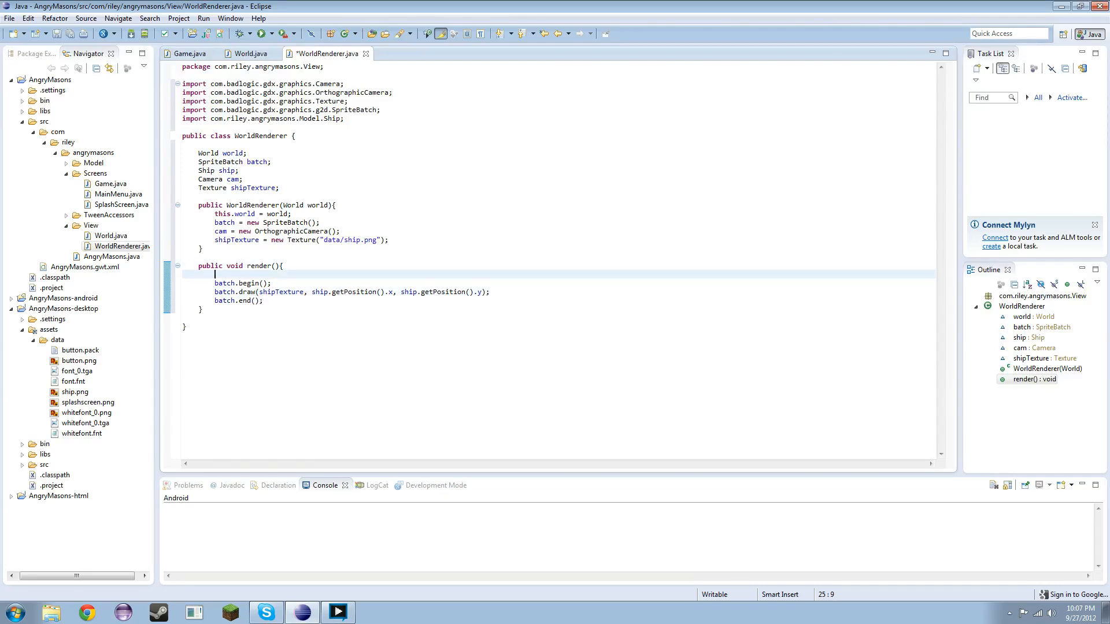
text(ship =)
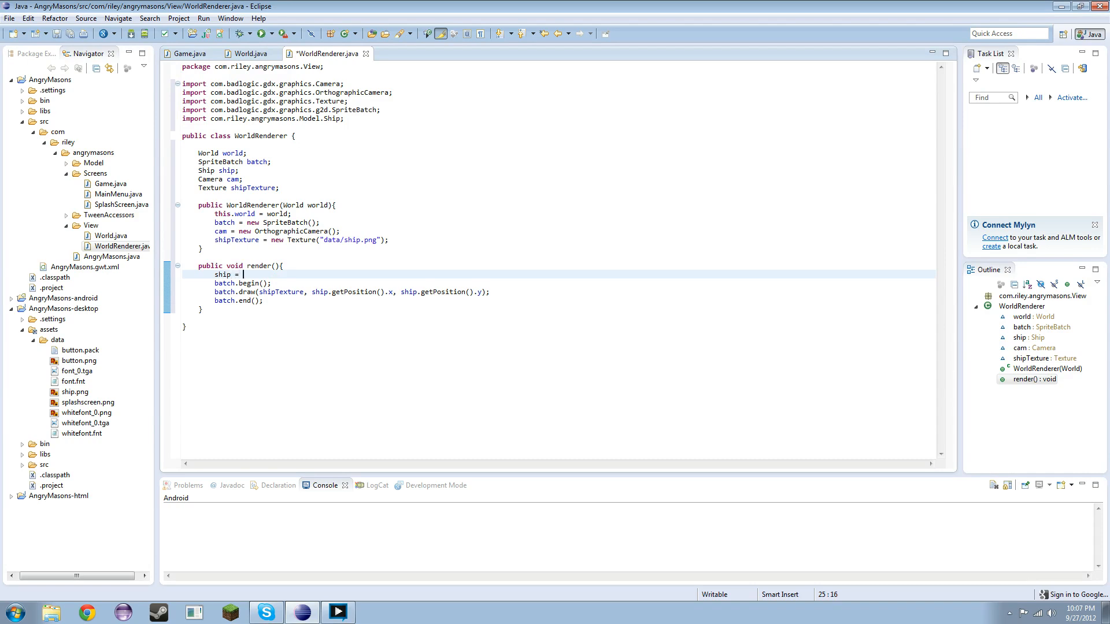
text(world.getShip();)
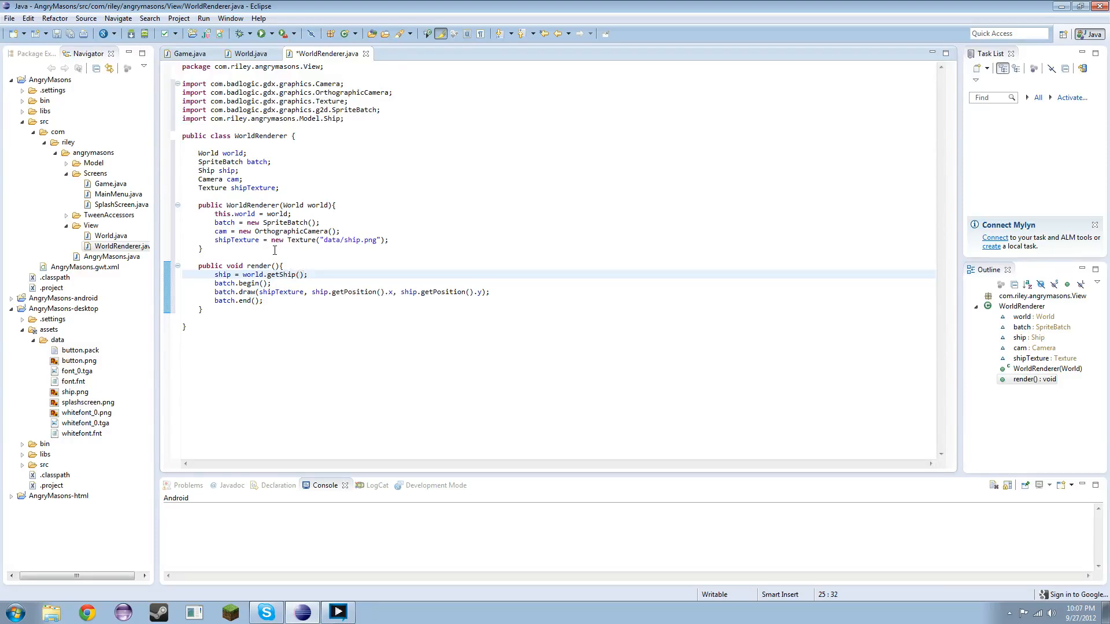
key(ctrl+s)
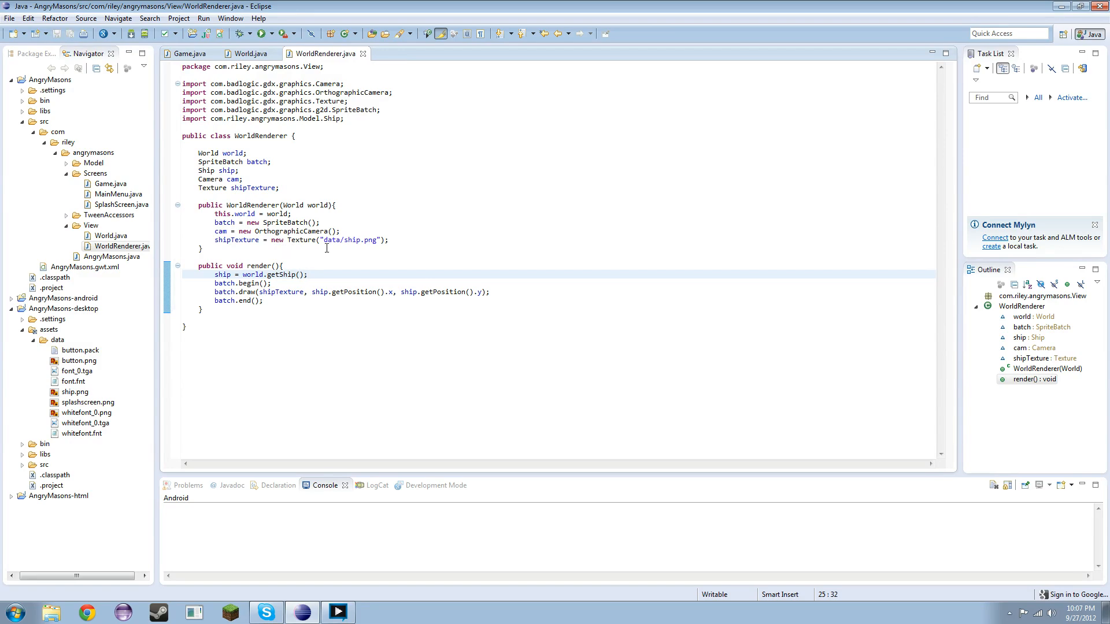
click(247, 53)
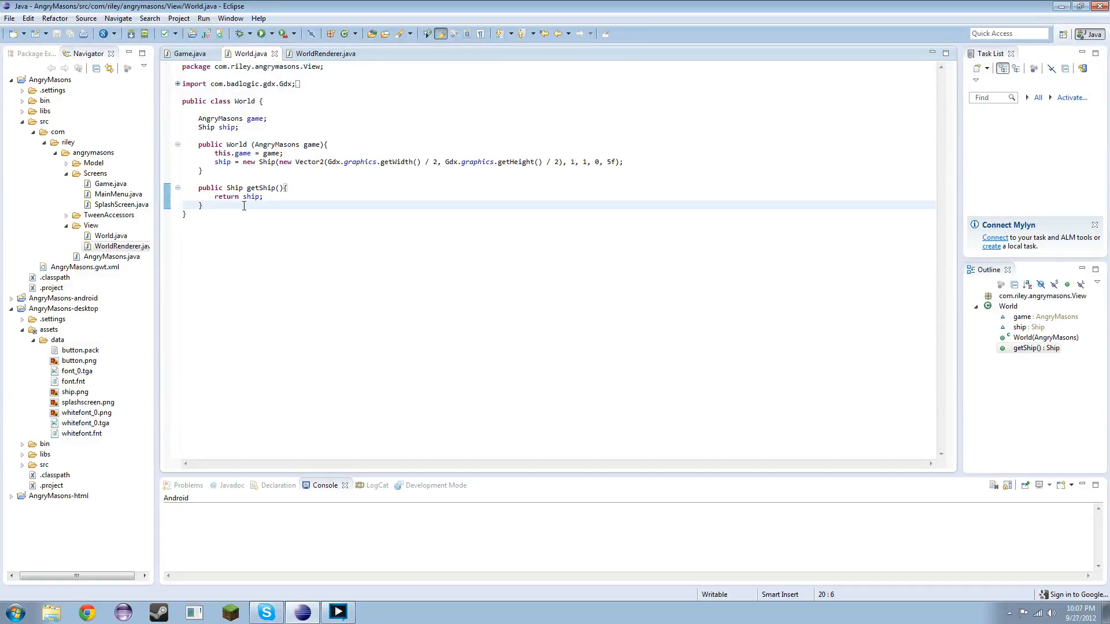
Add an empty public void update() method to World
text(public void update)
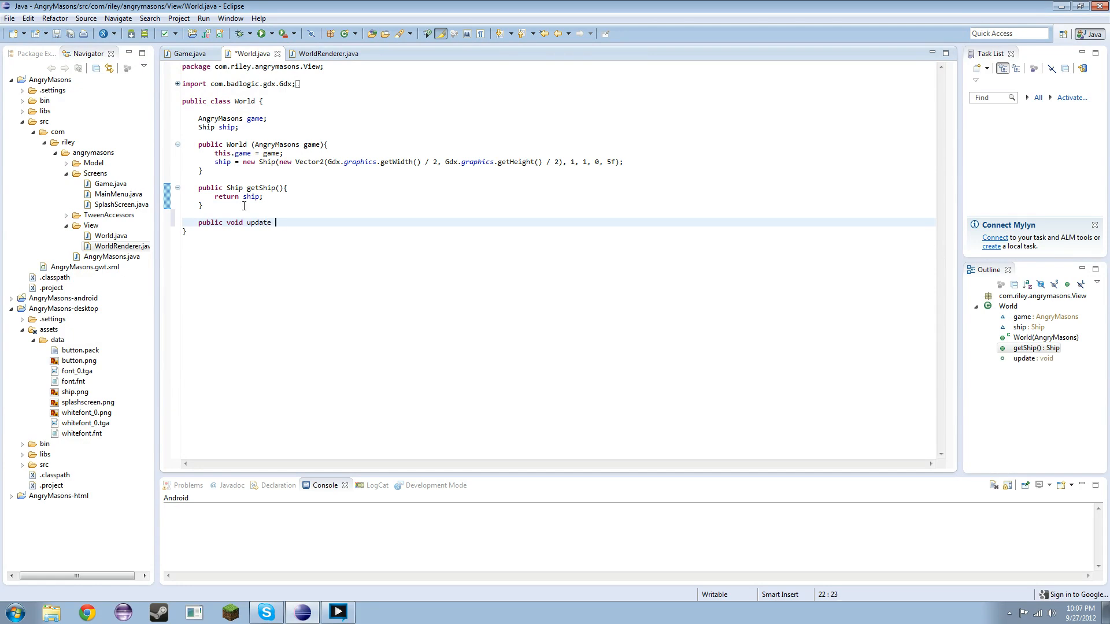
text((){)
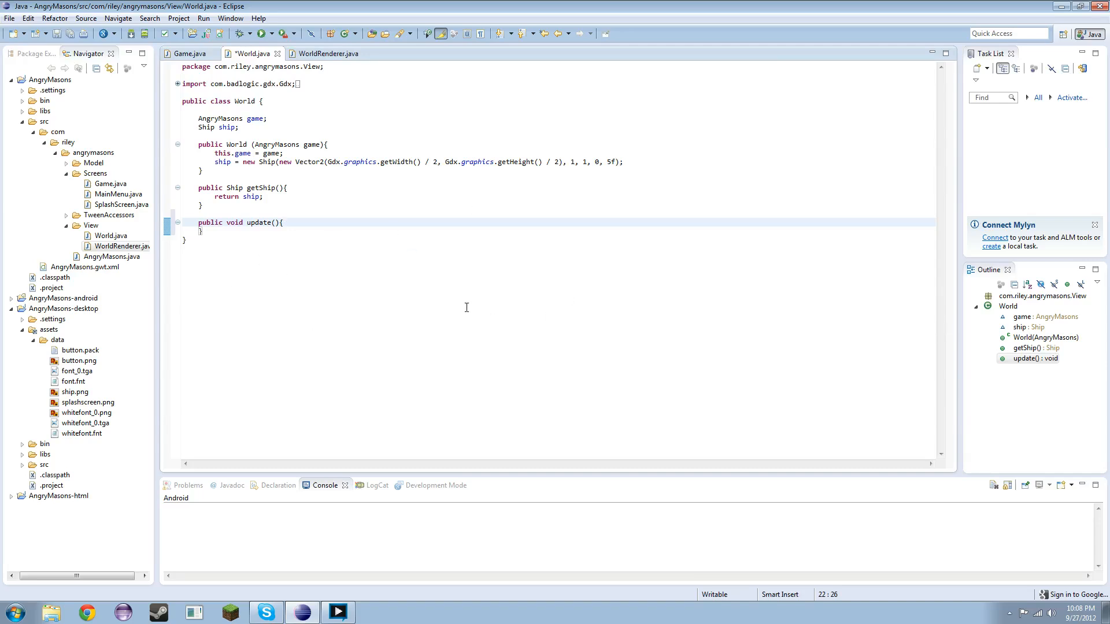
mouse_move(335, 39)
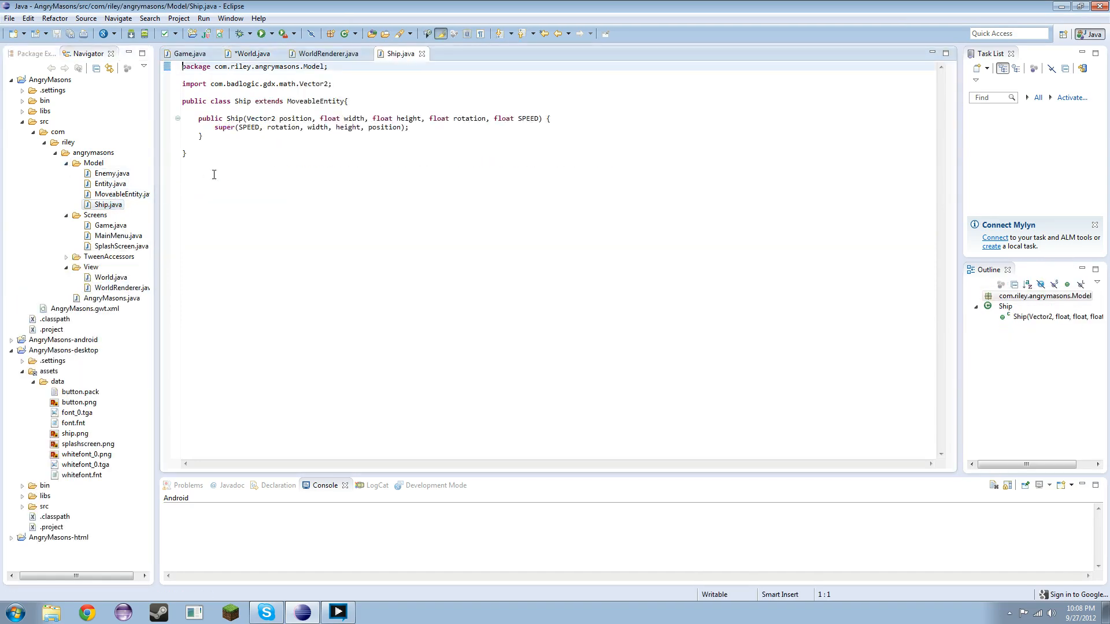
mouse_move(166, 235)
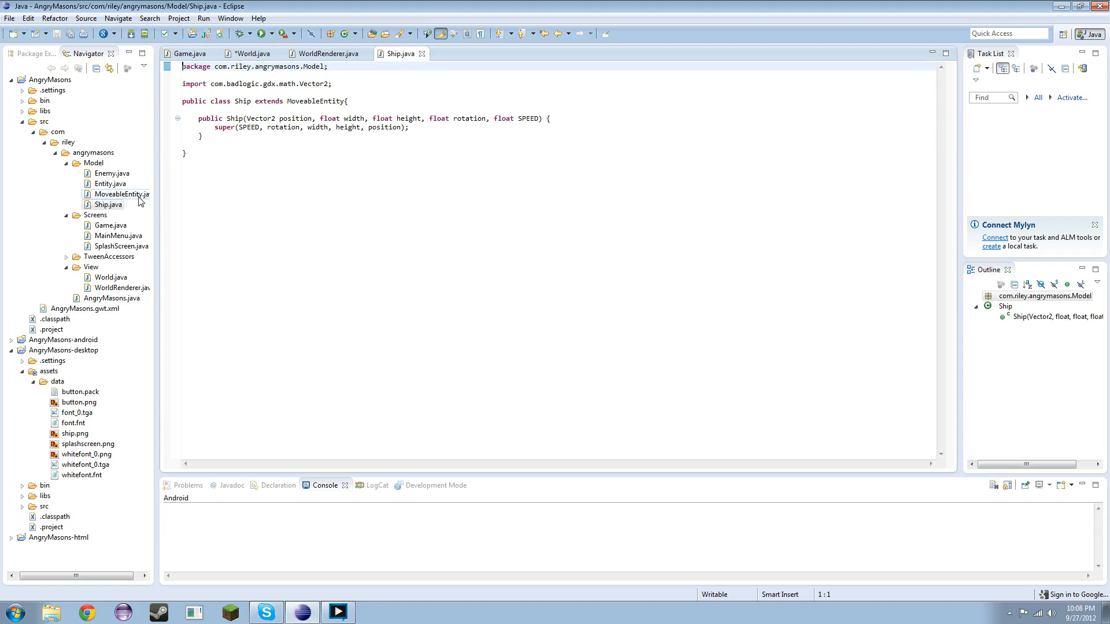
Declare public abstract void update() in MoveableEntity using the return-type quick fix
double_click(116, 194)
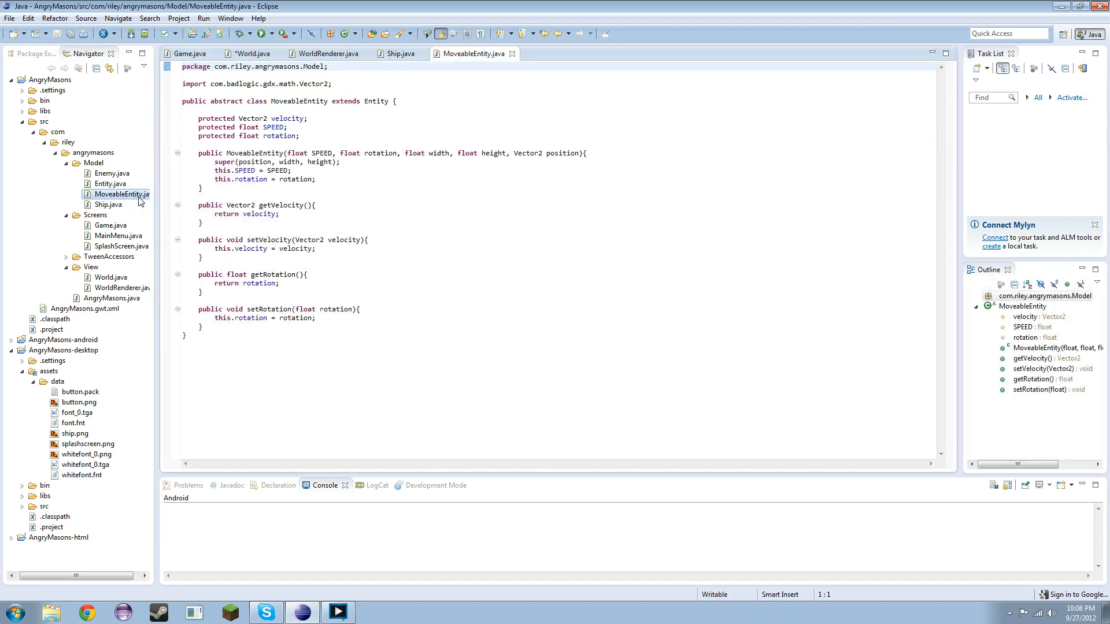
click(280, 327)
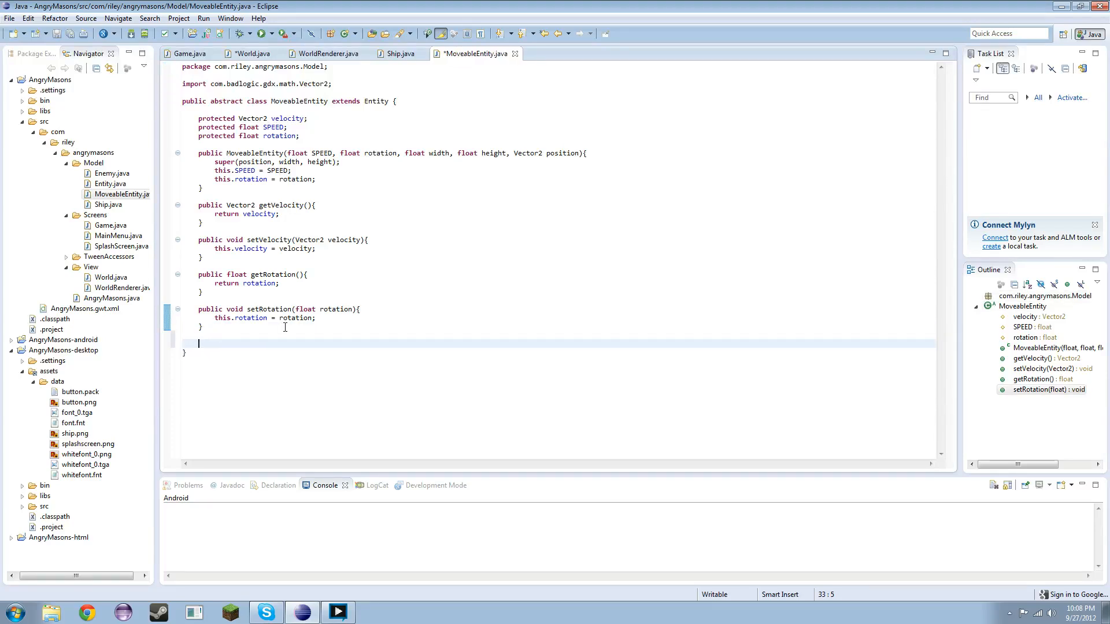
text(public ab)
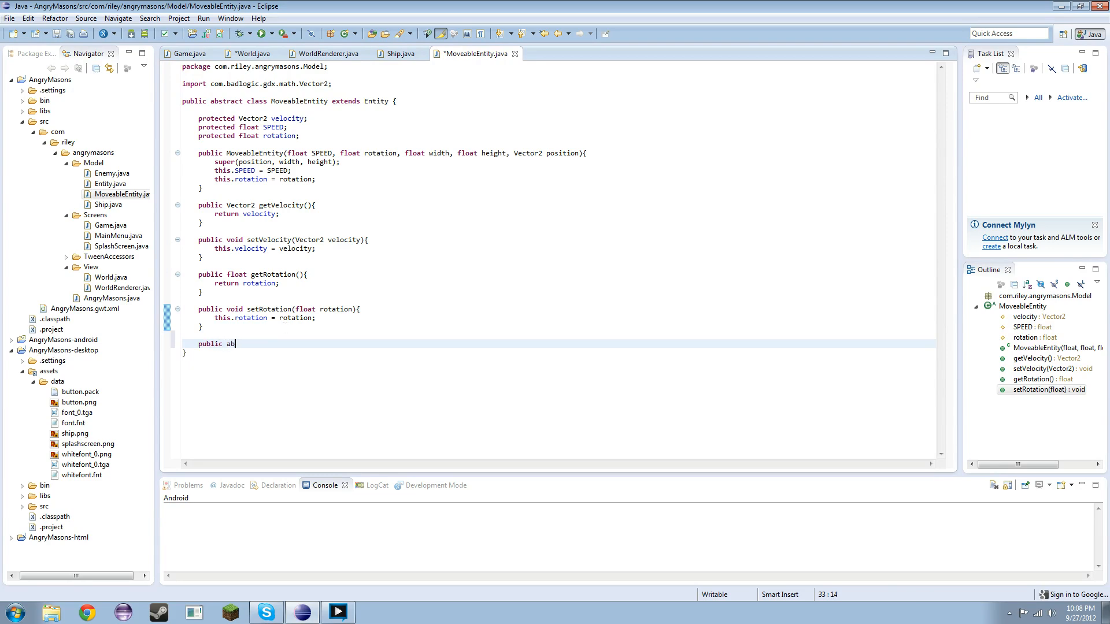
text(stract u)
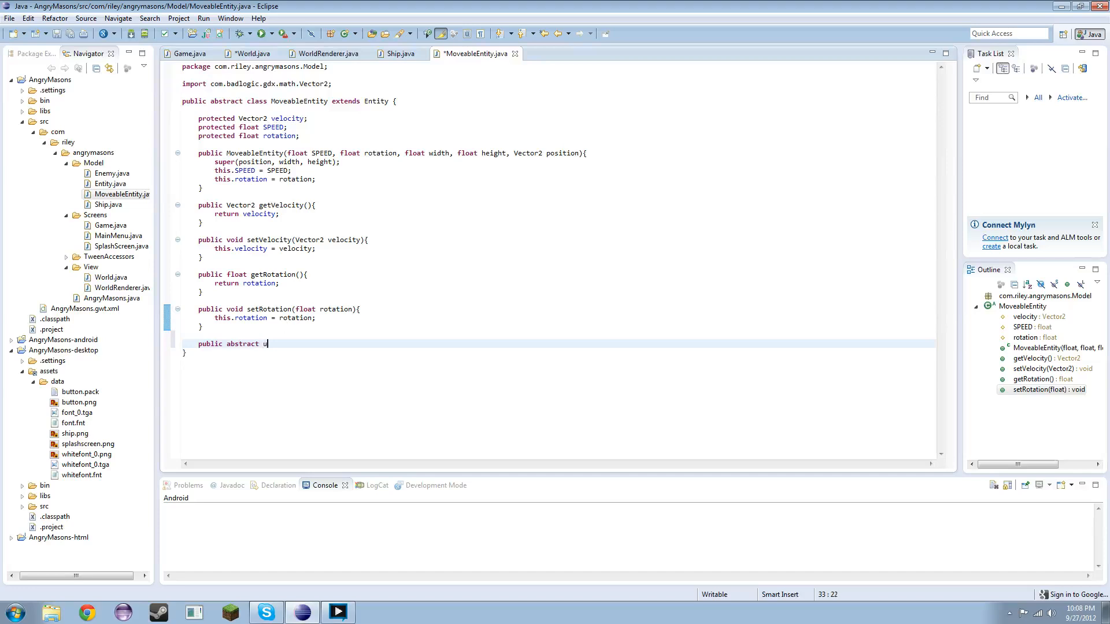
text(pdate();)
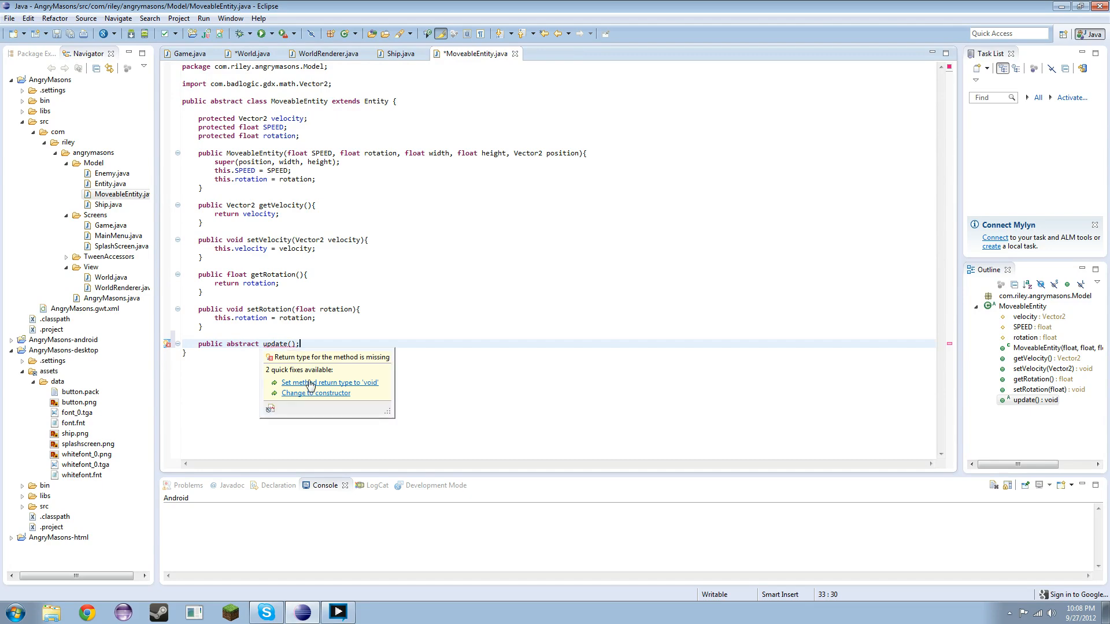
click(329, 383)
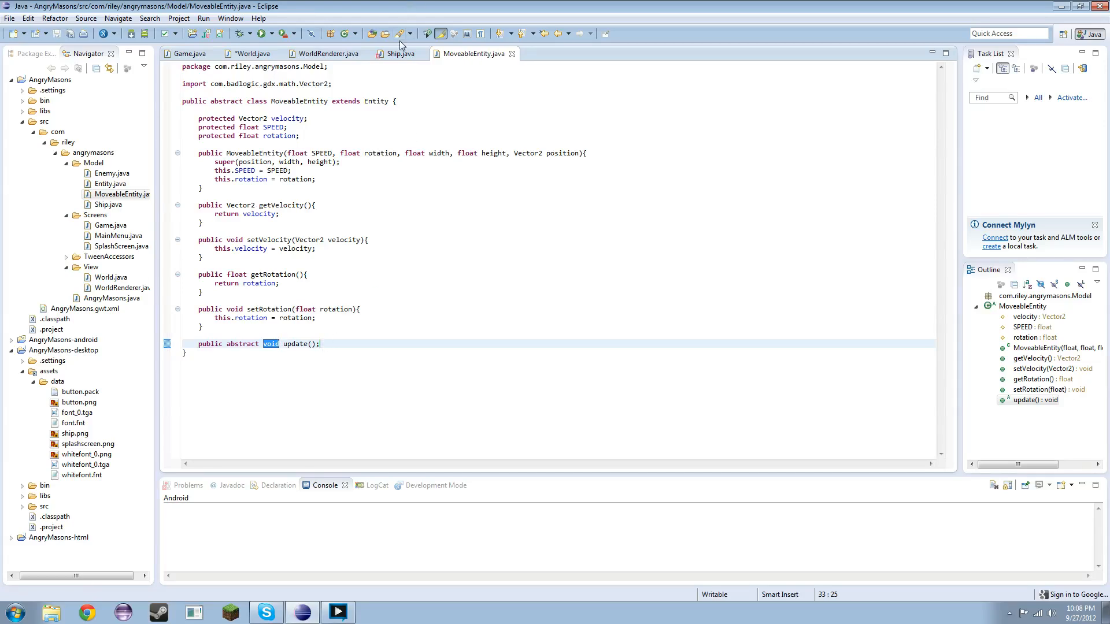
click(399, 53)
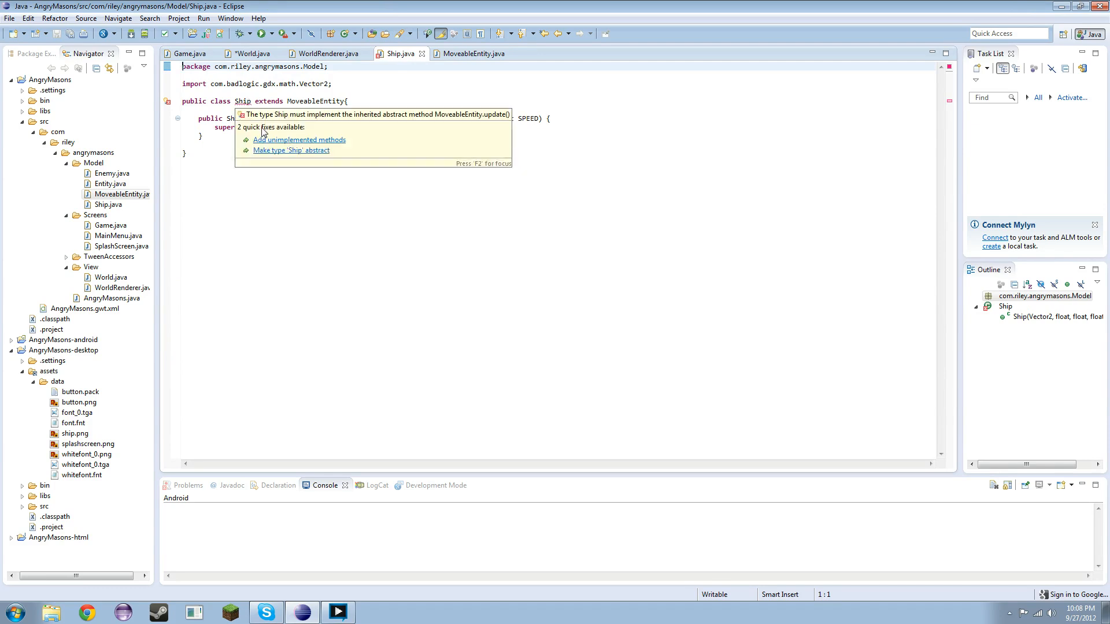
Add the unimplemented update() to Ship, then call ship.update() in World.update() and save
click(299, 139)
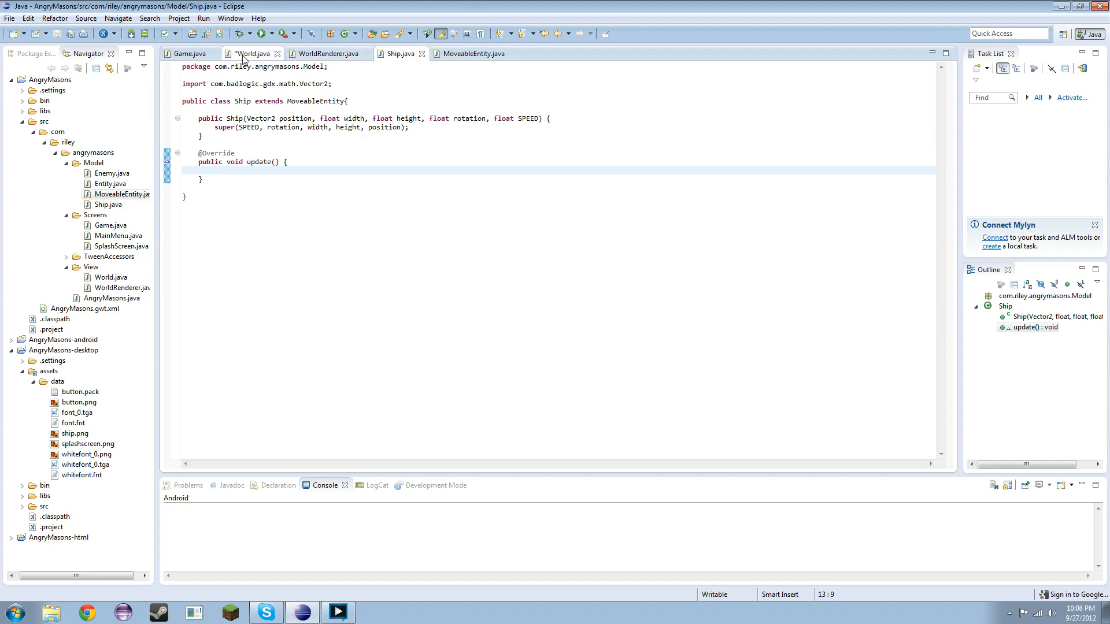
click(253, 54)
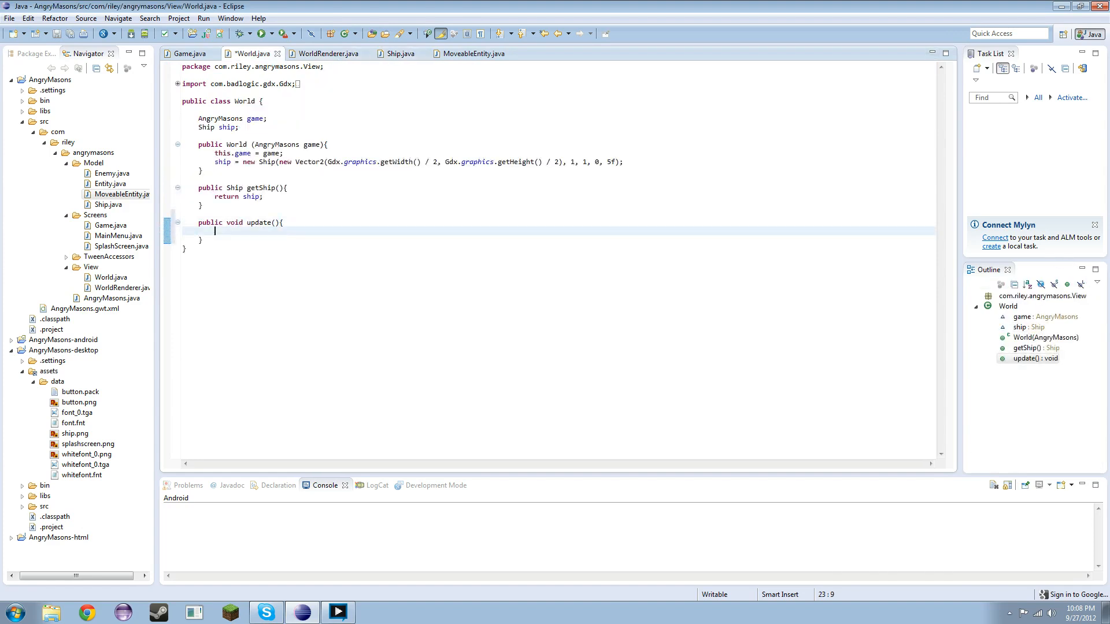
text(ship.update())
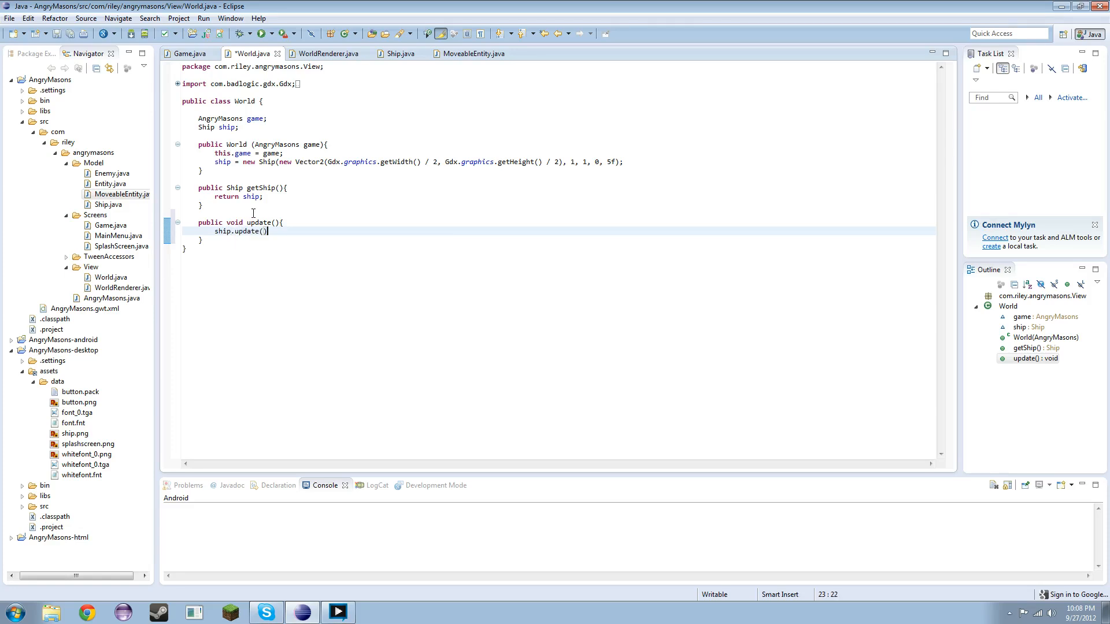
text(;)
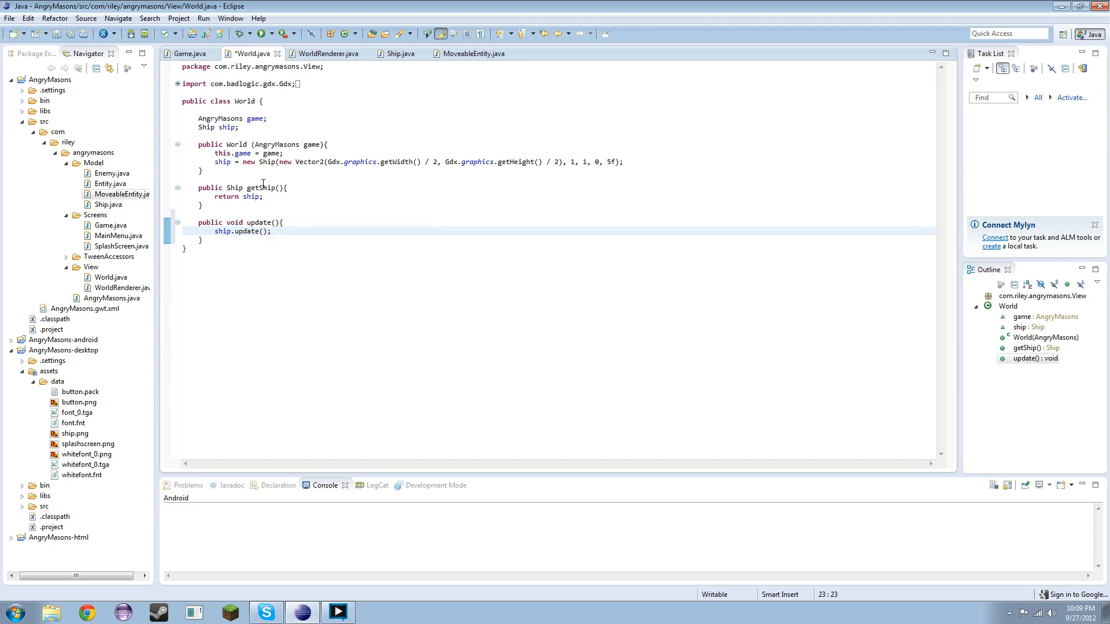
mouse_move(277, 65)
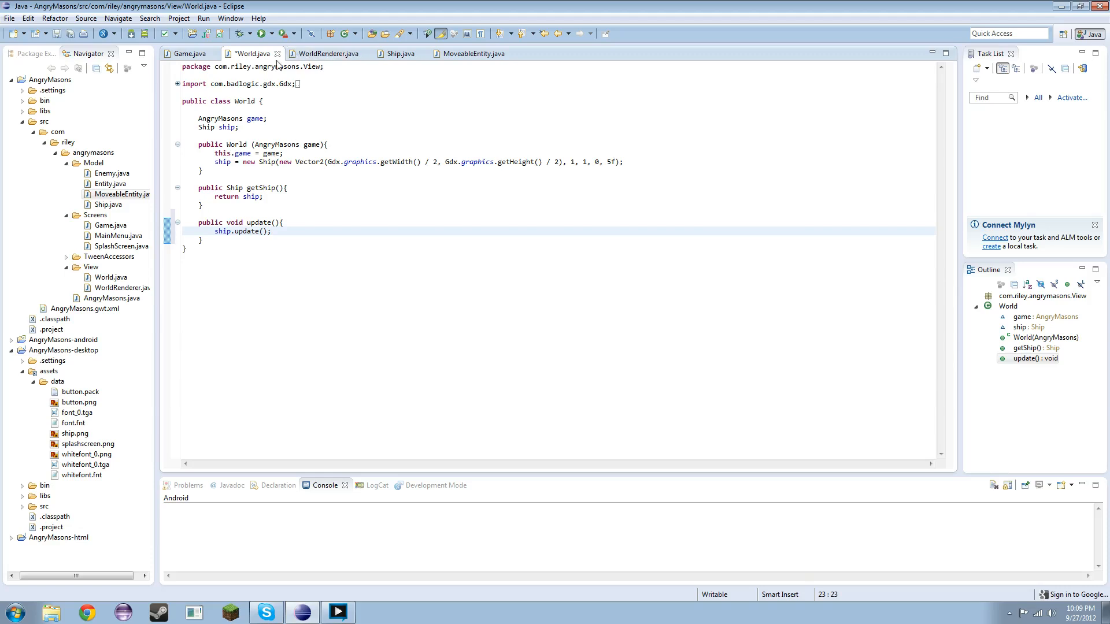
key(ctrl+s)
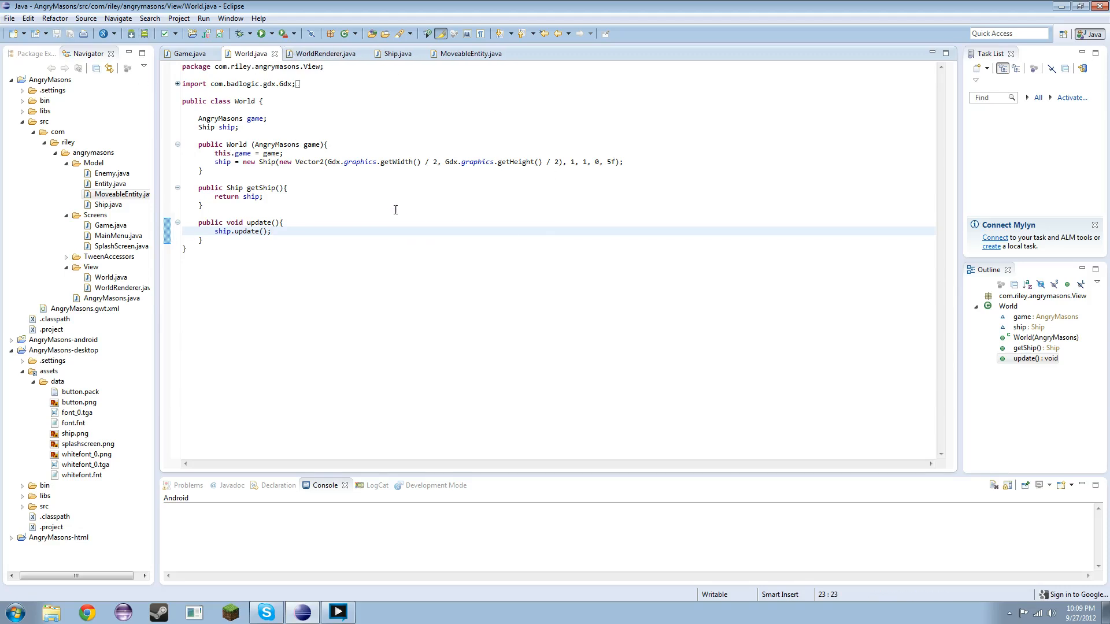
Type world.update(); into Game.java's render method in place of the stub comment
click(188, 54)
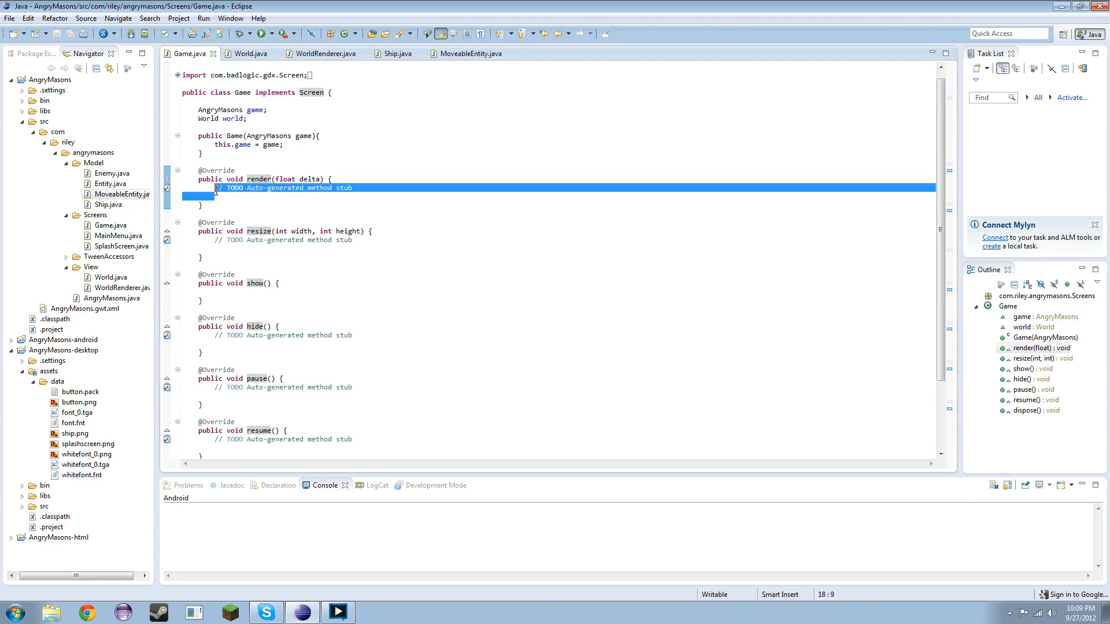
text(world.update();)
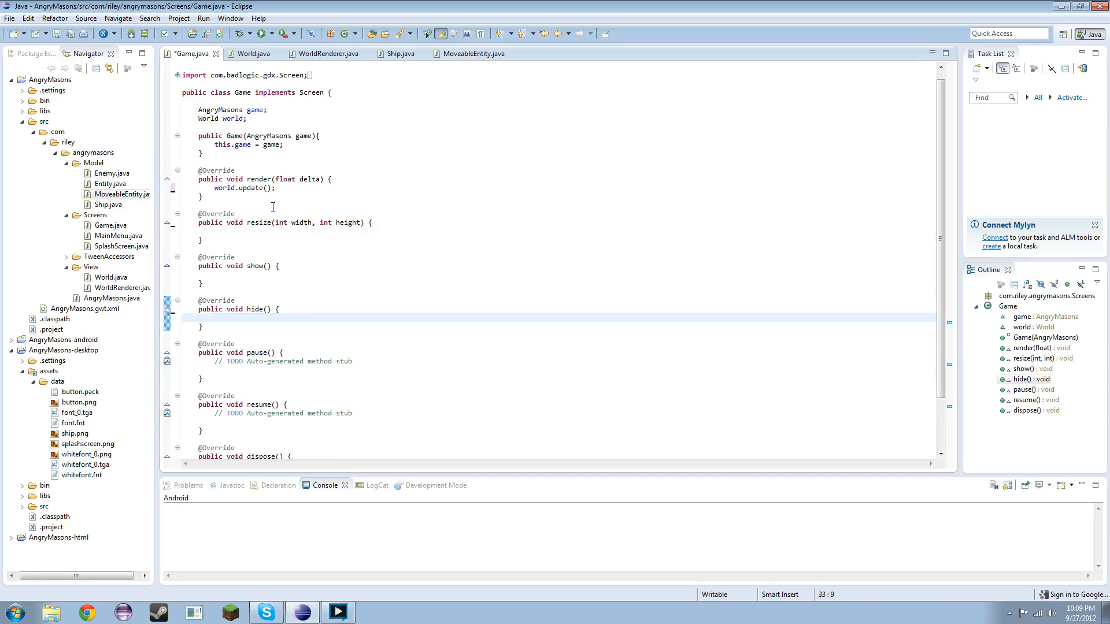
mouse_move(350, 416)
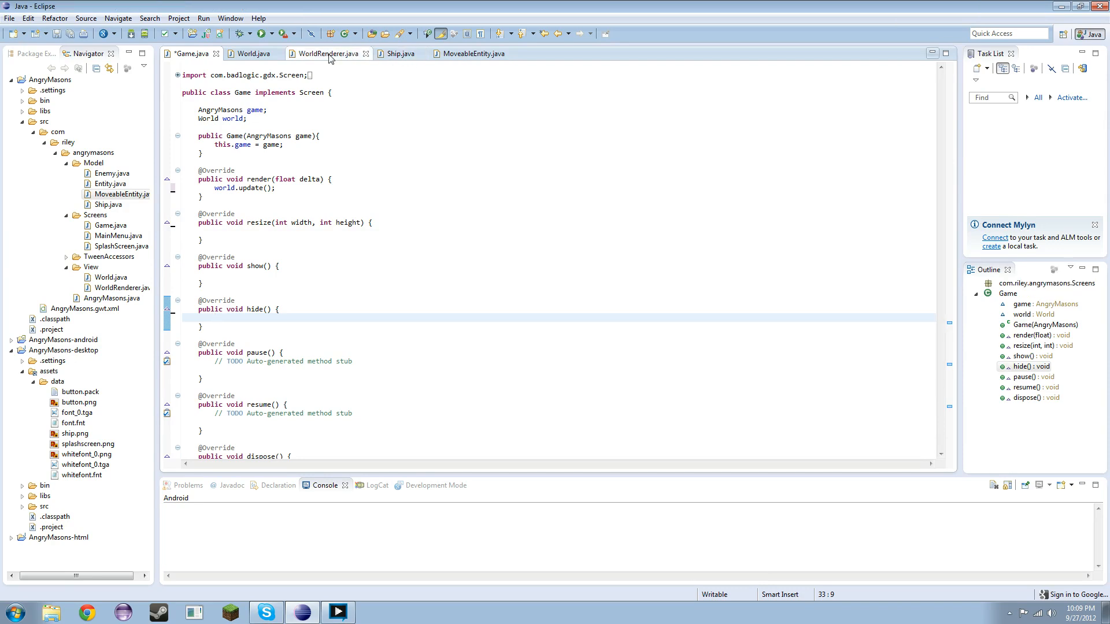
Add a public dispose() method to WorldRenderer calling batch.dispose() and shipTexture.dispose()
click(326, 53)
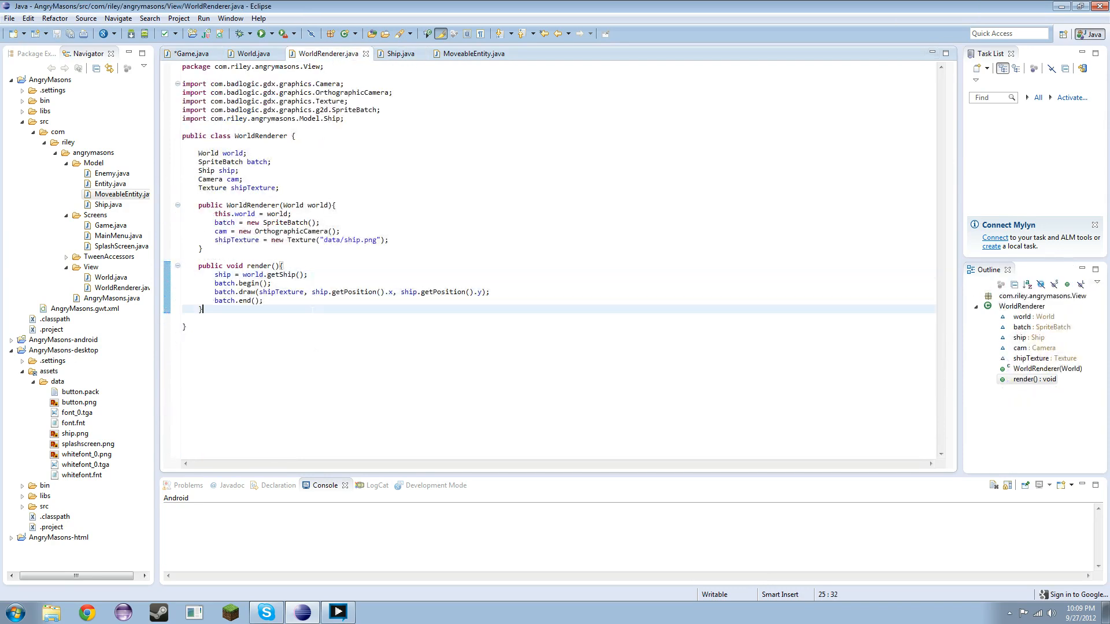
text(publiv)
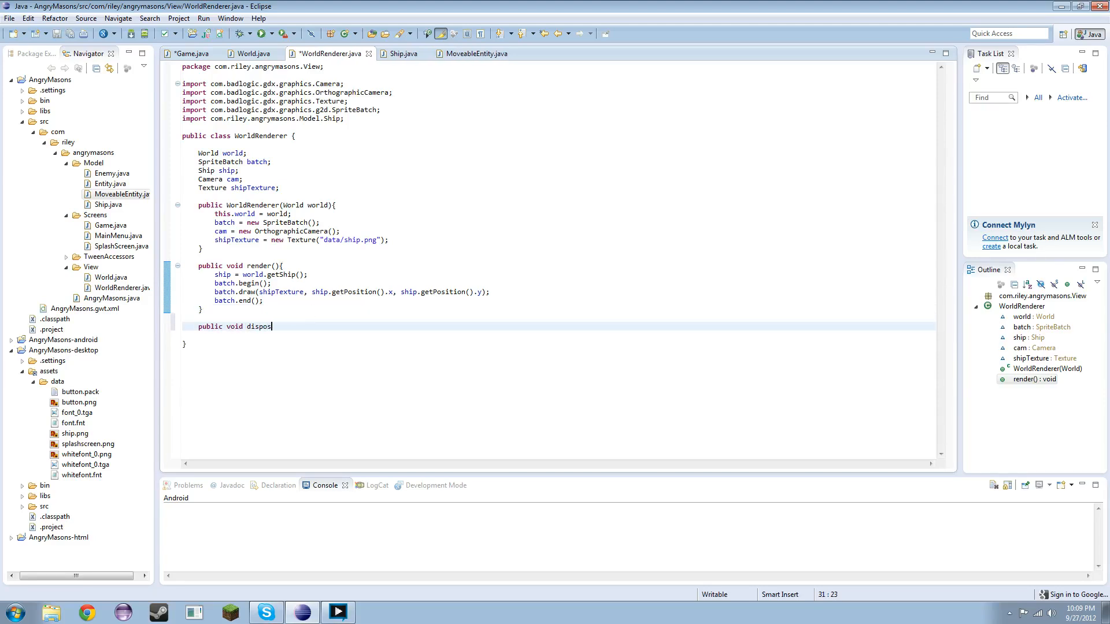
text(e(){)
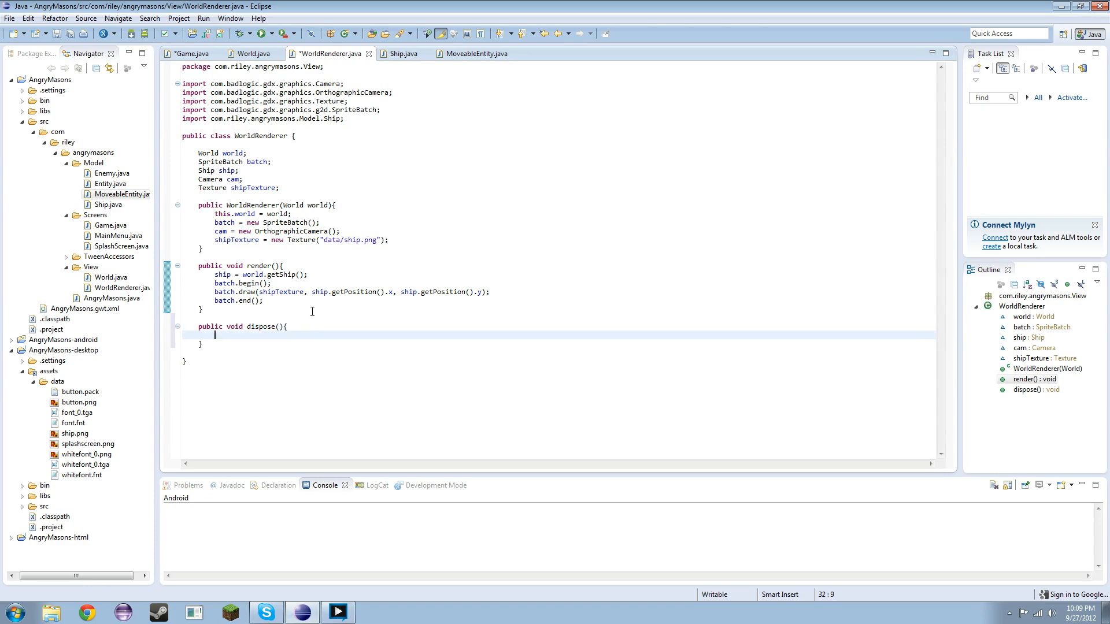
text(ba)
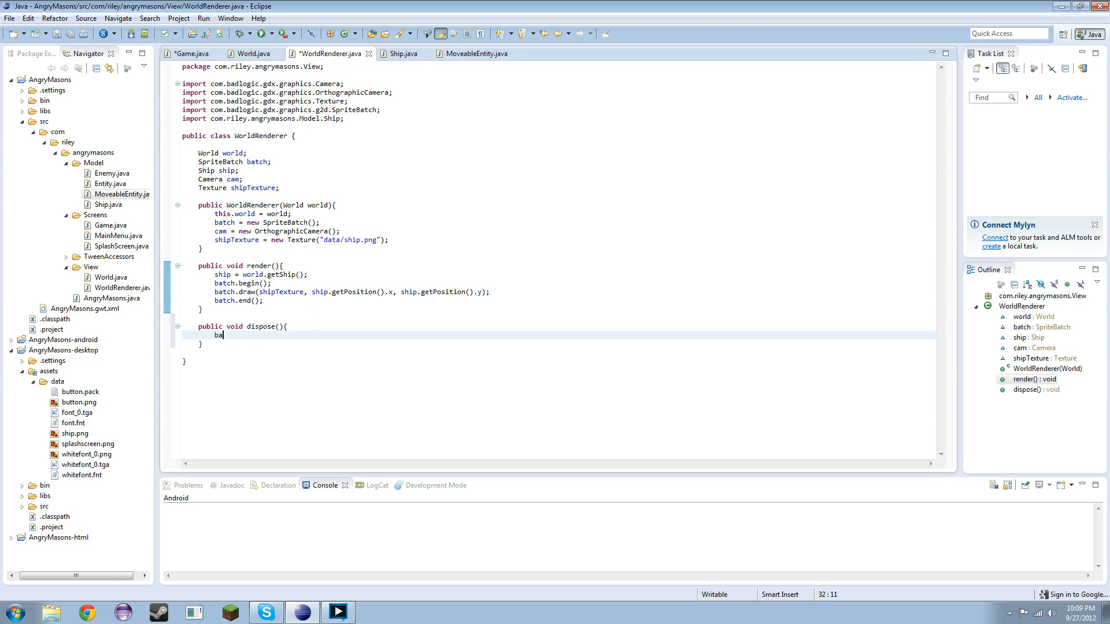
text(tch.di)
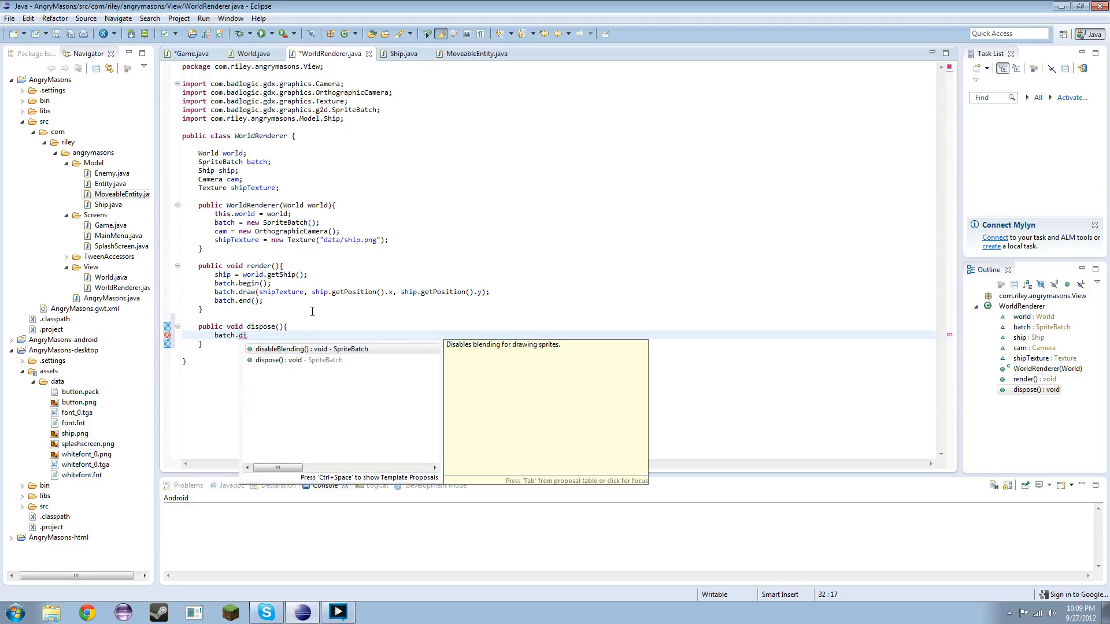
key(Enter)
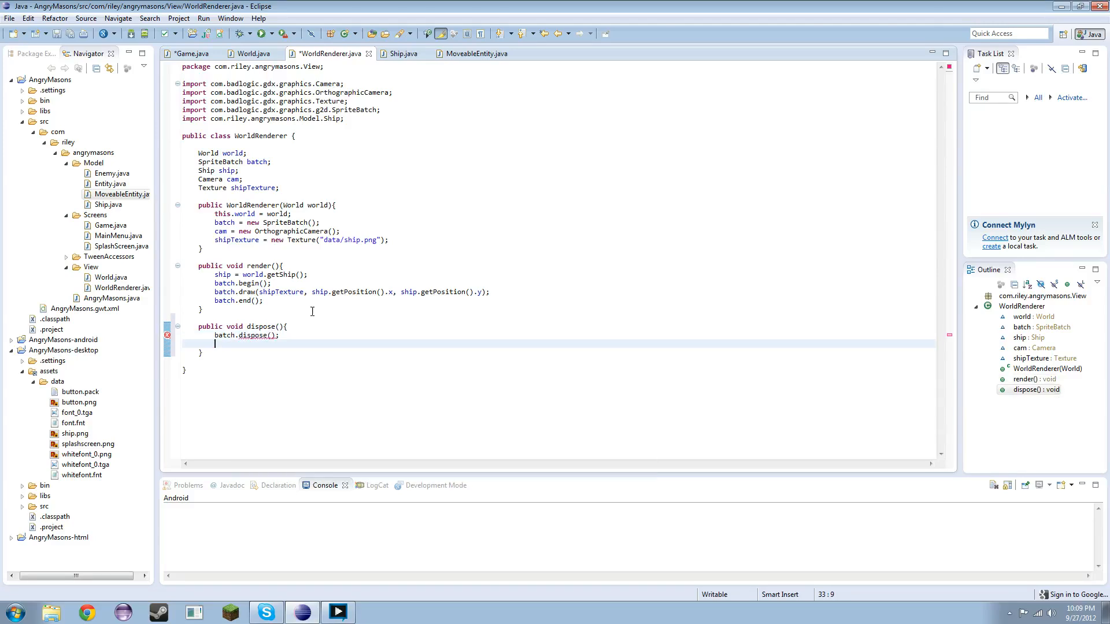
text(shipTex)
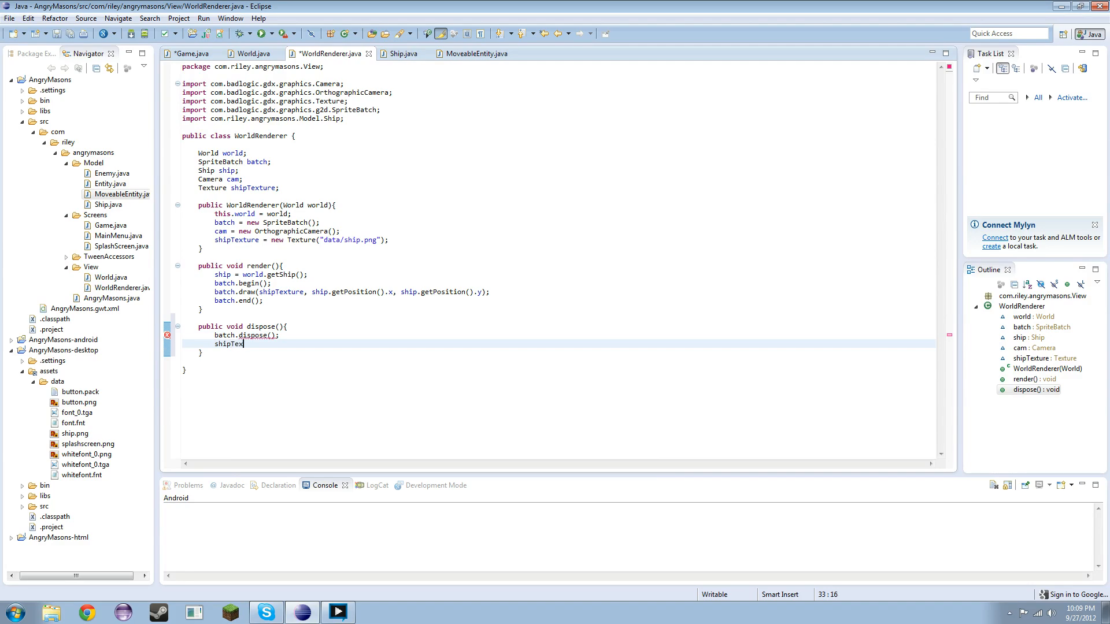
text(ture.dispose();)
text(cam)
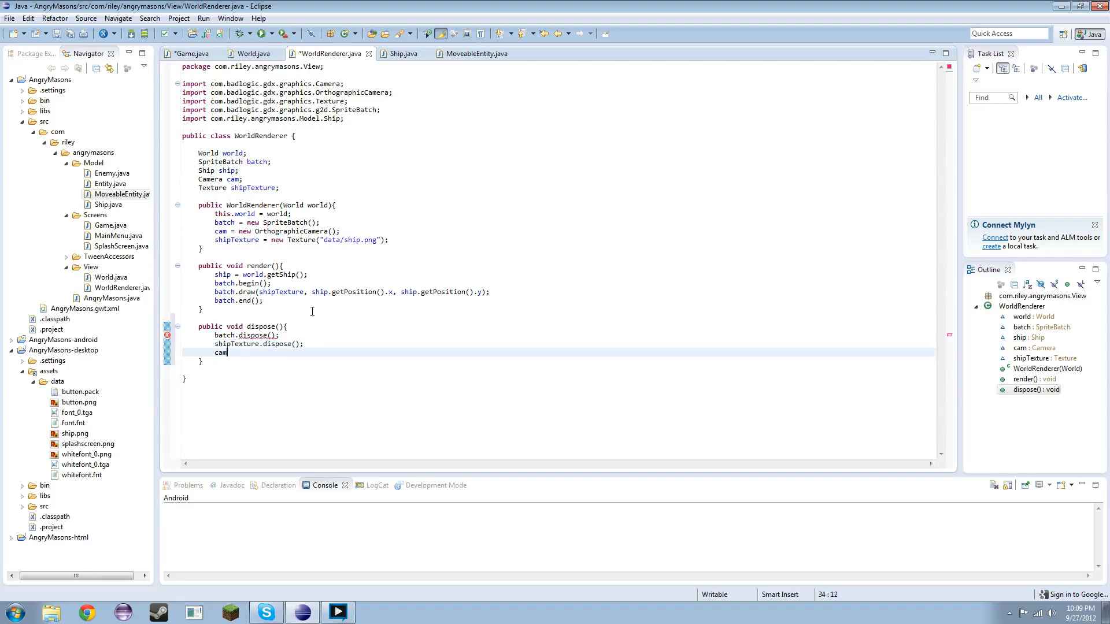
Remove the leftover camera and empty lines, then save WorldRenderer.java
key(Ctrl+Space)
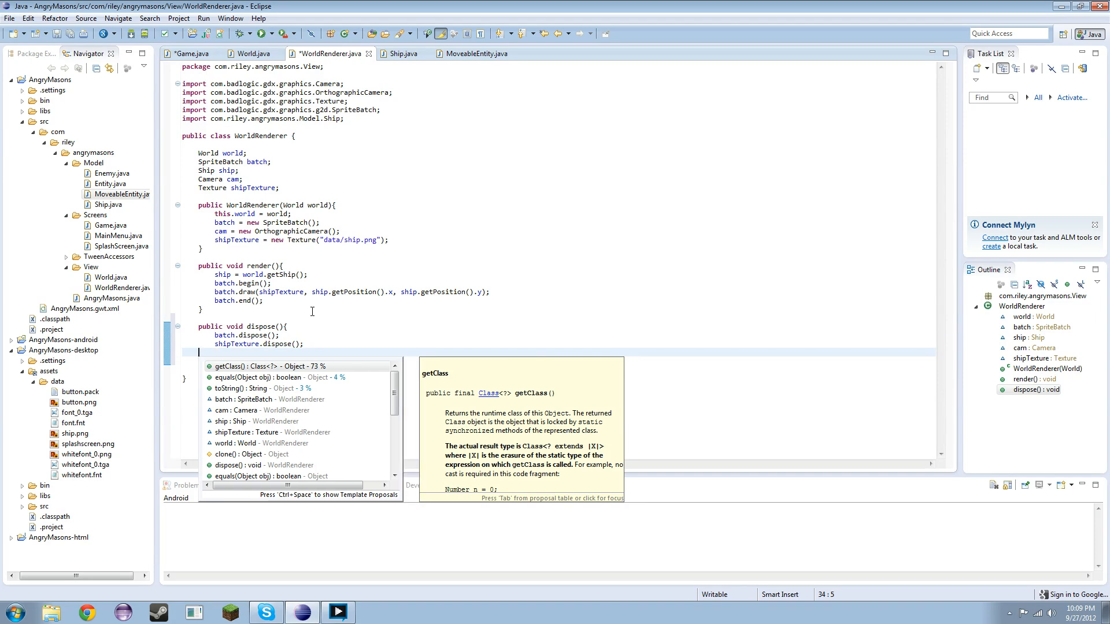
key(Escape)
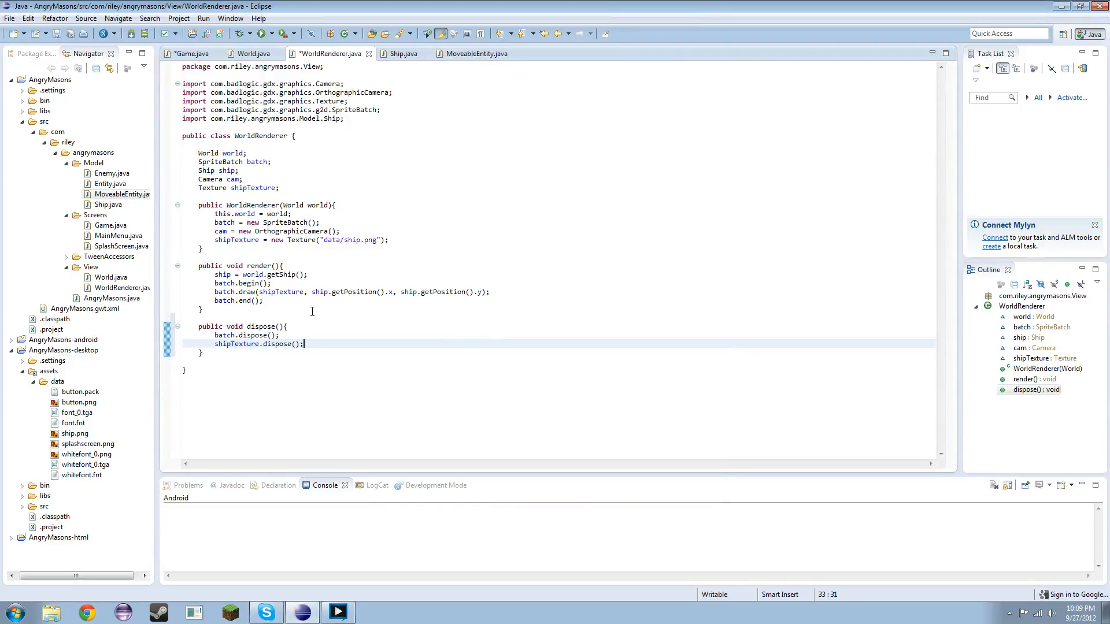
key(ctrl+s)
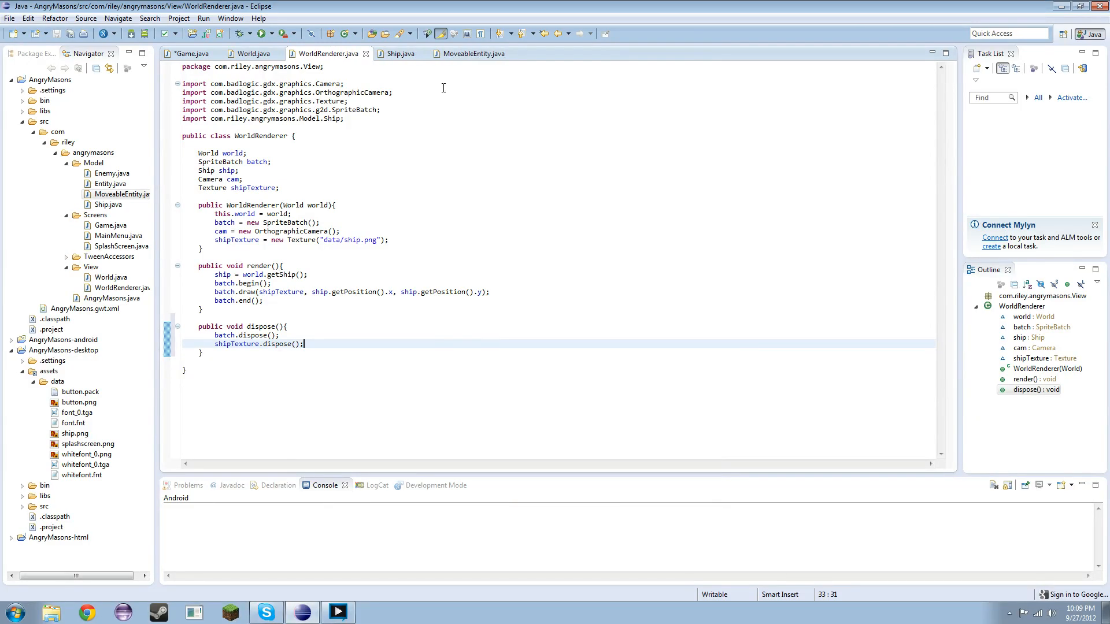
click(252, 53)
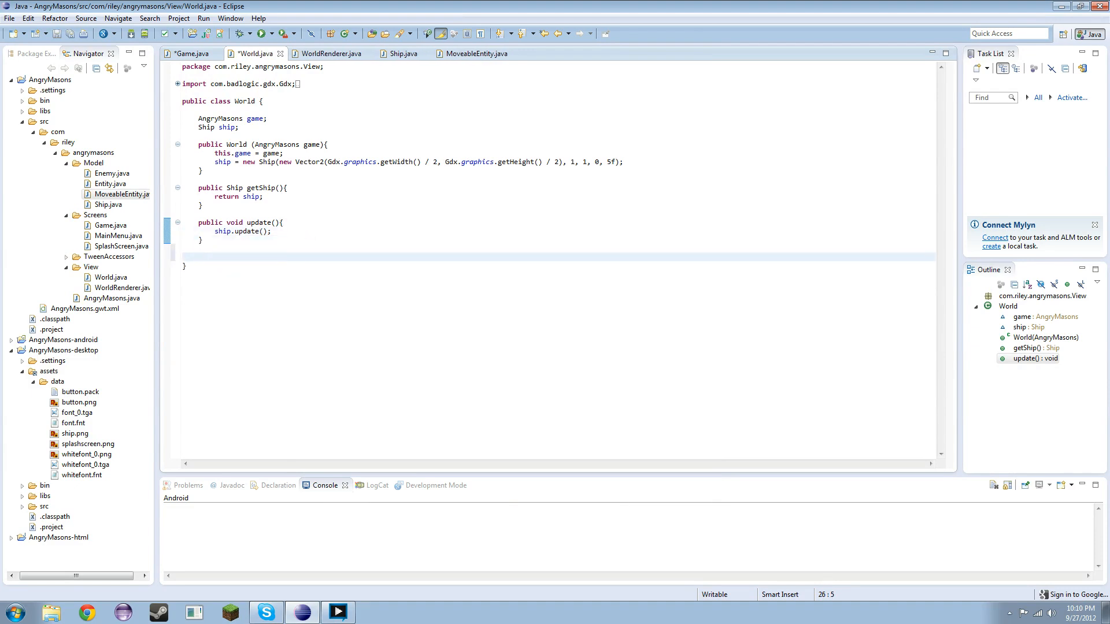
Type an empty public void dispose() method below update() in World.java
text(public void disp)
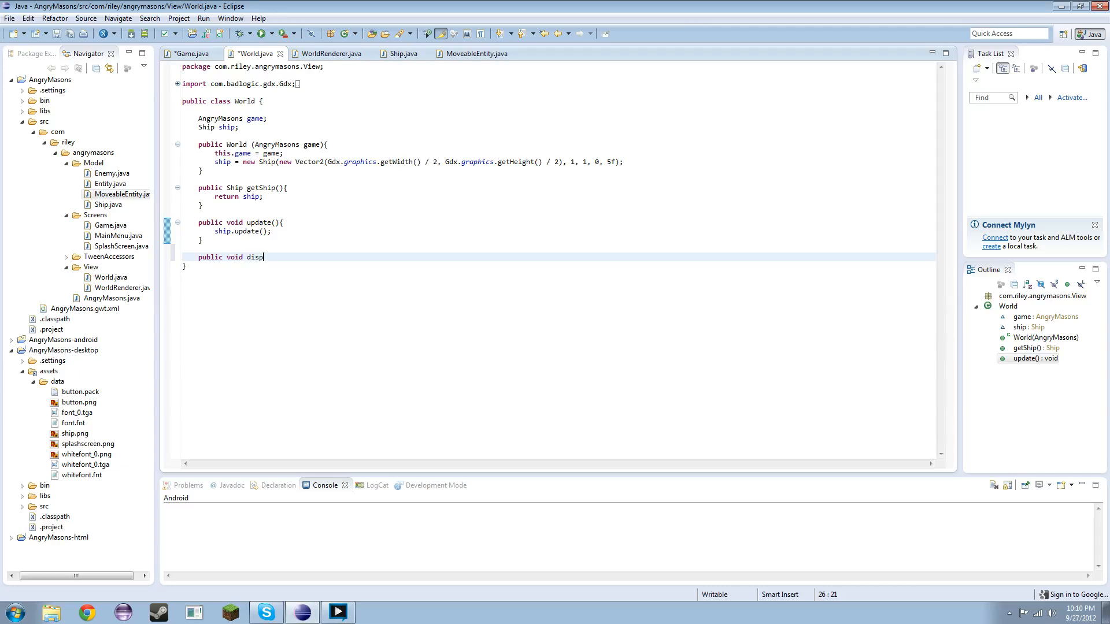
text(ose(){)
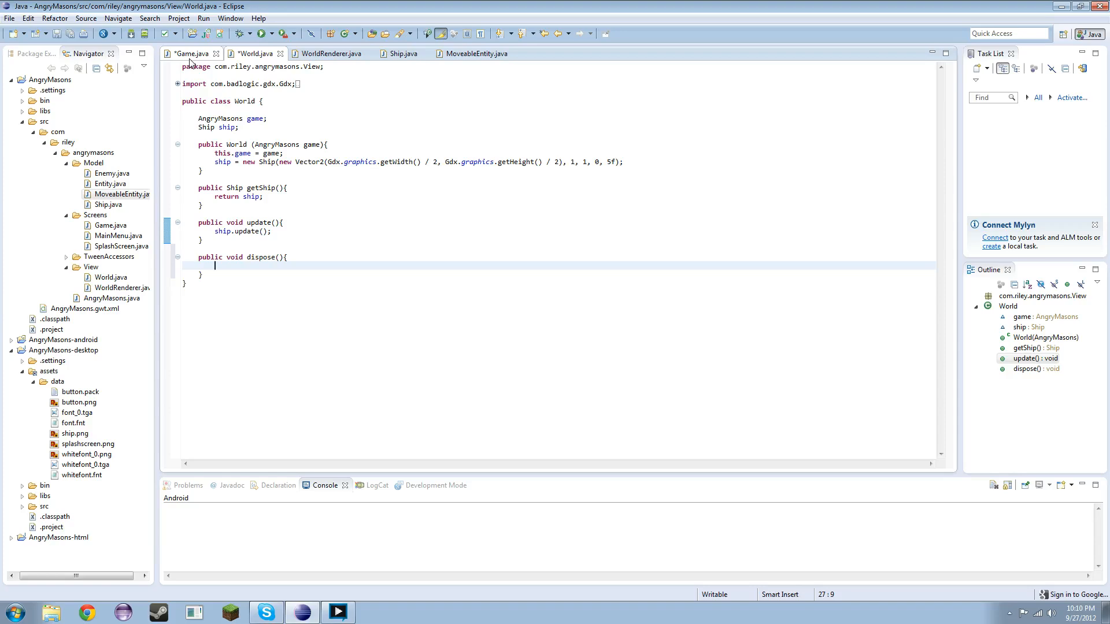
In Game.java, call dispose() from hide() and world.dispose() inside dispose()
click(194, 53)
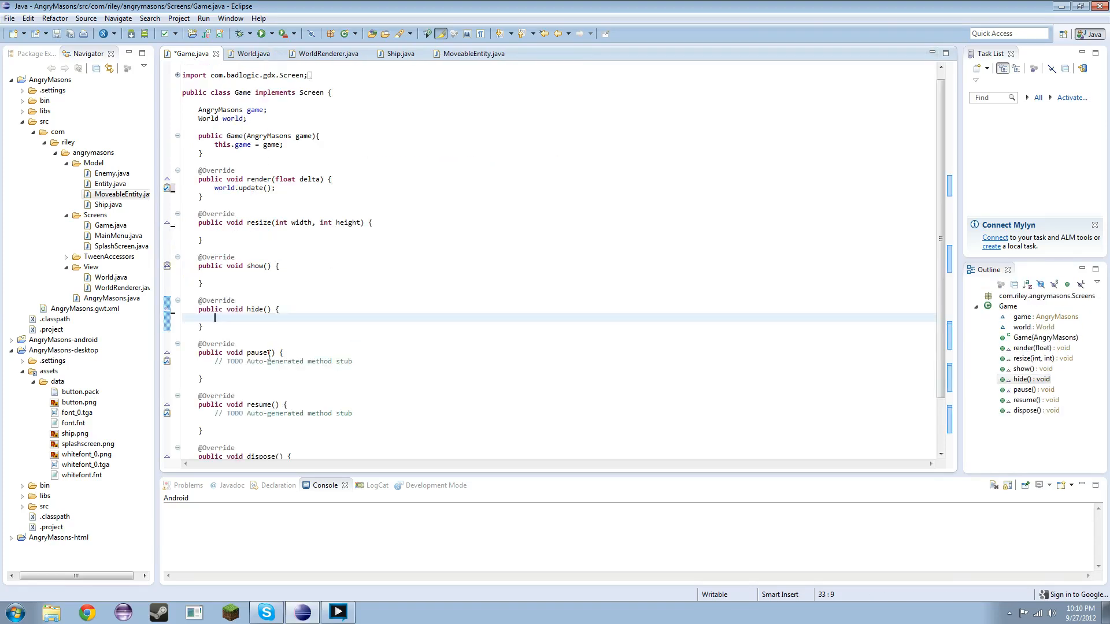
text(dispose();)
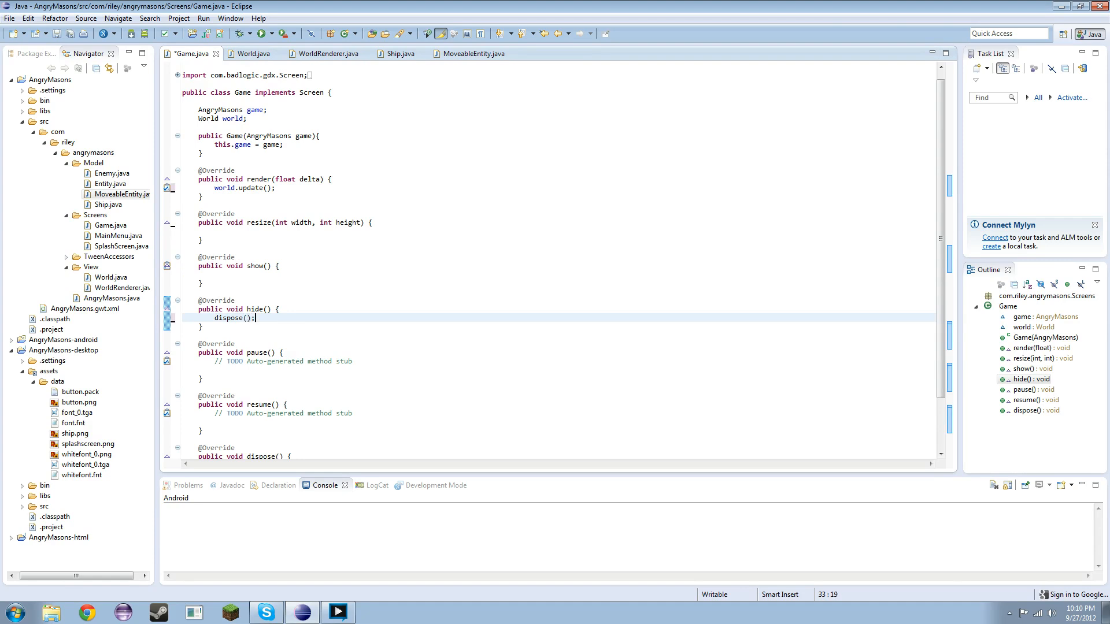
mouse_move(259, 325)
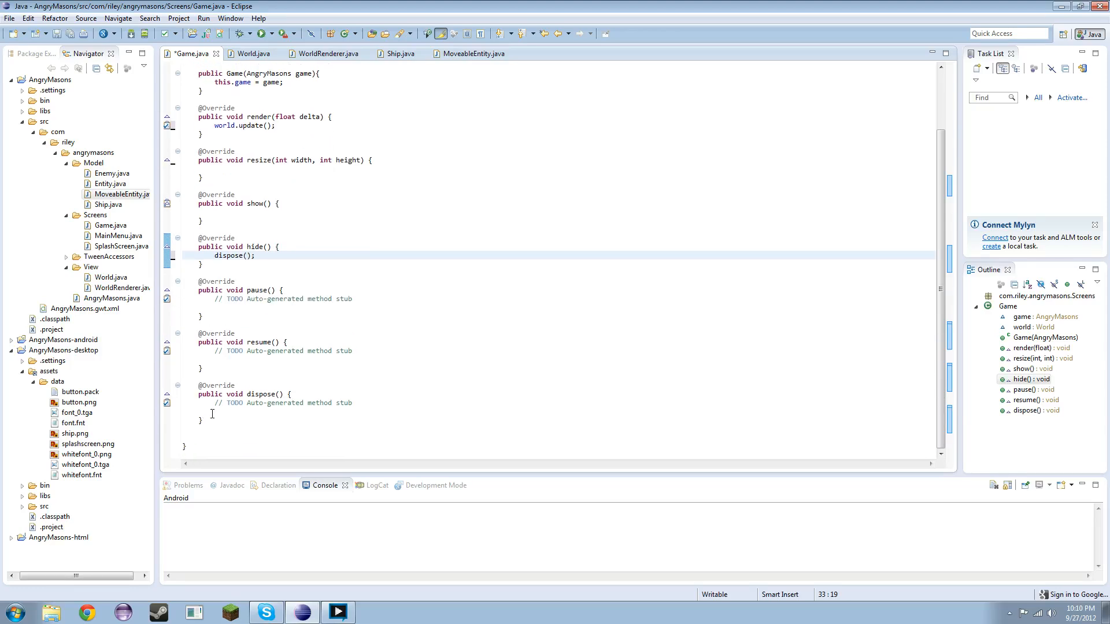
text(world)
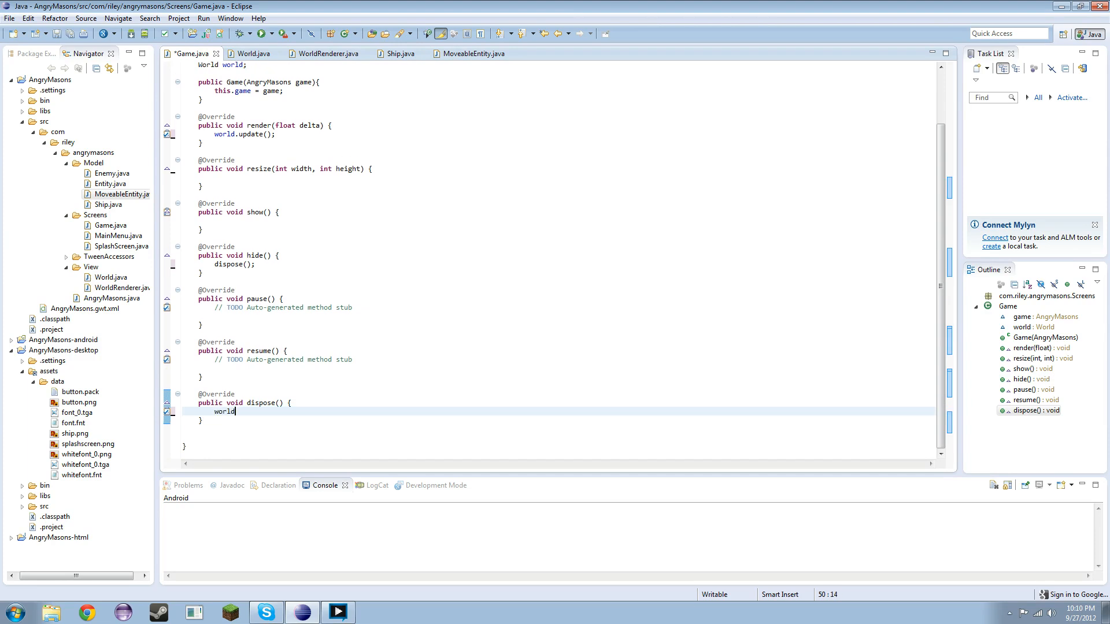
text(.dispose();)
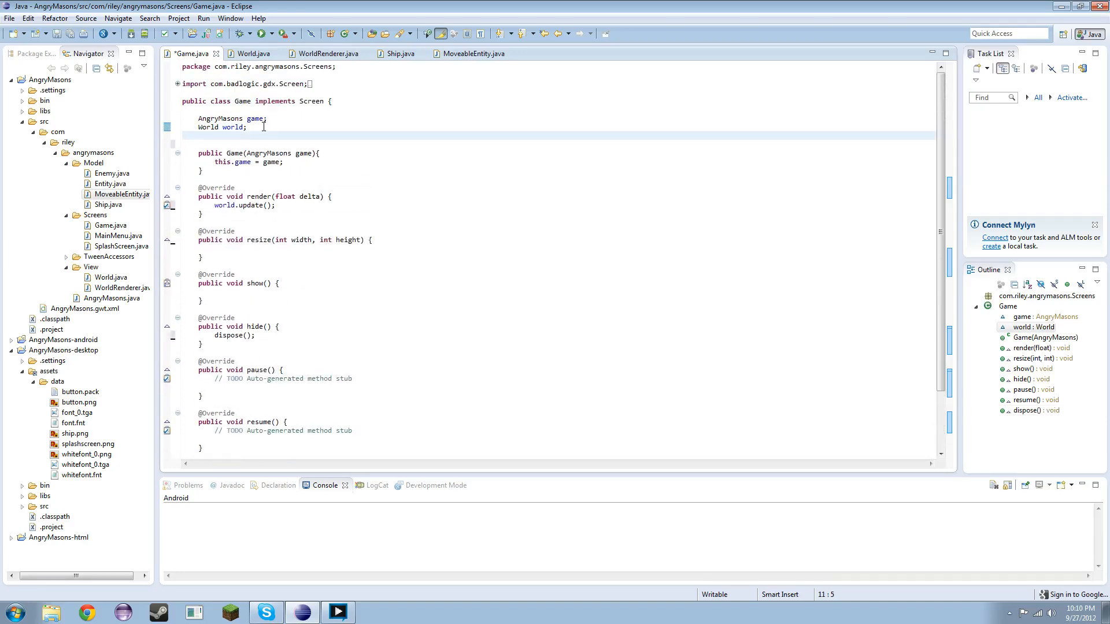
Declare a WorldRenderer field and build World(game) and WorldRenderer(world) in Game's constructor
text(WorldRendere)
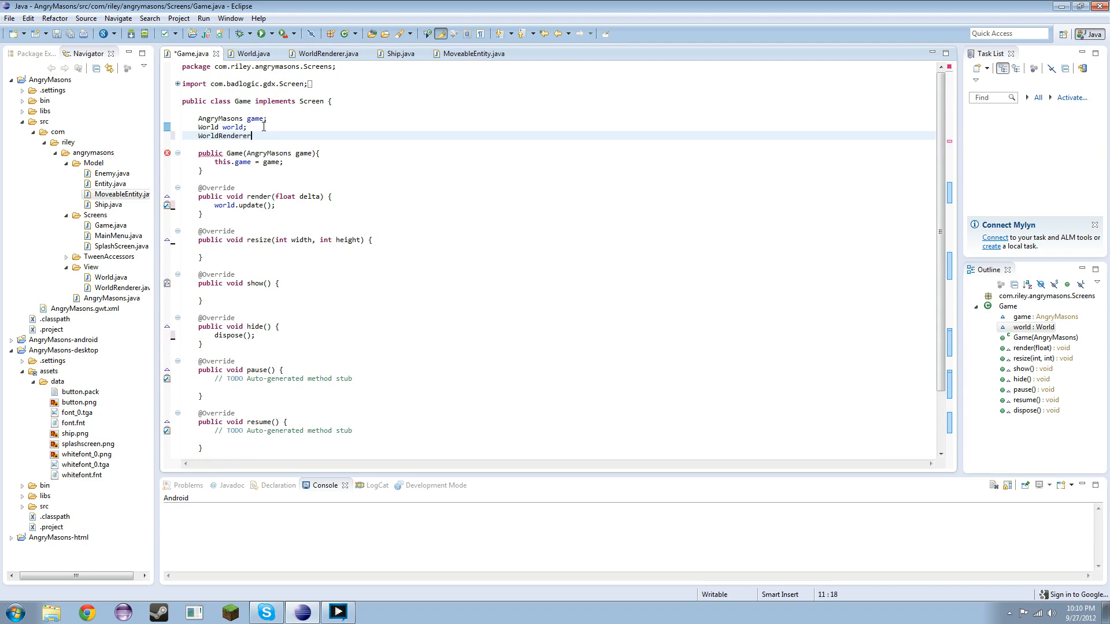
text(renderer)
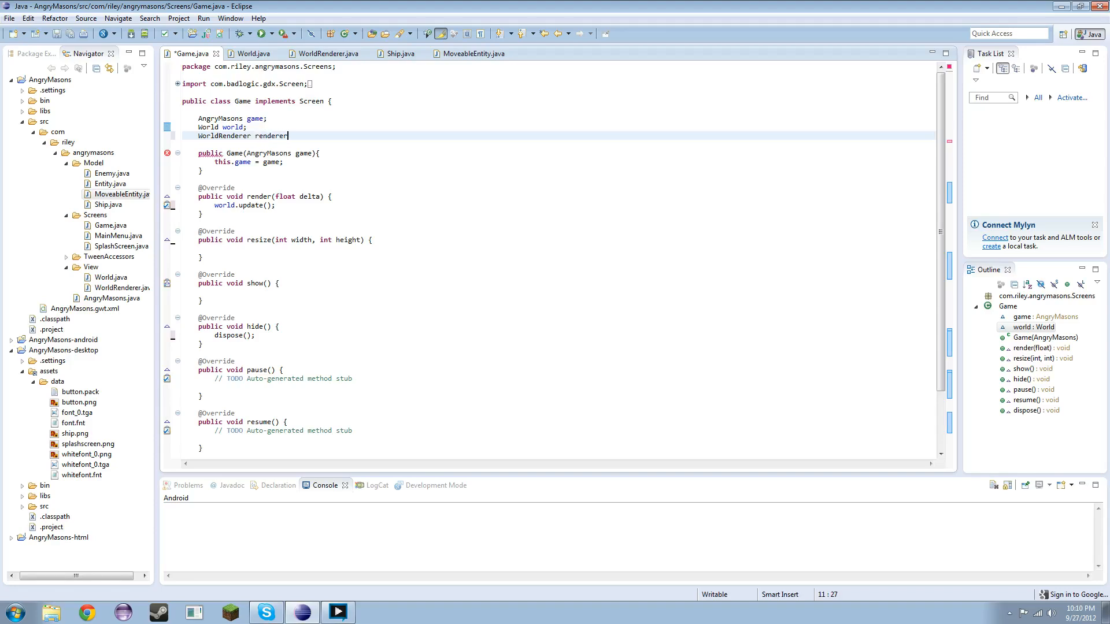
text(;)
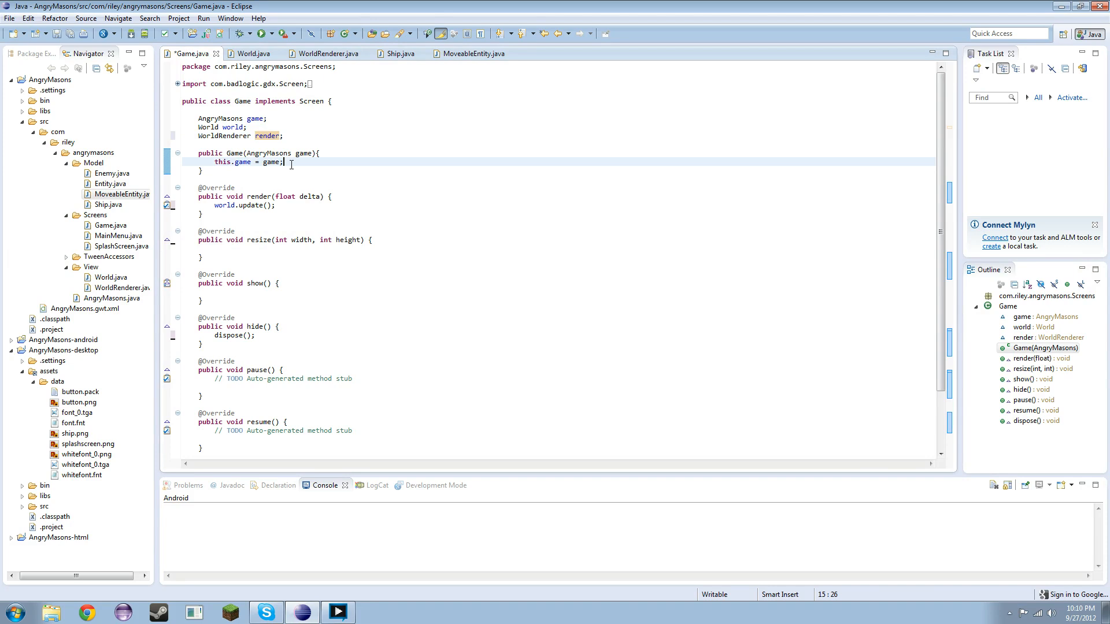
text(world = new World();)
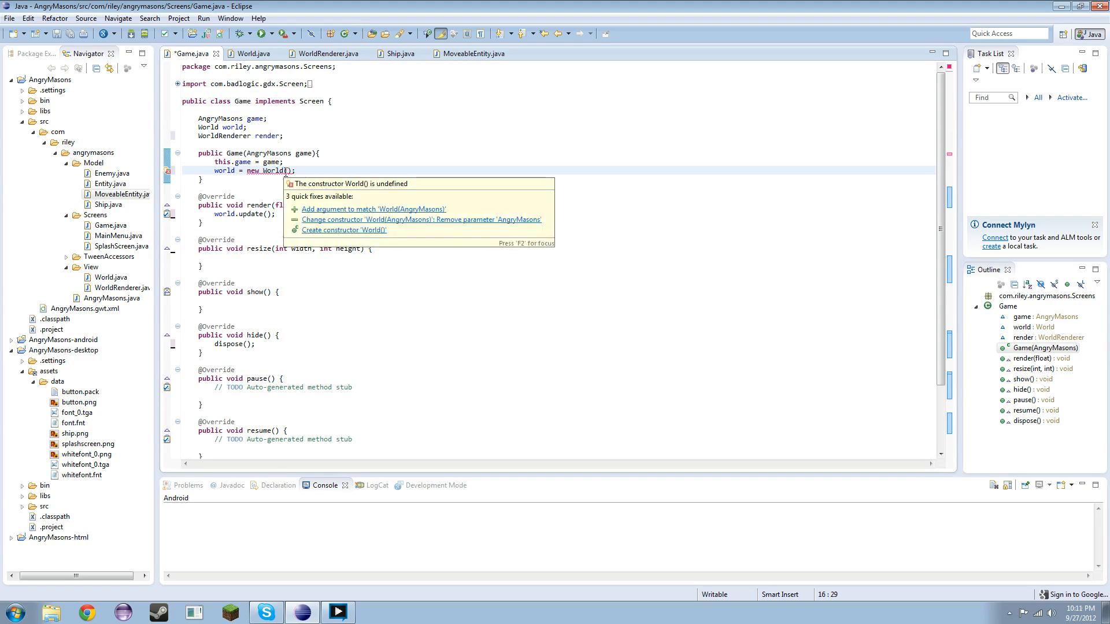
text(game)
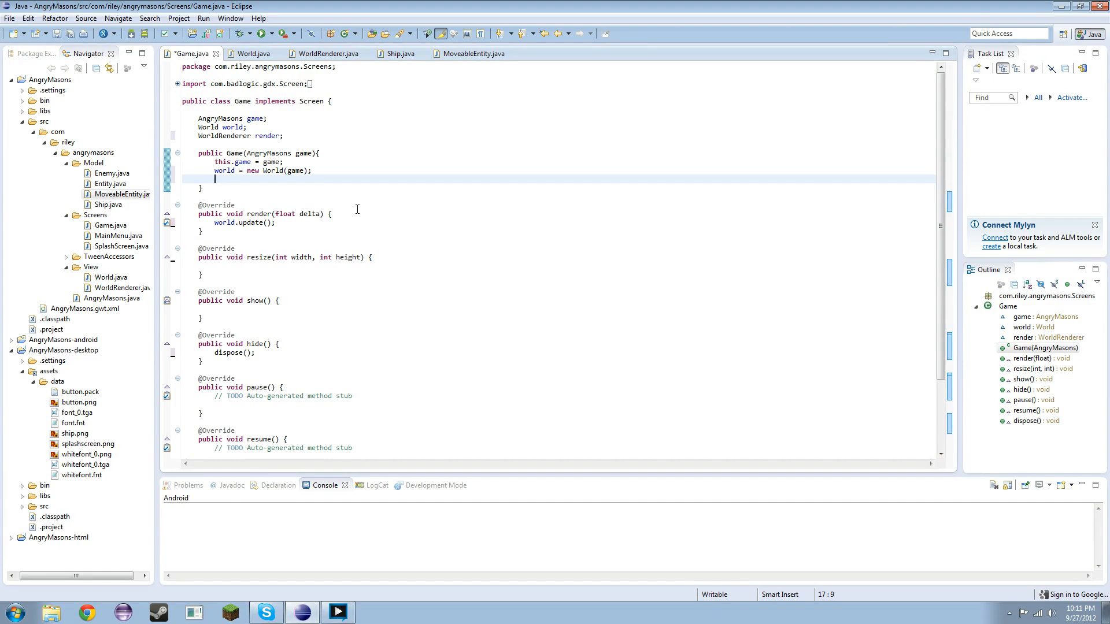
text(render = new WorldRender)
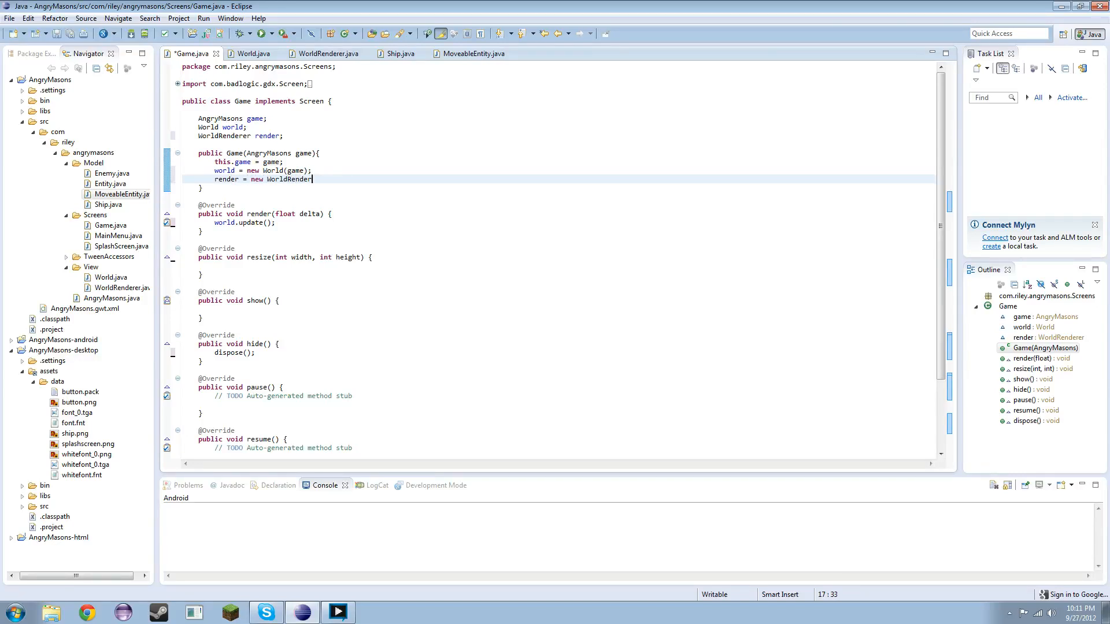
text((world))
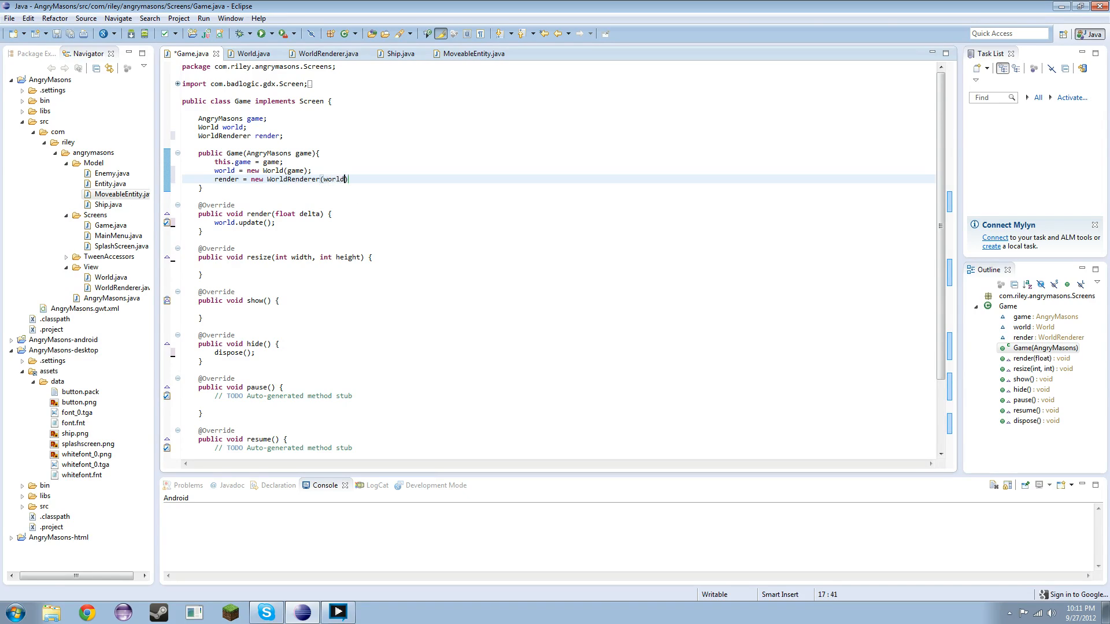
text();)
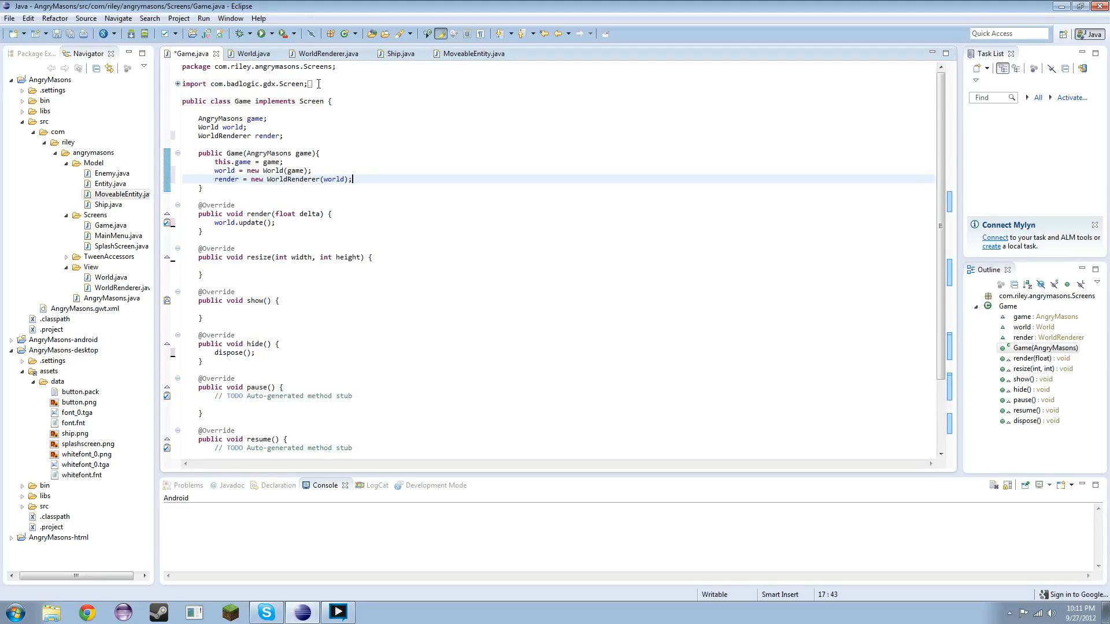
click(328, 54)
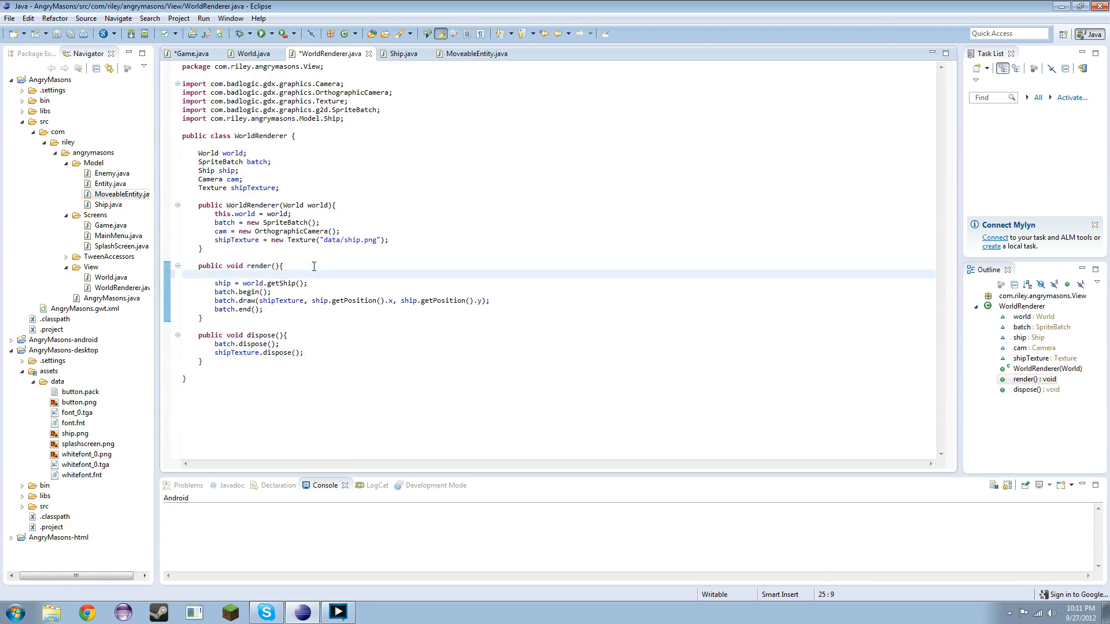
mouse_move(237, 240)
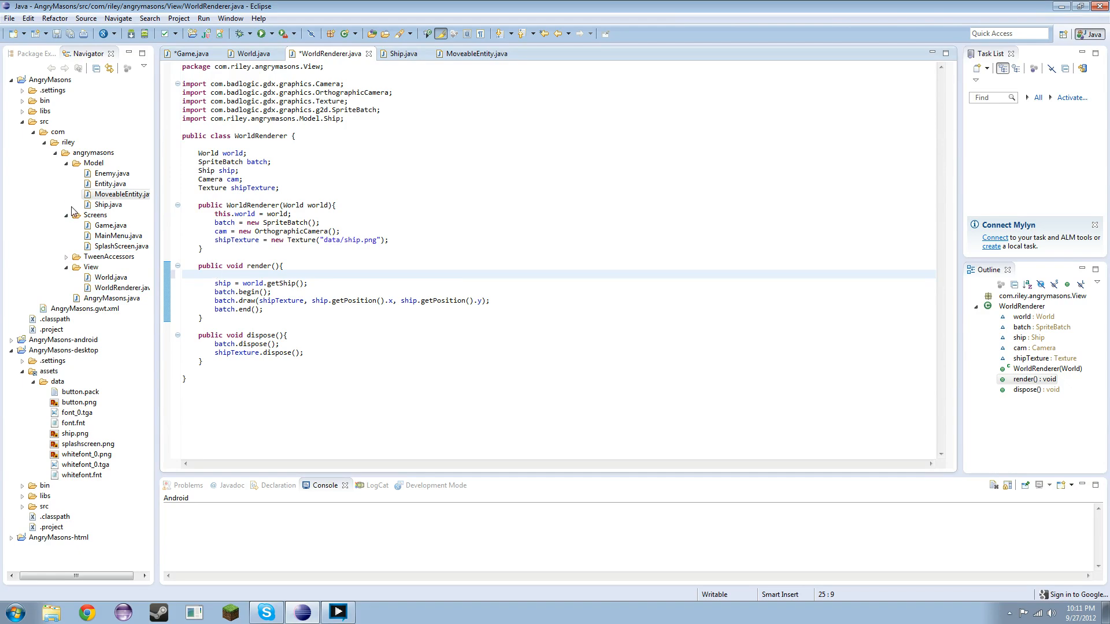
Copy MainMenu's glClearColor/glClear lines into WorldRenderer's render method
double_click(120, 235)
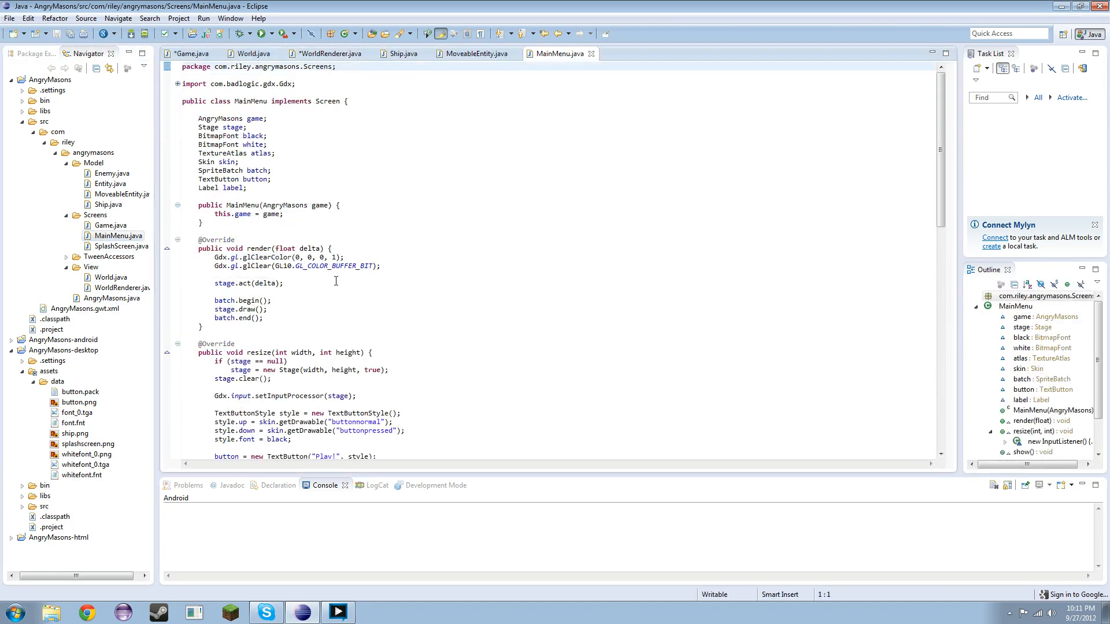
drag(215, 256, 380, 265)
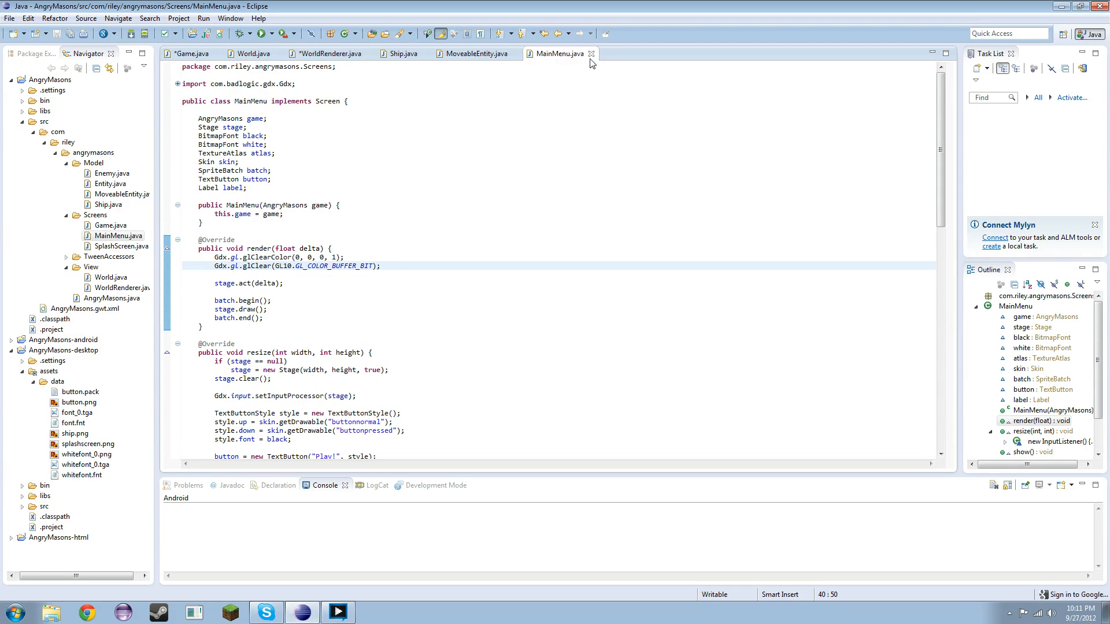
click(331, 53)
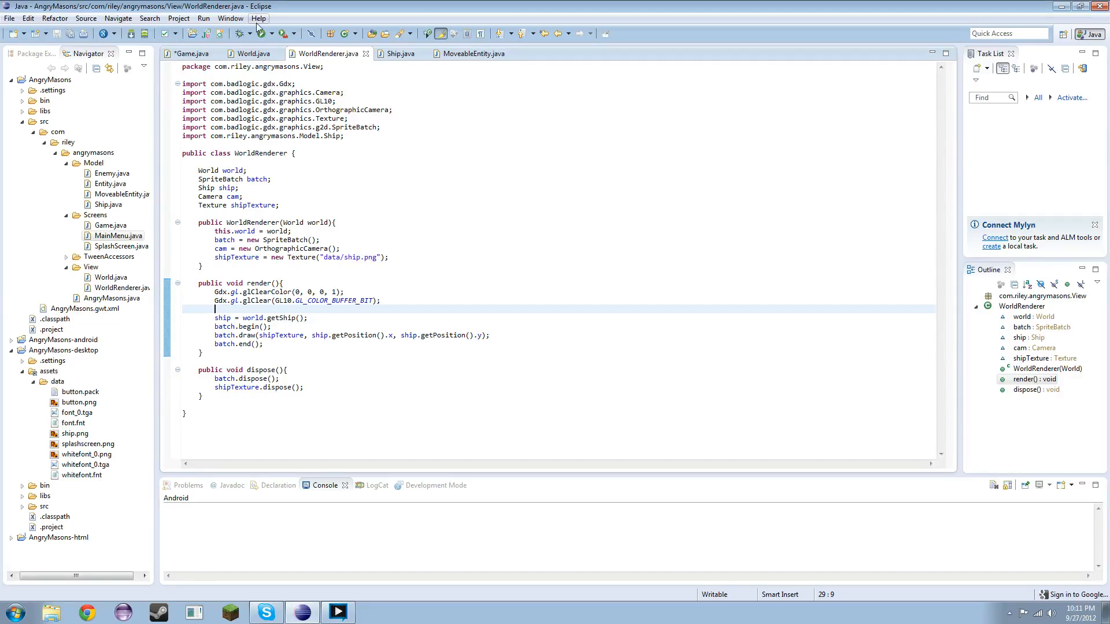
click(253, 54)
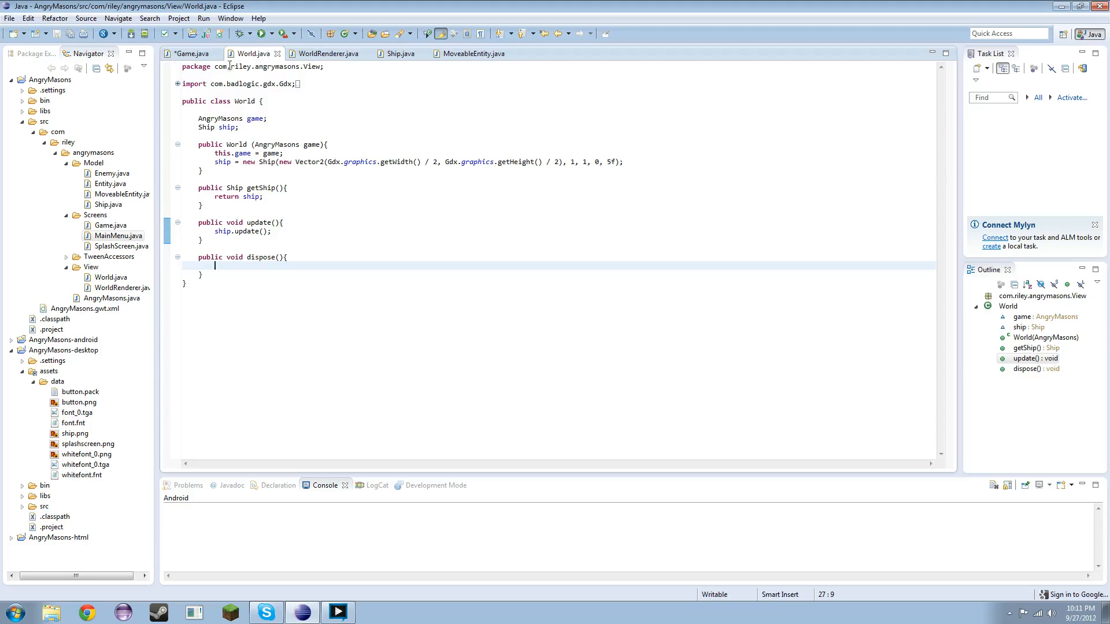
Add render.render(); after world.update() in Game's render method and save Game.java
click(195, 53)
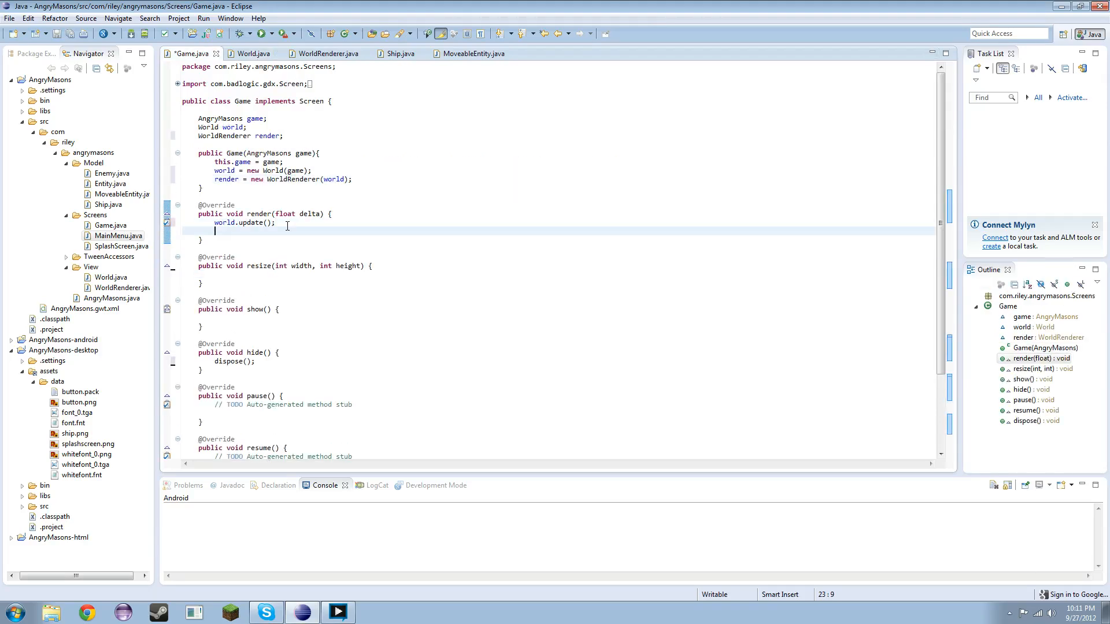
text(render.render()
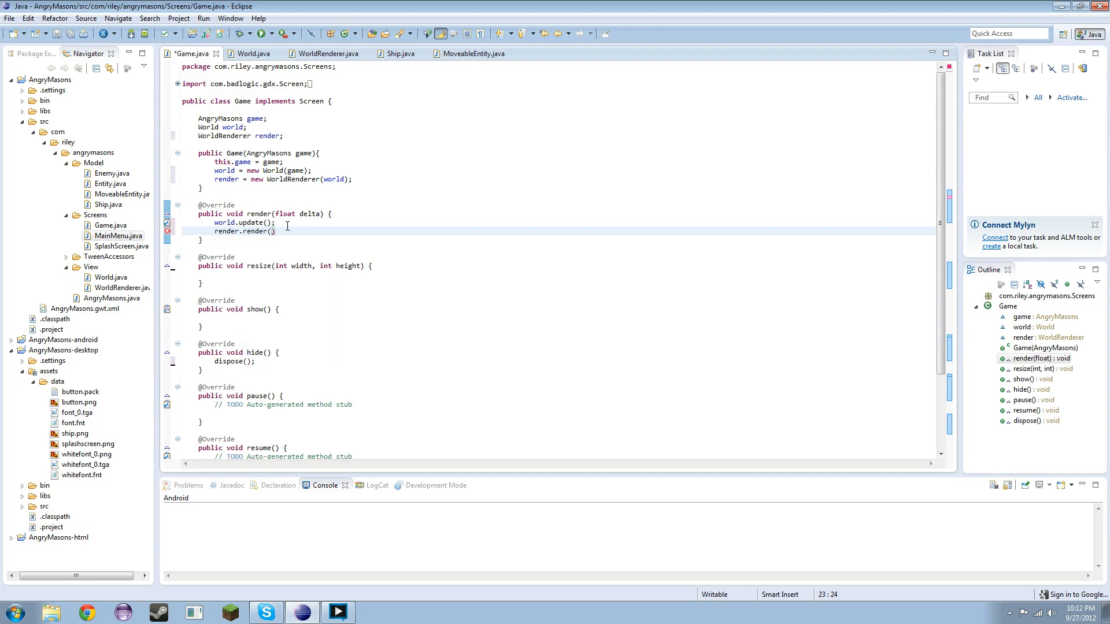
text(;)
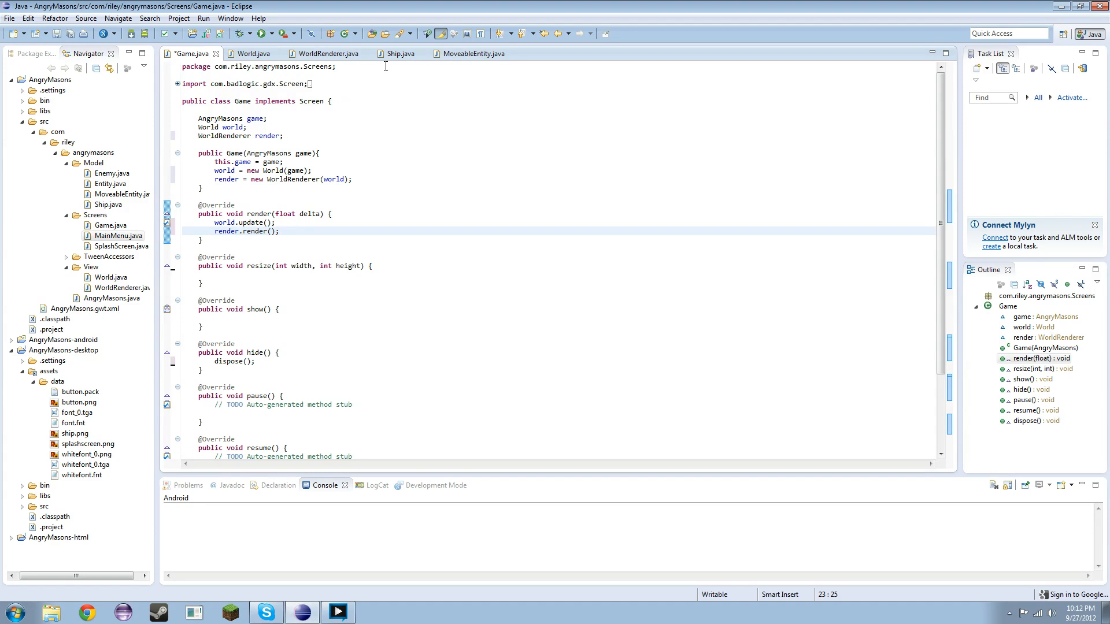
key(ctrl+s)
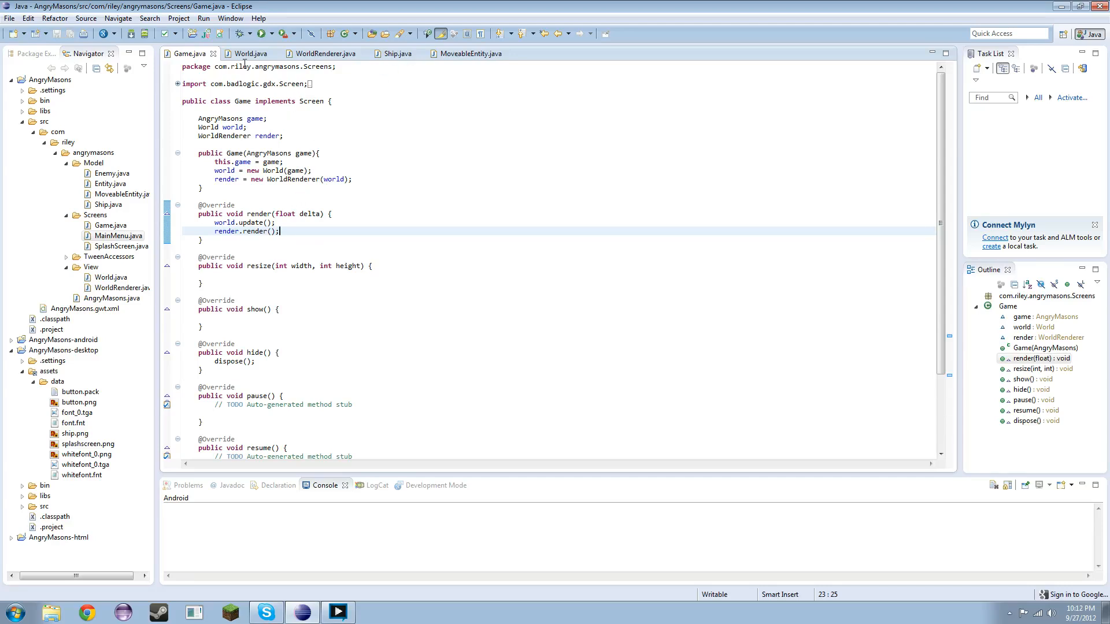
click(246, 53)
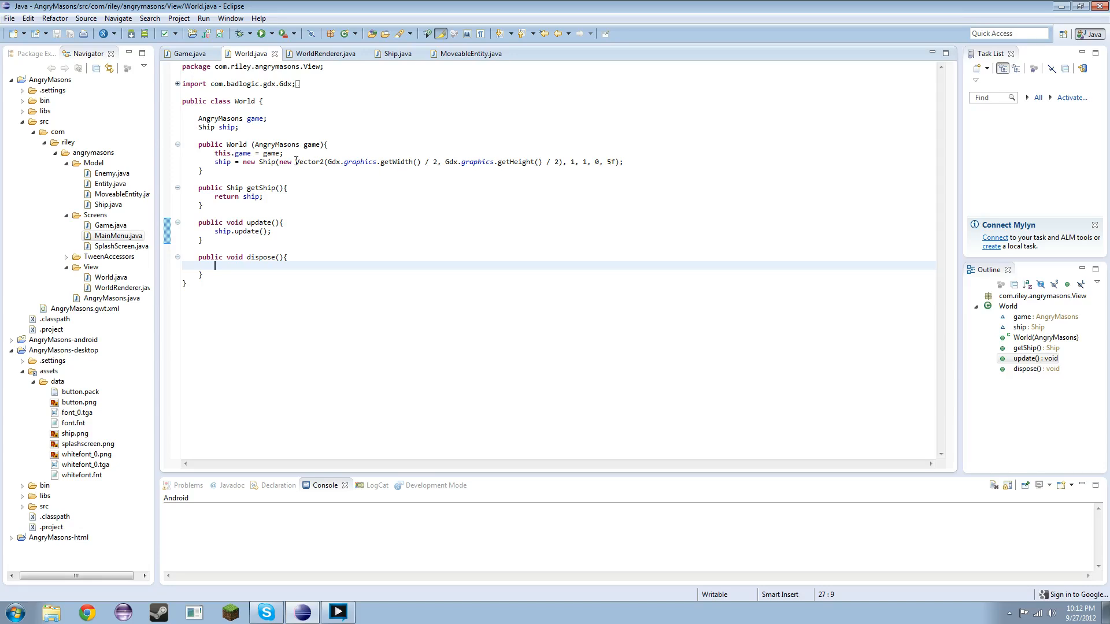
mouse_move(266, 161)
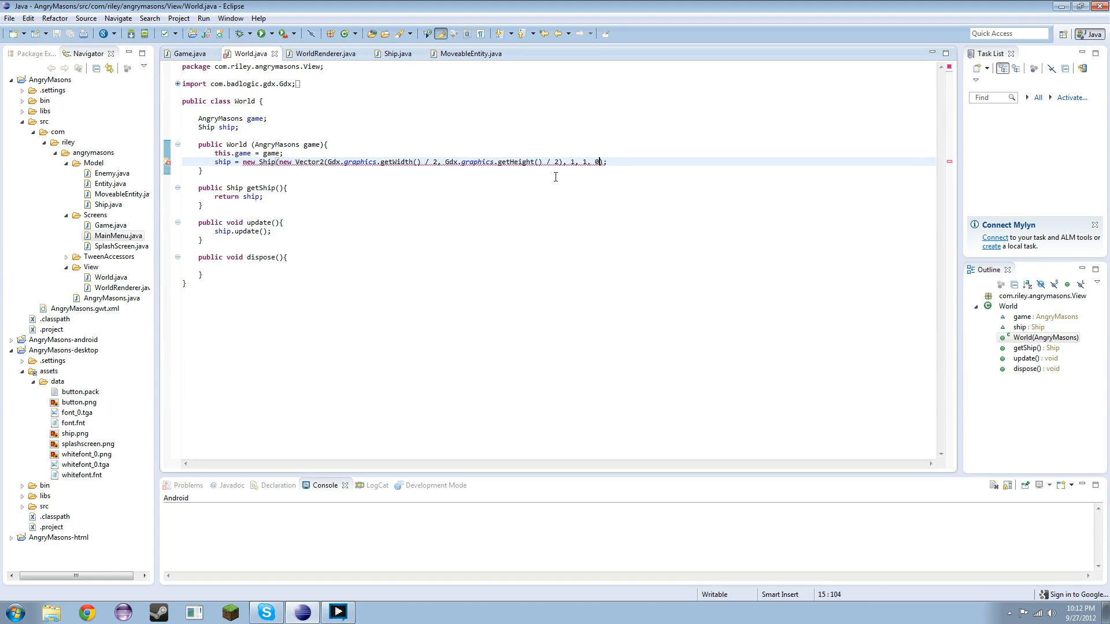
Open Ship.java and try removing SPEED from its super call, then restore it
click(397, 53)
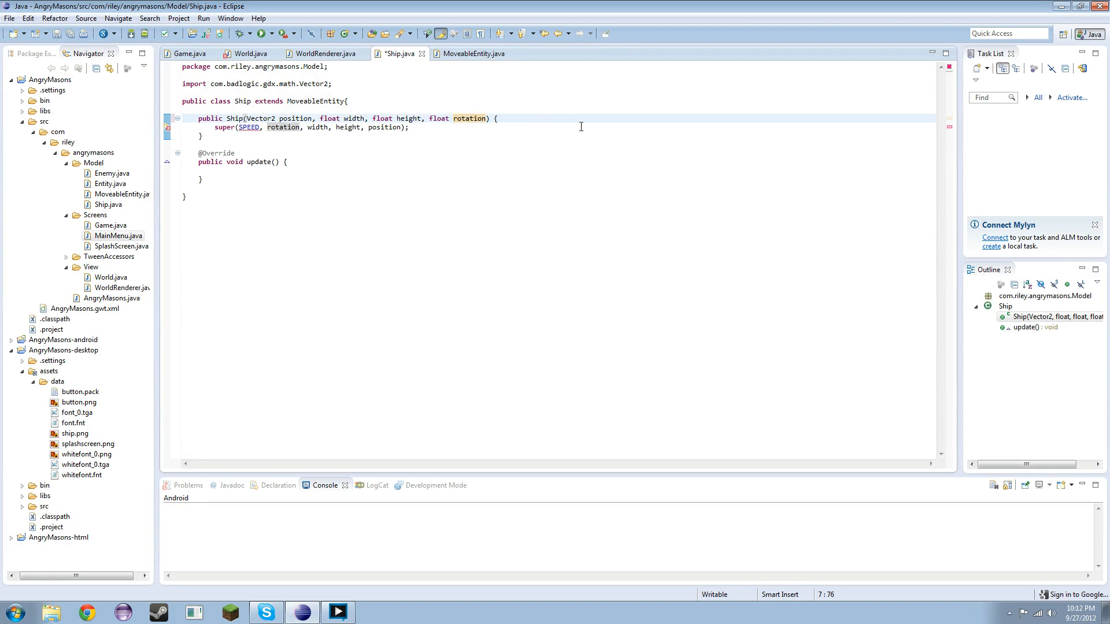
key(ctrl+s)
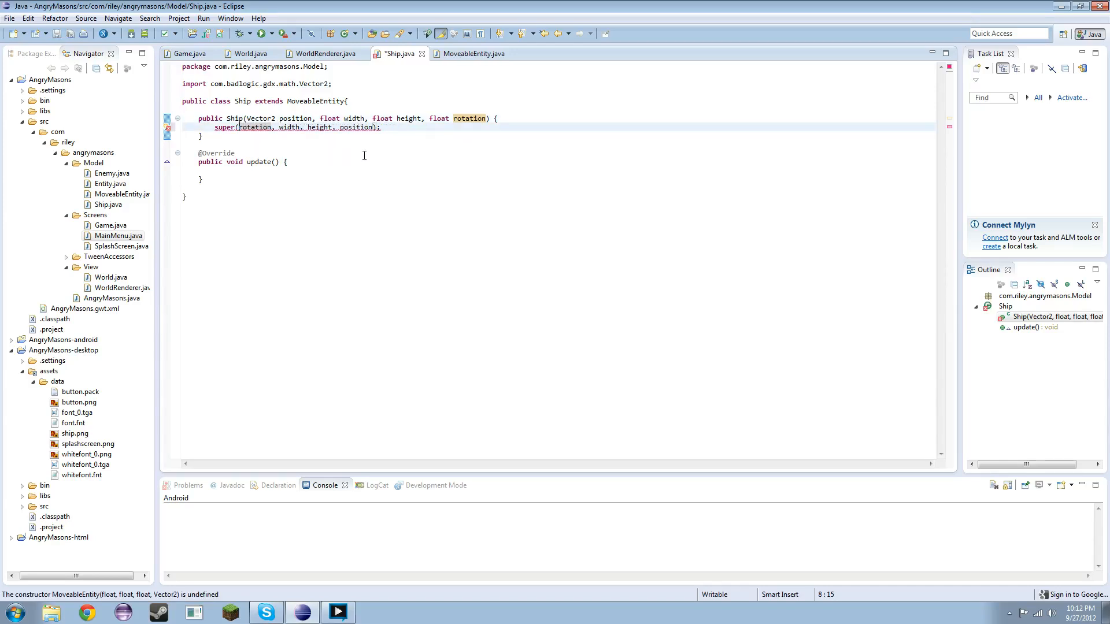
key(ctrl+s)
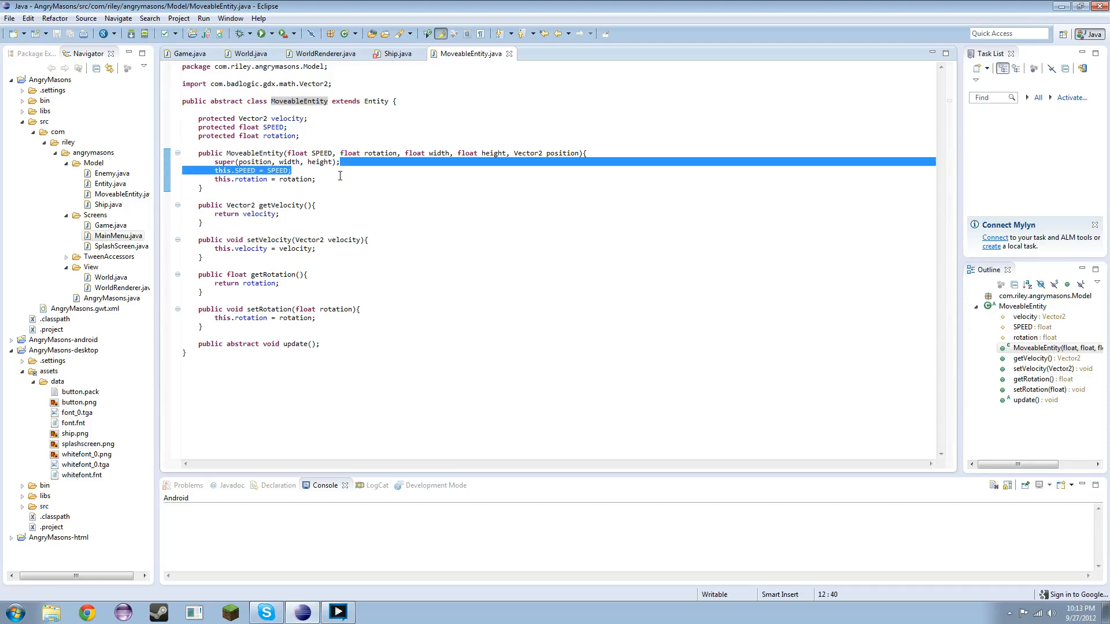
End MoveableEntity's abstract update() with a semicolon and add float SPEED to Ship's constructor
click(294, 171)
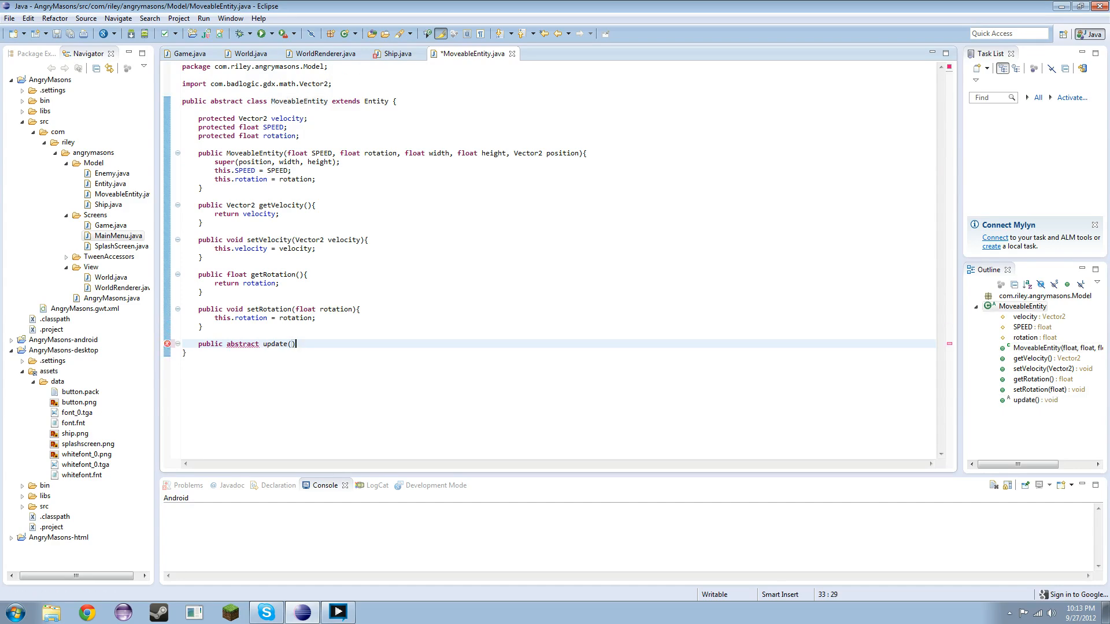
text(;)
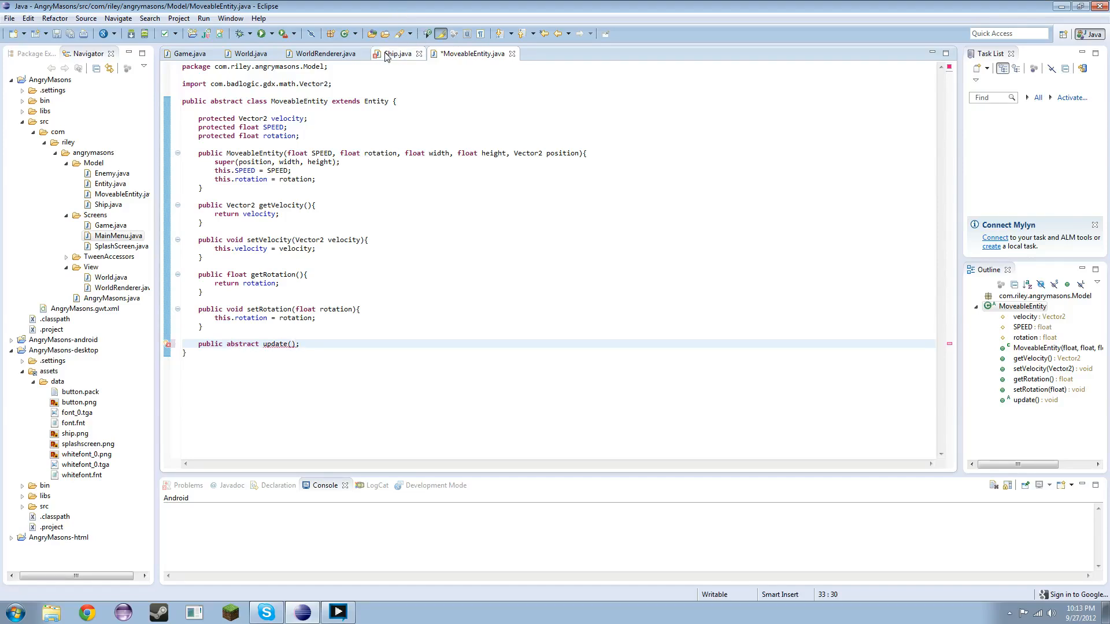
click(396, 53)
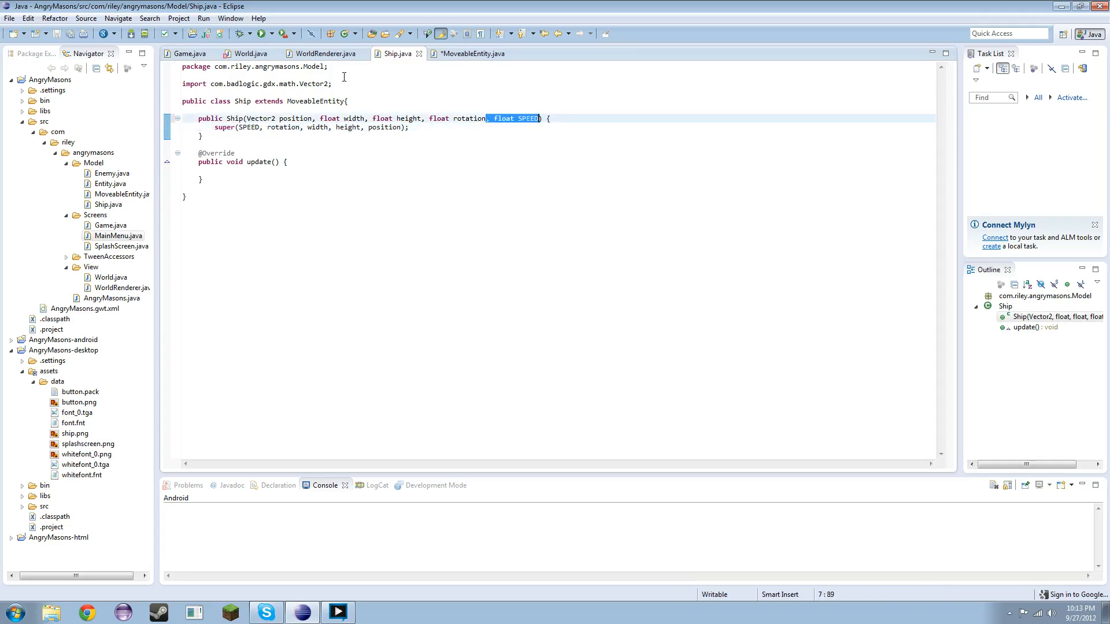
click(246, 53)
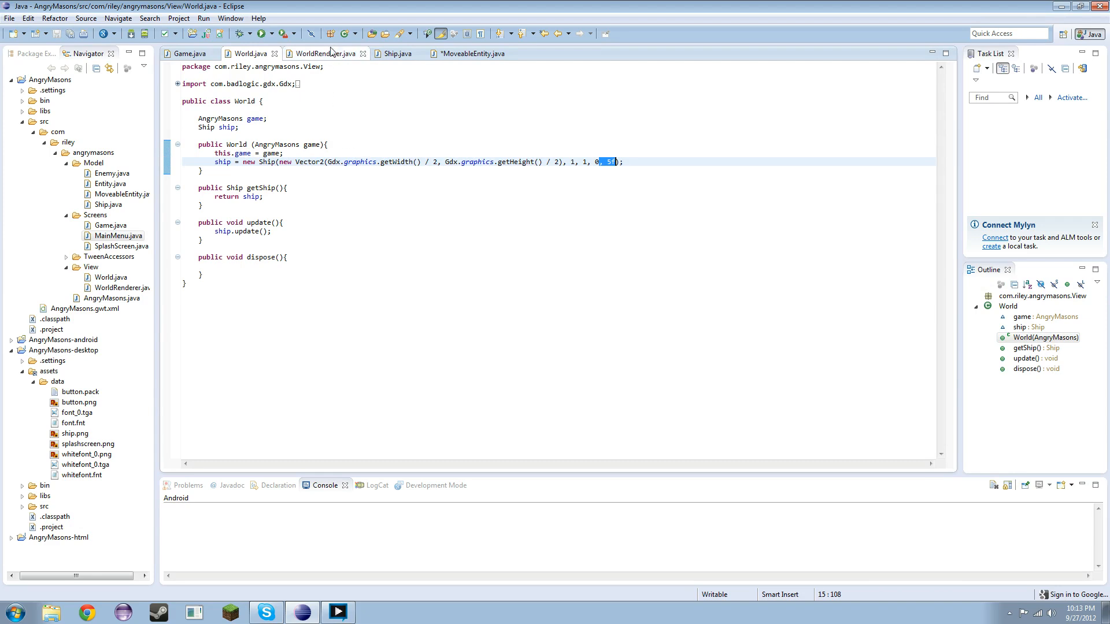
Launch the desktop game, saving MoveableEntity.java and proceeding despite workspace errors
click(271, 33)
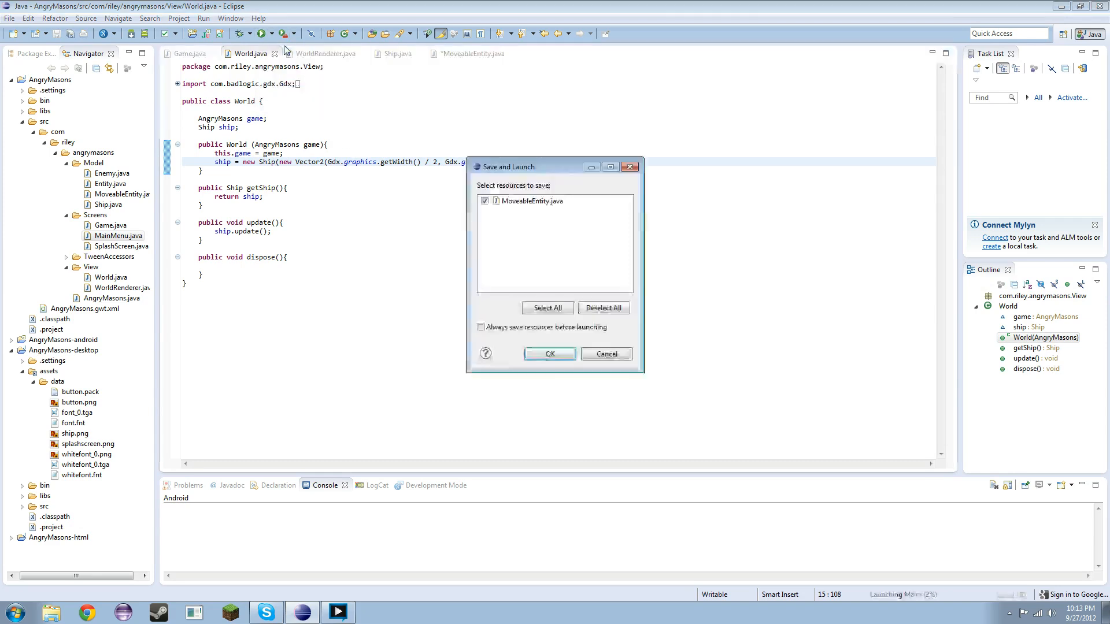
click(550, 353)
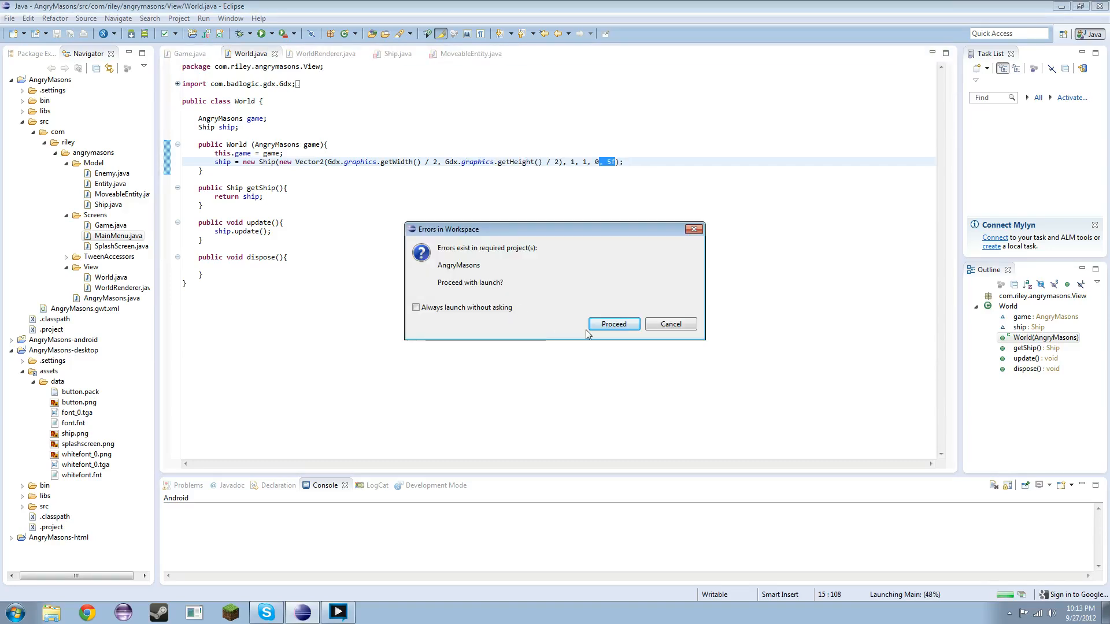
click(613, 324)
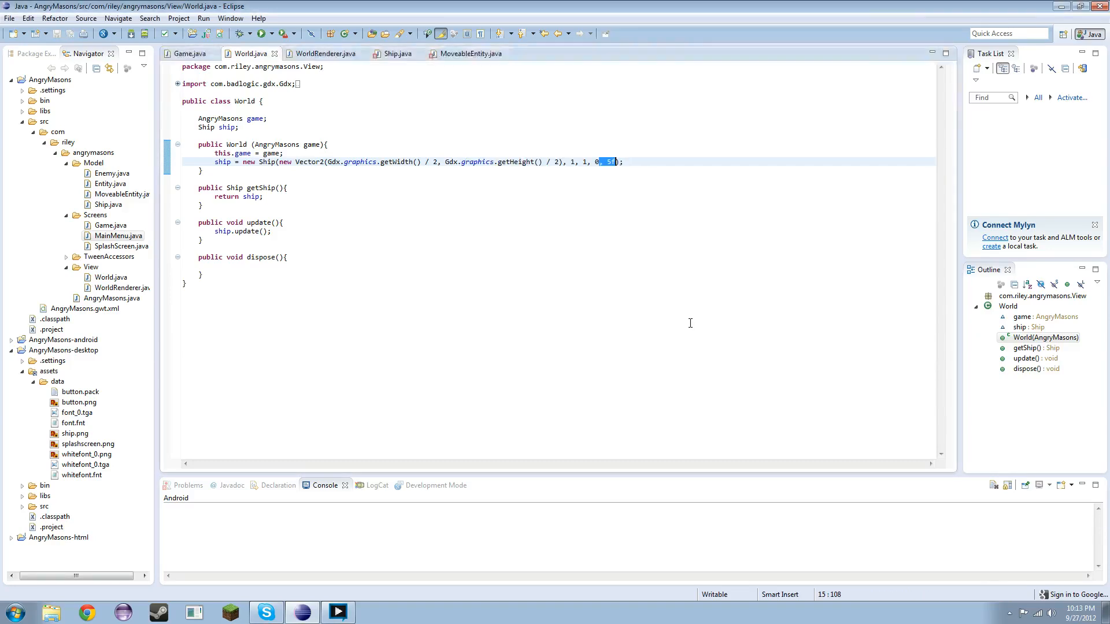
click(396, 53)
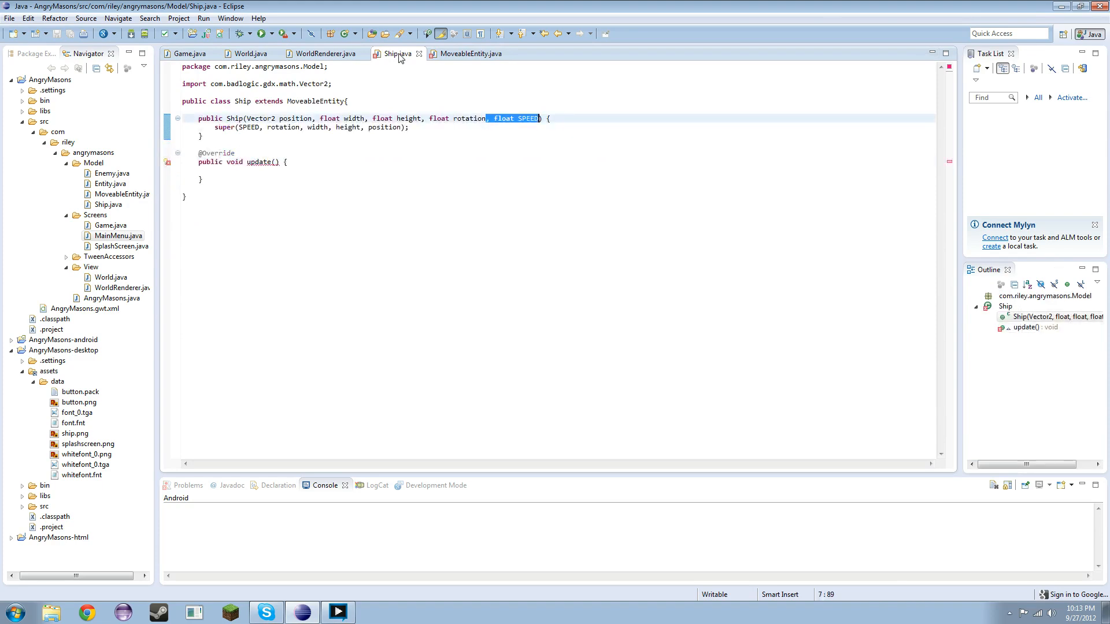
mouse_move(264, 161)
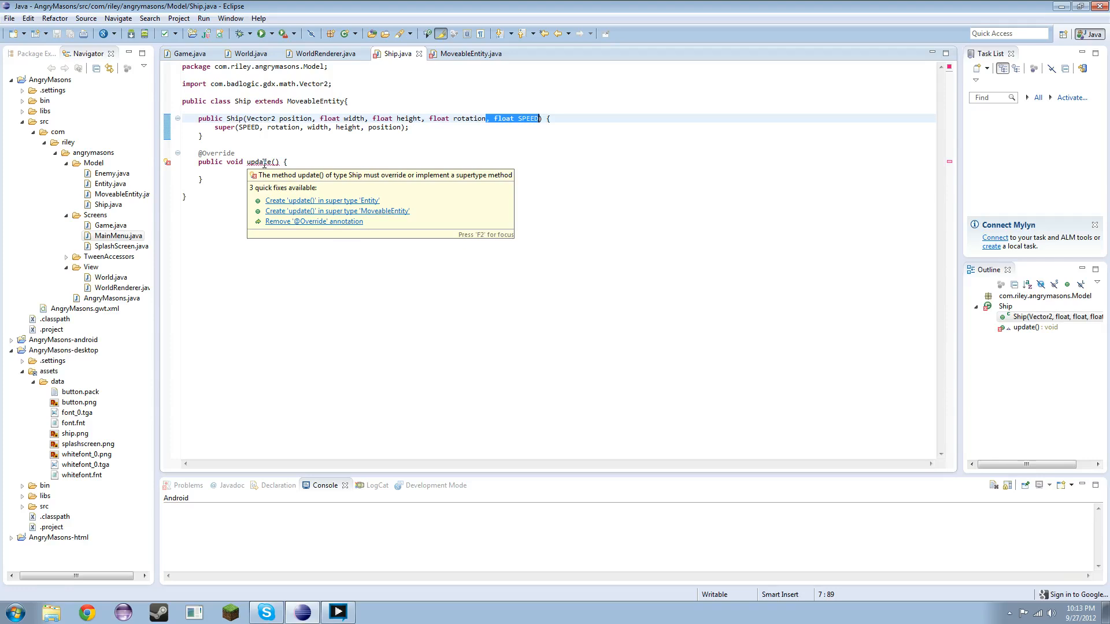
mouse_move(274, 189)
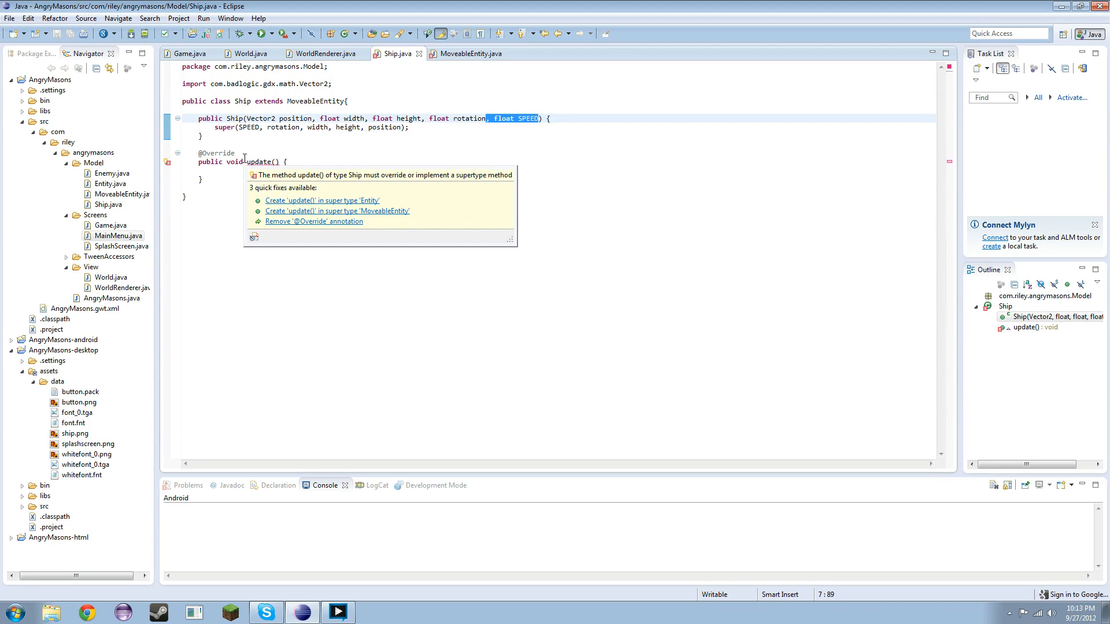
Apply the 'Set method return type to void' quick fix to MoveableEntity's update() and launch Main
click(467, 53)
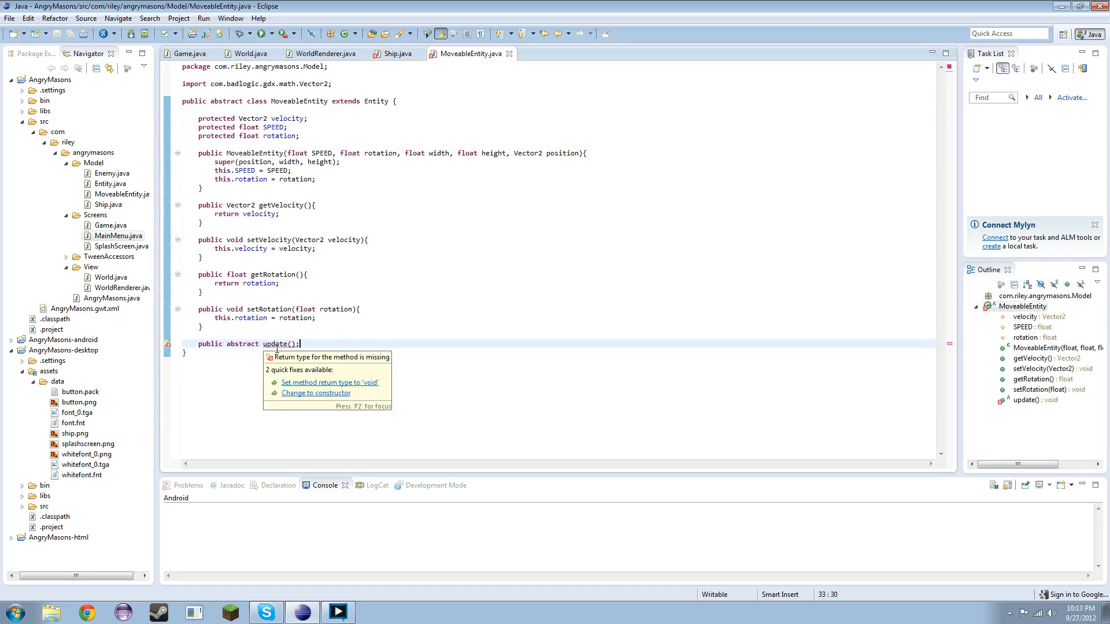
click(330, 383)
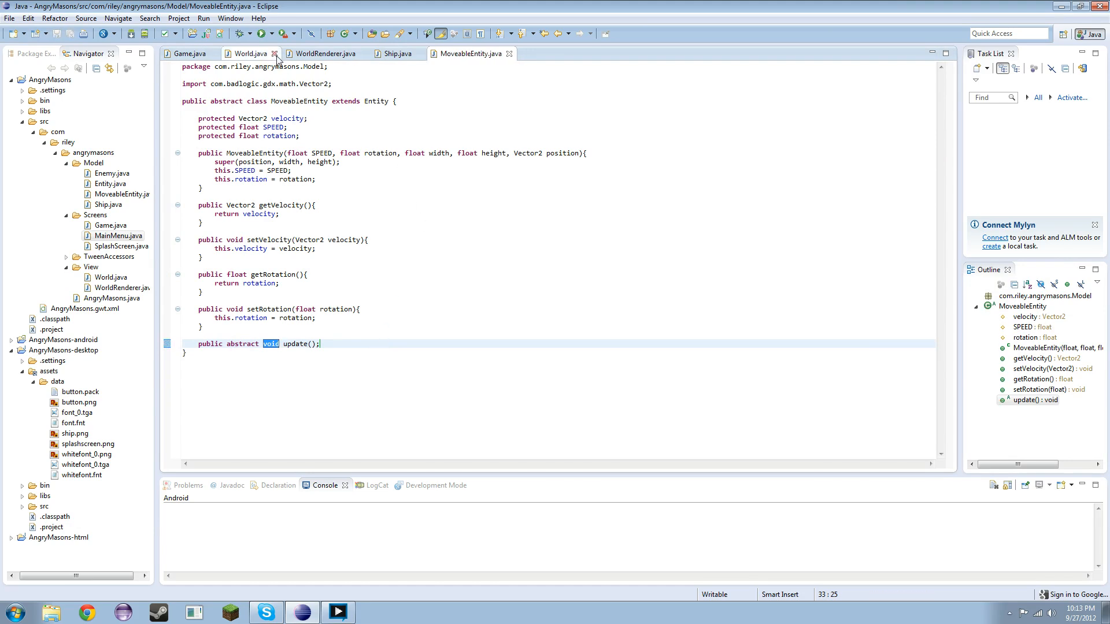
click(278, 33)
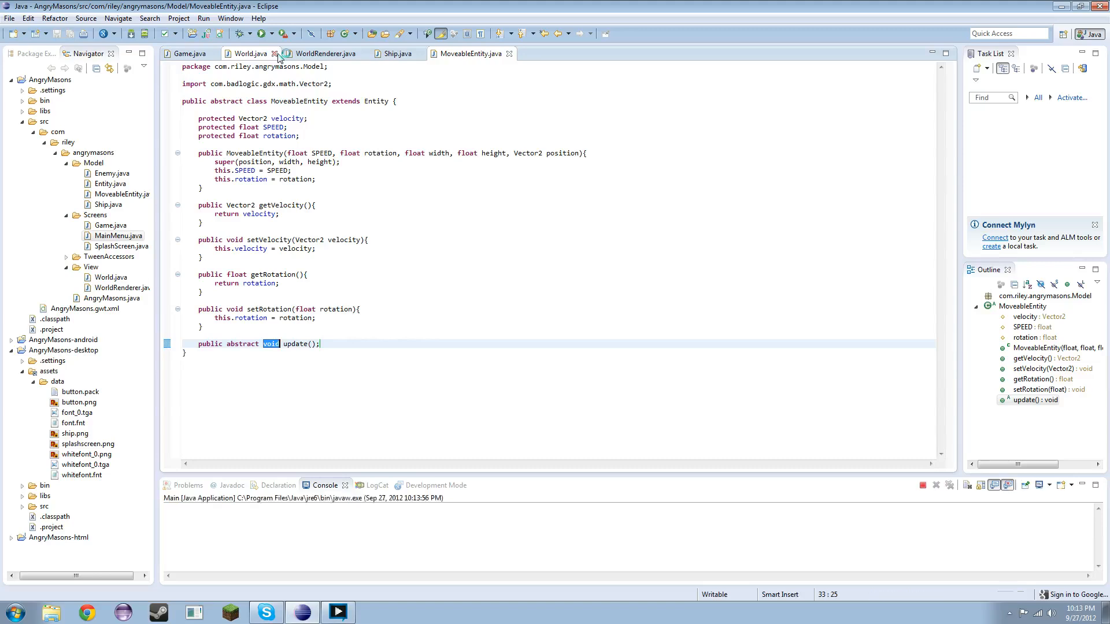
Run the game and choose PLAY, which crashes with the 20x20 powers-of-two texture error
click(280, 33)
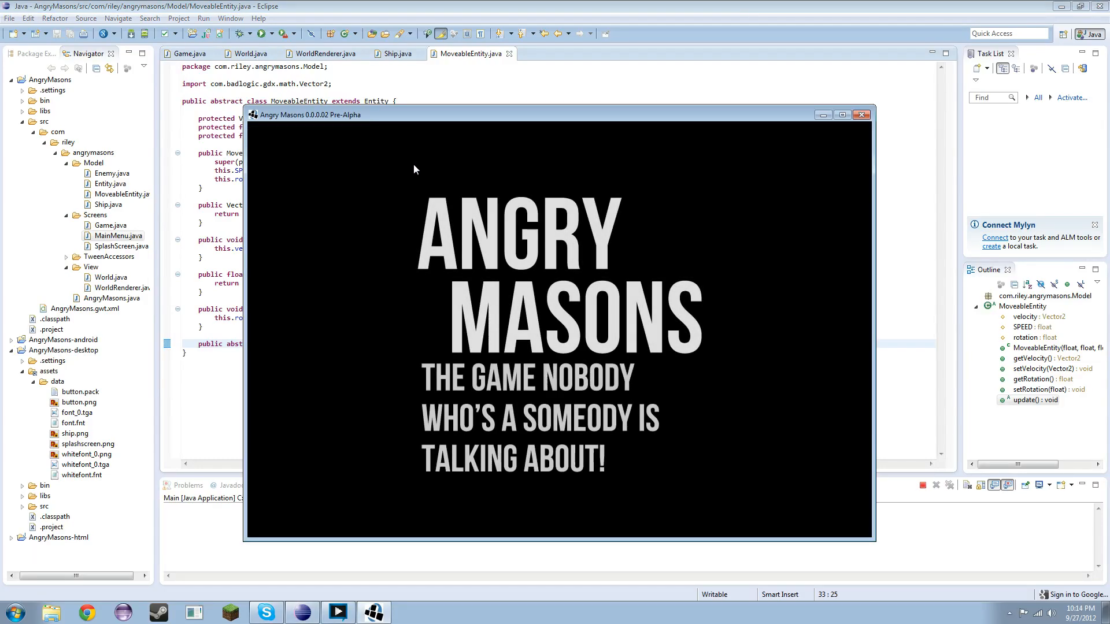
mouse_move(456, 202)
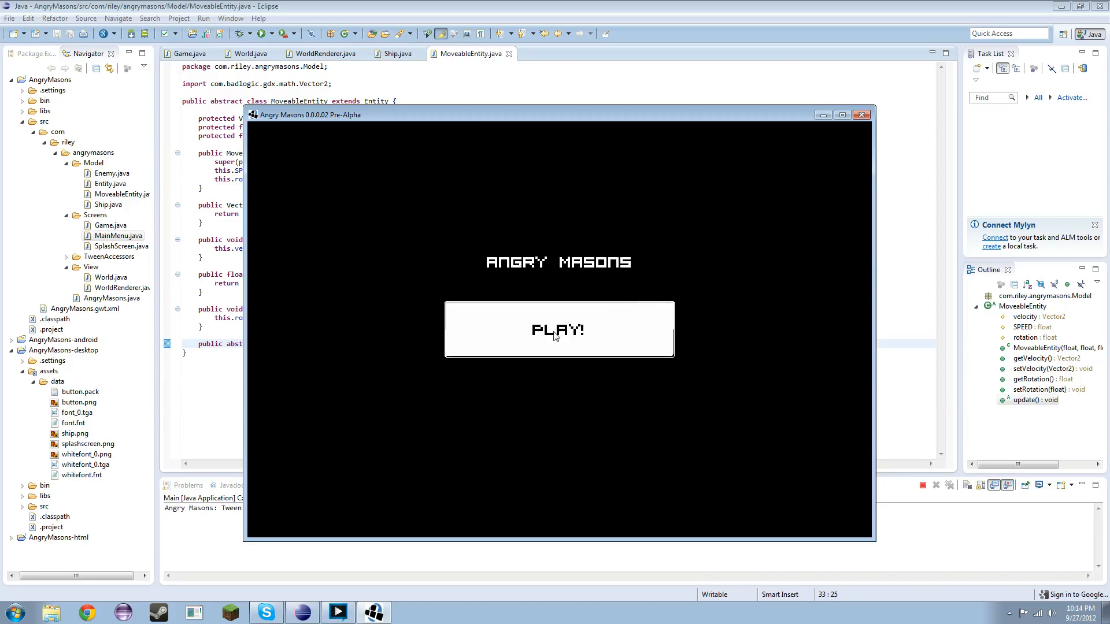
click(557, 330)
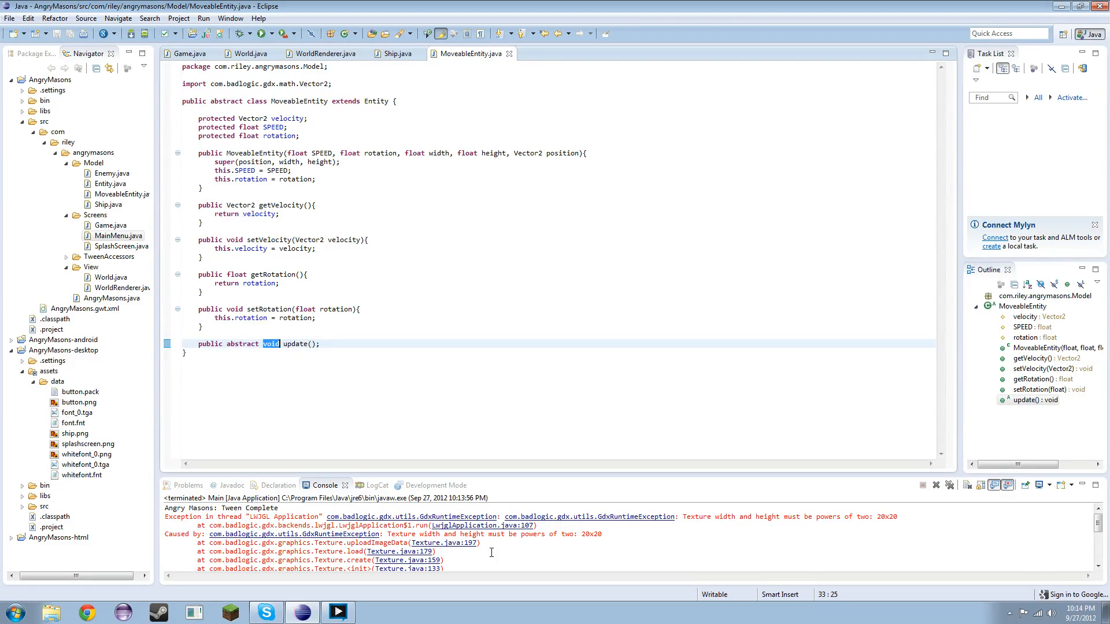
mouse_move(496, 552)
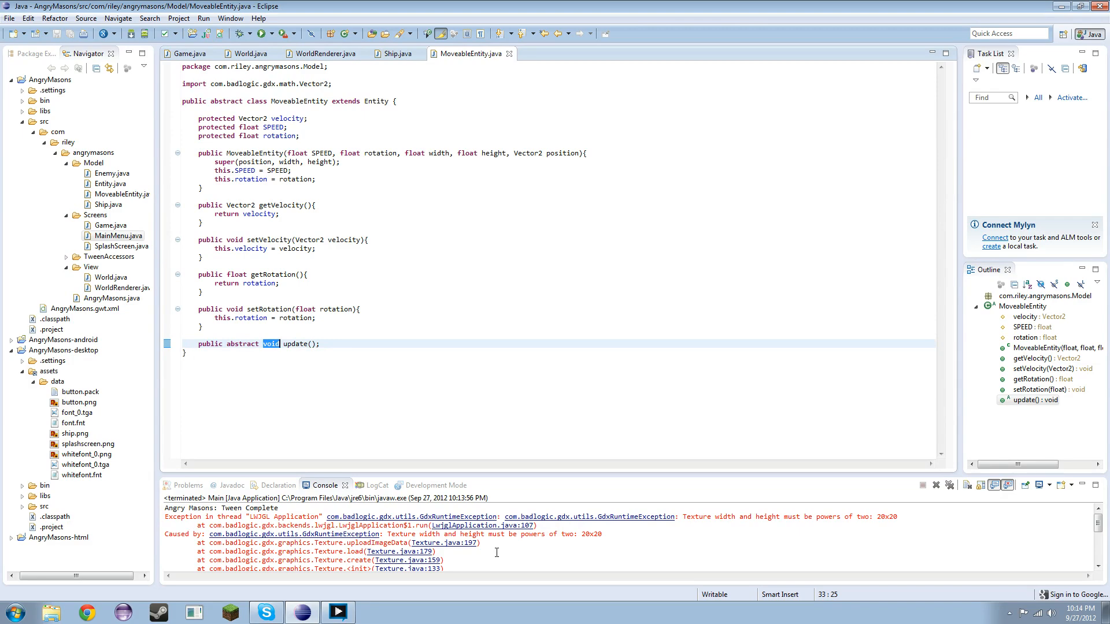
mouse_move(771, 538)
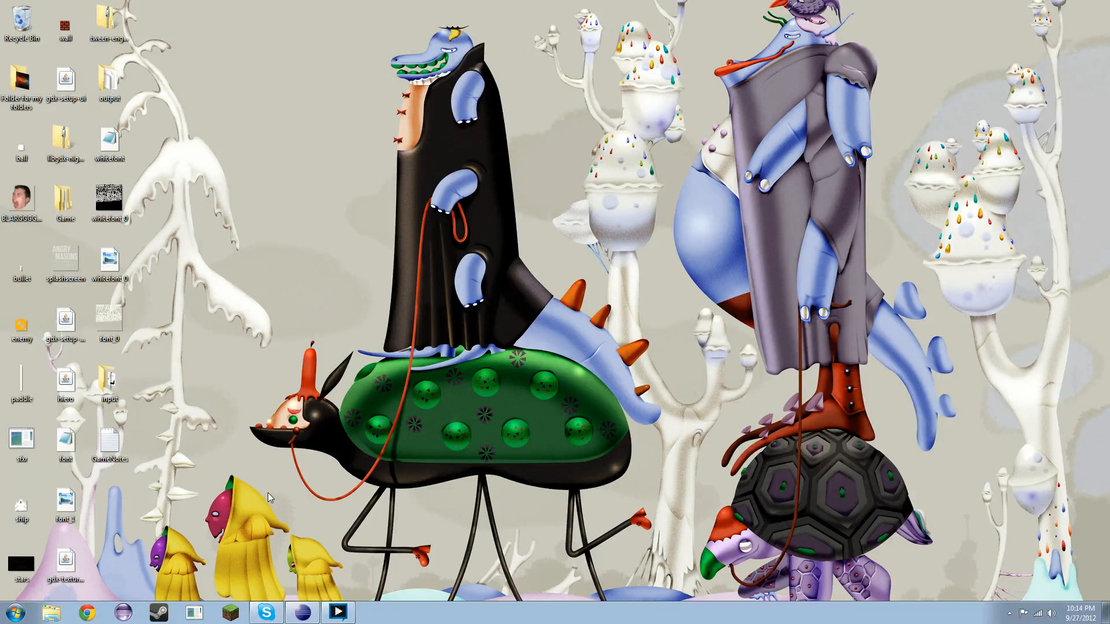
Restore the Eclipse window from the taskbar
click(21, 504)
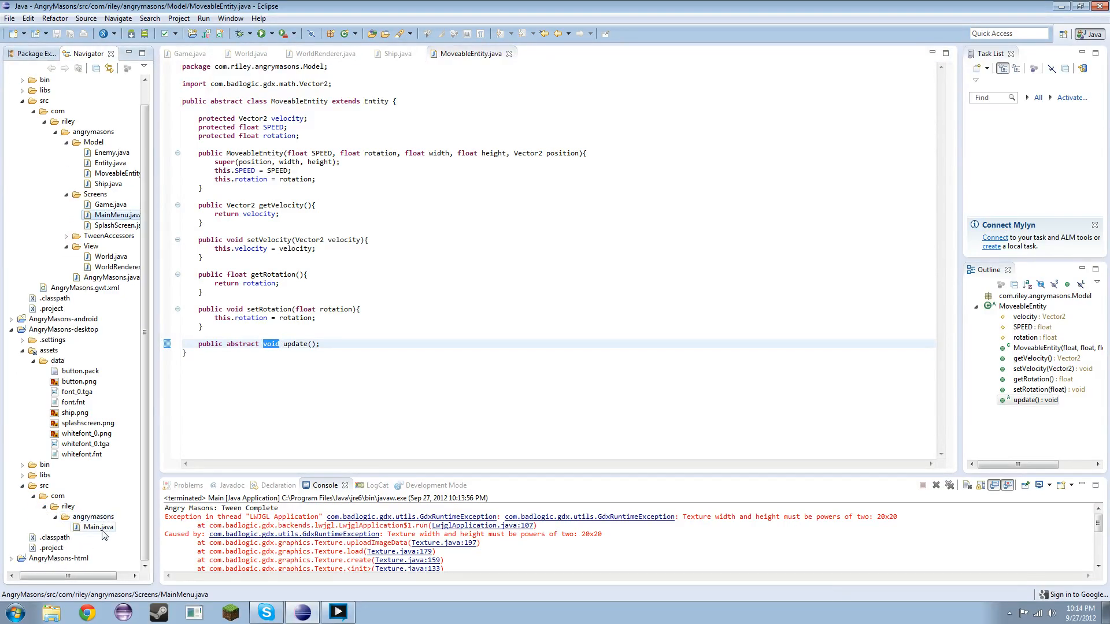
Change cfg.useGL20 from false to true in the desktop Main.java and rerun the game
click(96, 528)
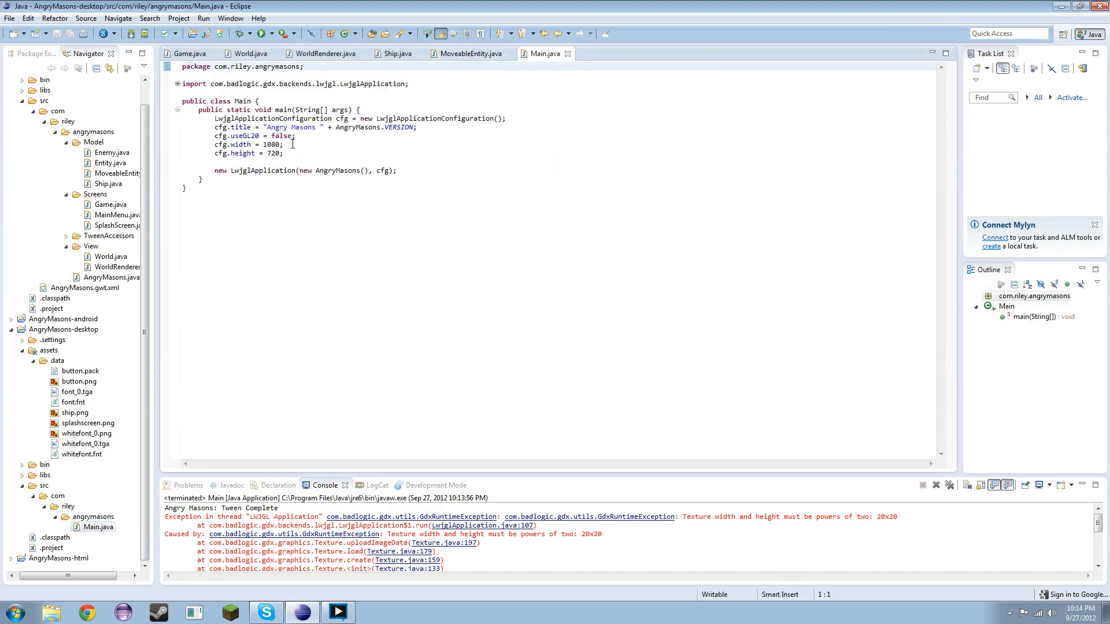
double_click(282, 136)
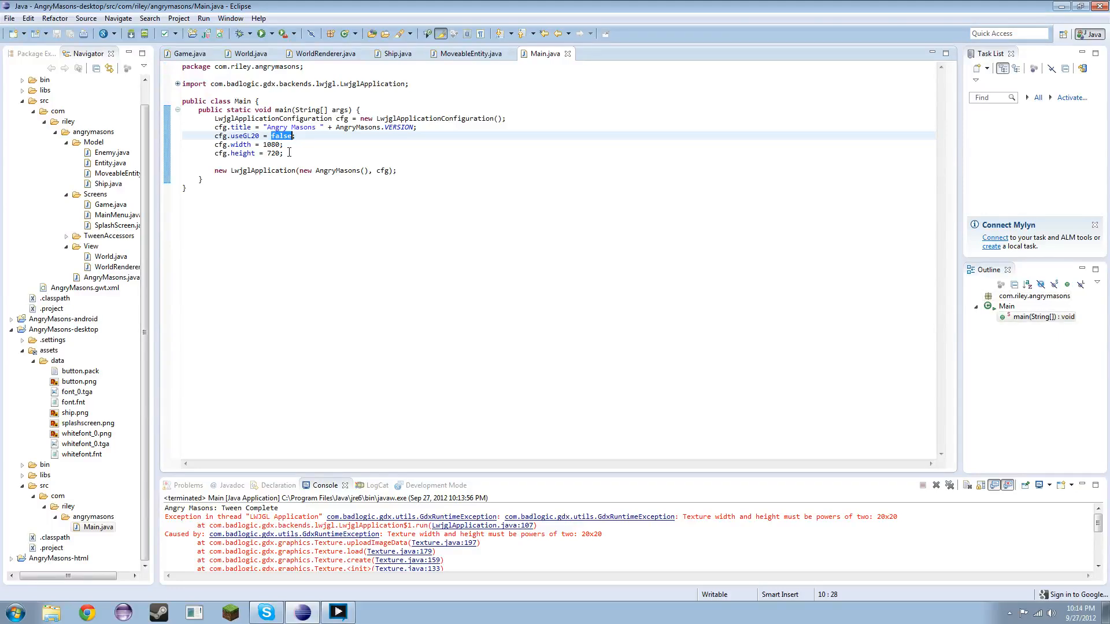
text(true)
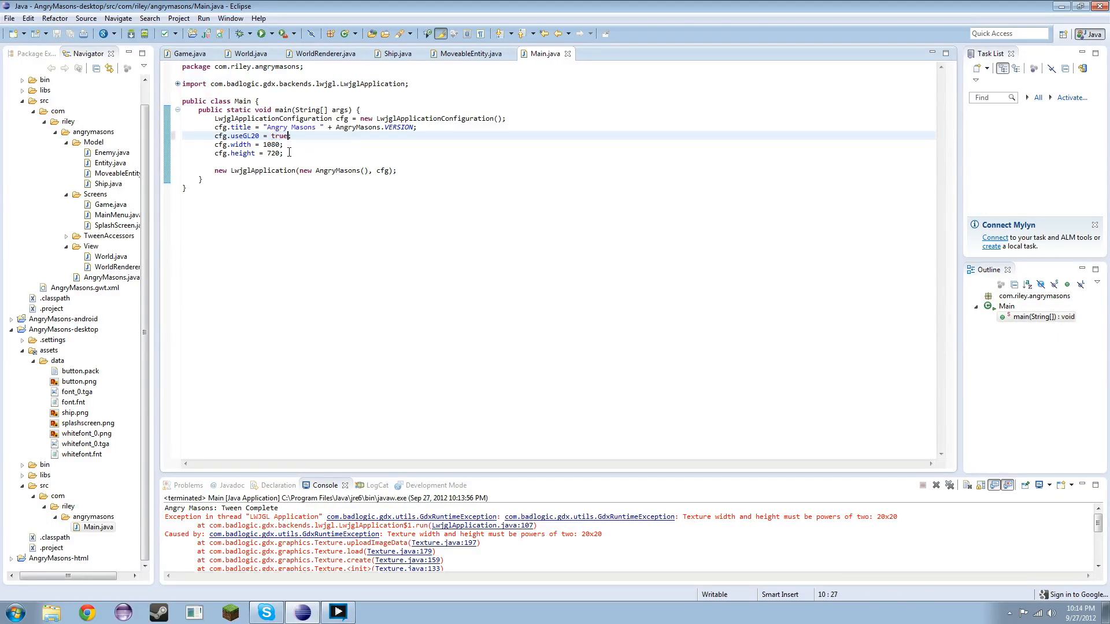
click(261, 32)
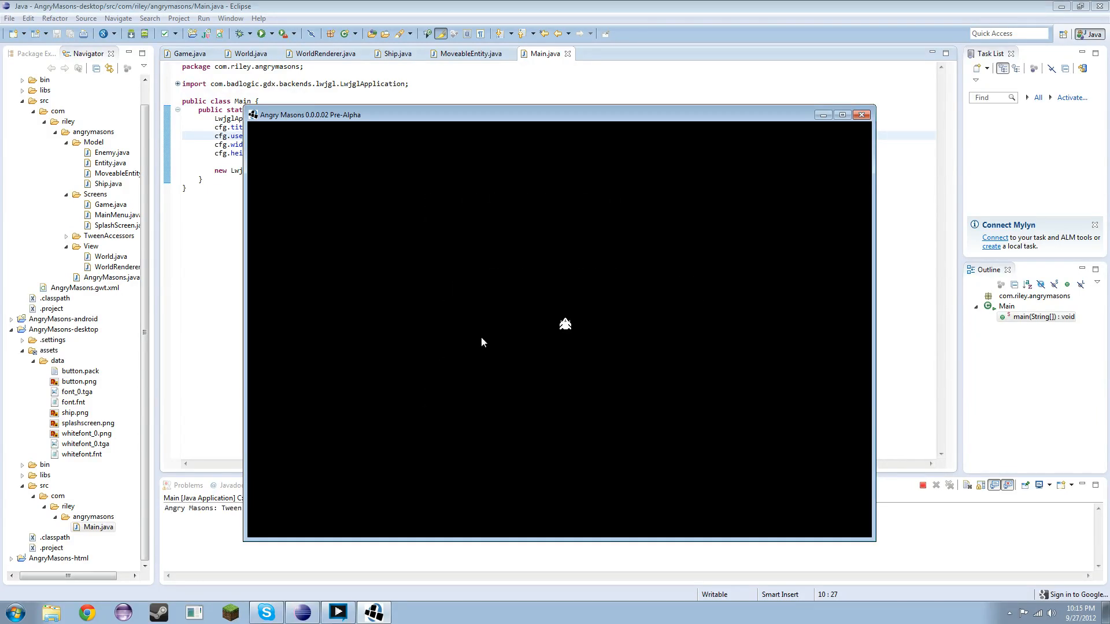
mouse_move(601, 371)
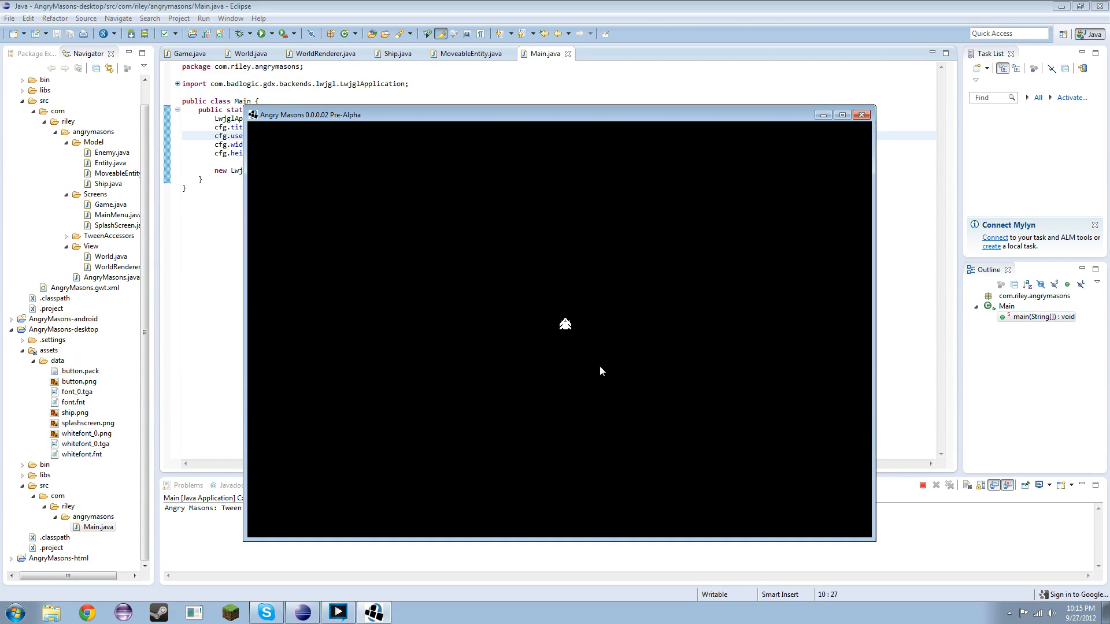
mouse_move(675, 424)
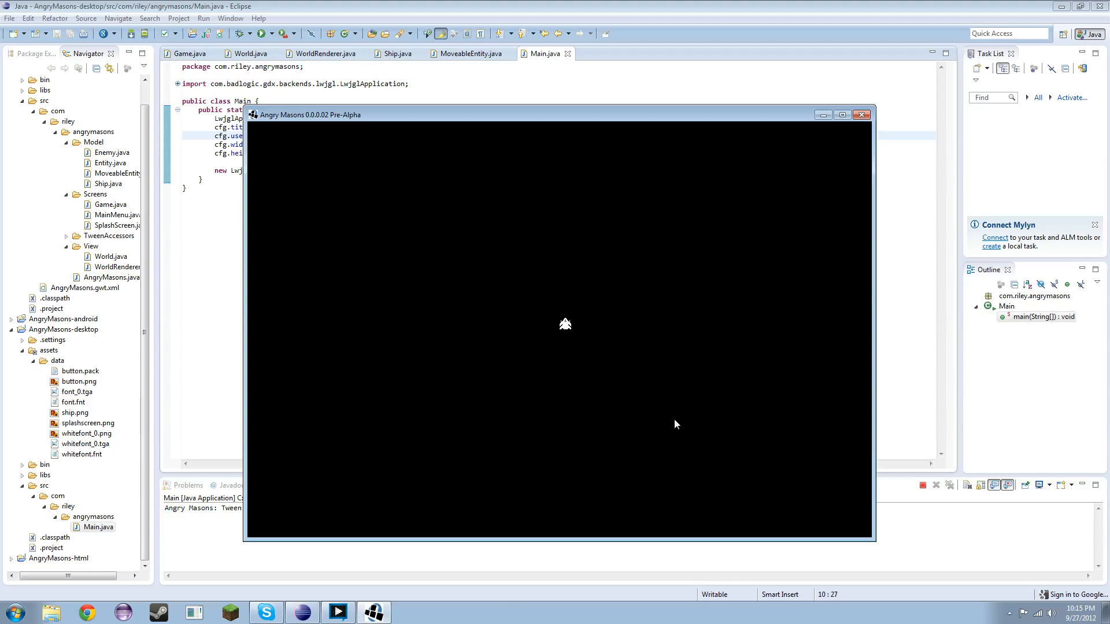
mouse_move(697, 356)
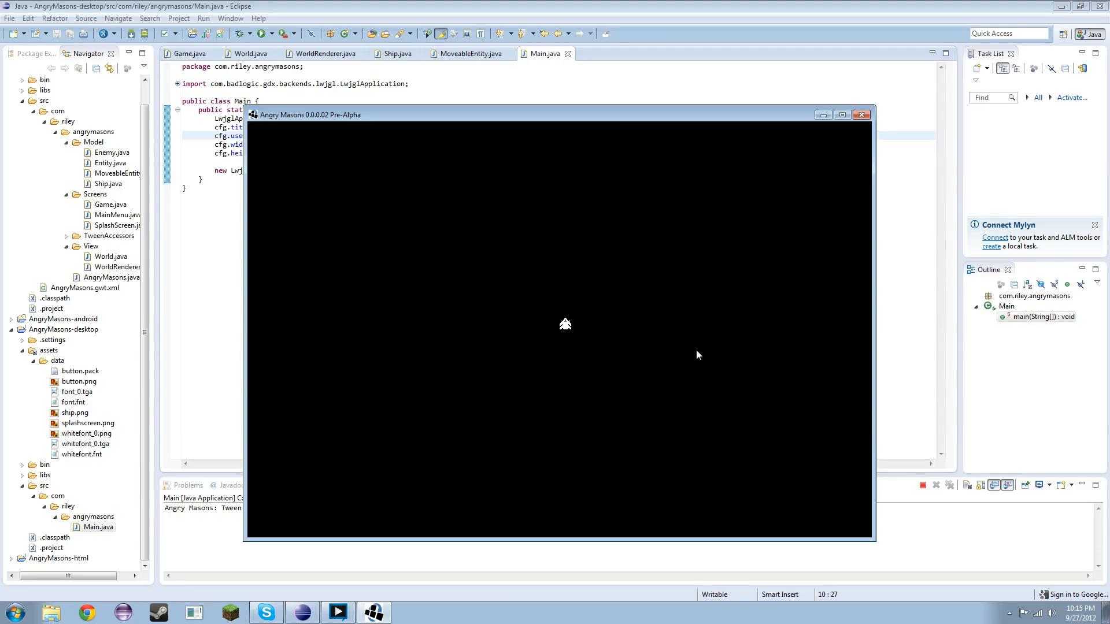
mouse_move(584, 454)
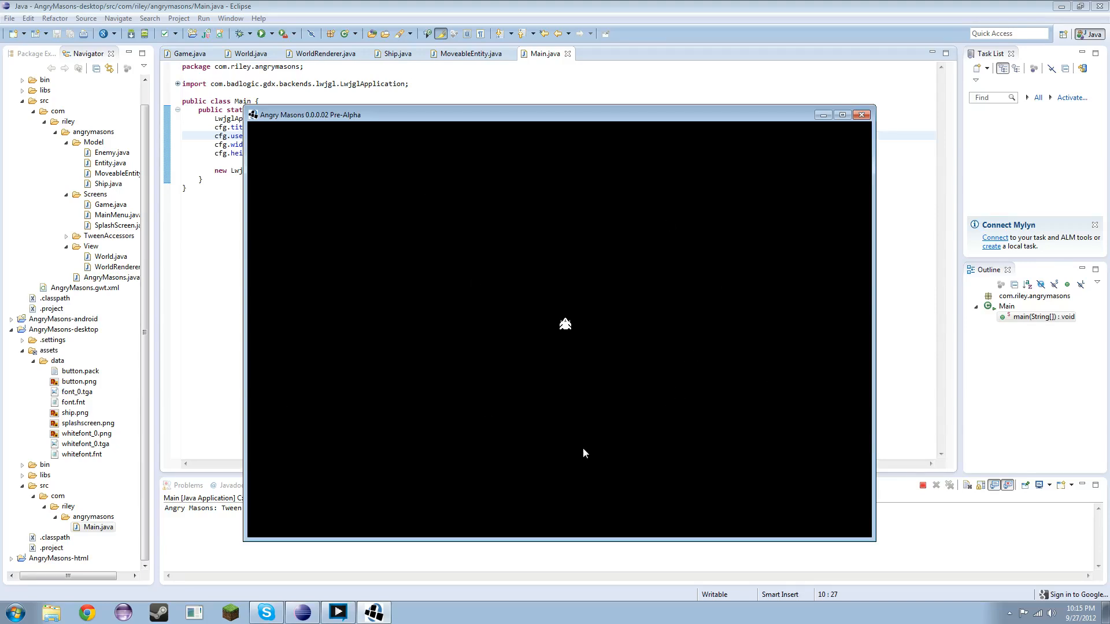
mouse_move(603, 242)
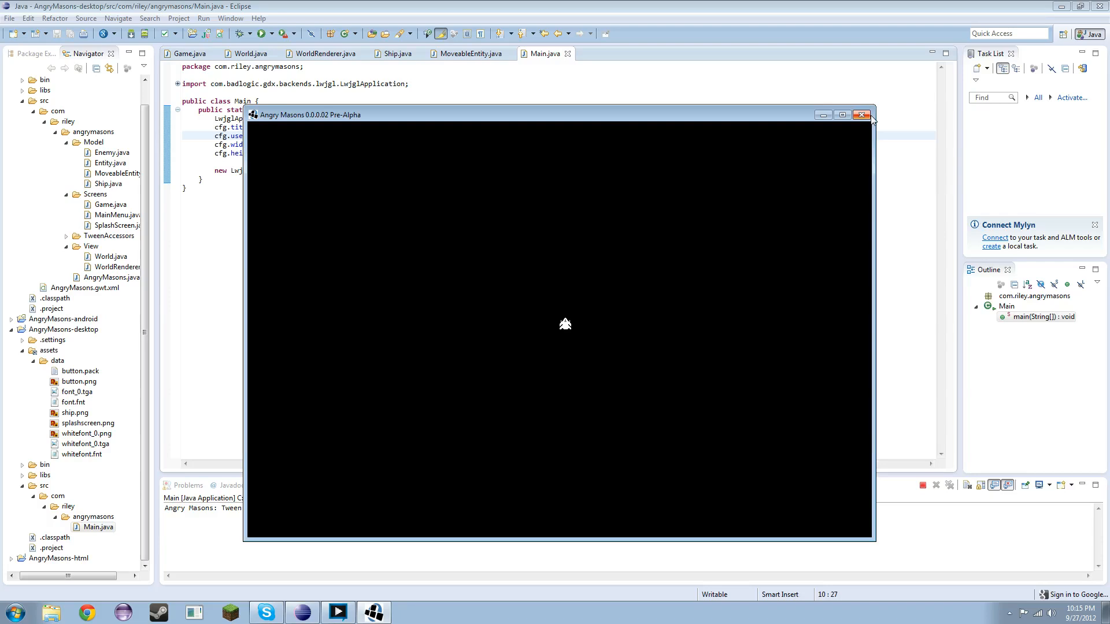
Close the Angry Masons window after the ship sprite renders without errors
click(862, 115)
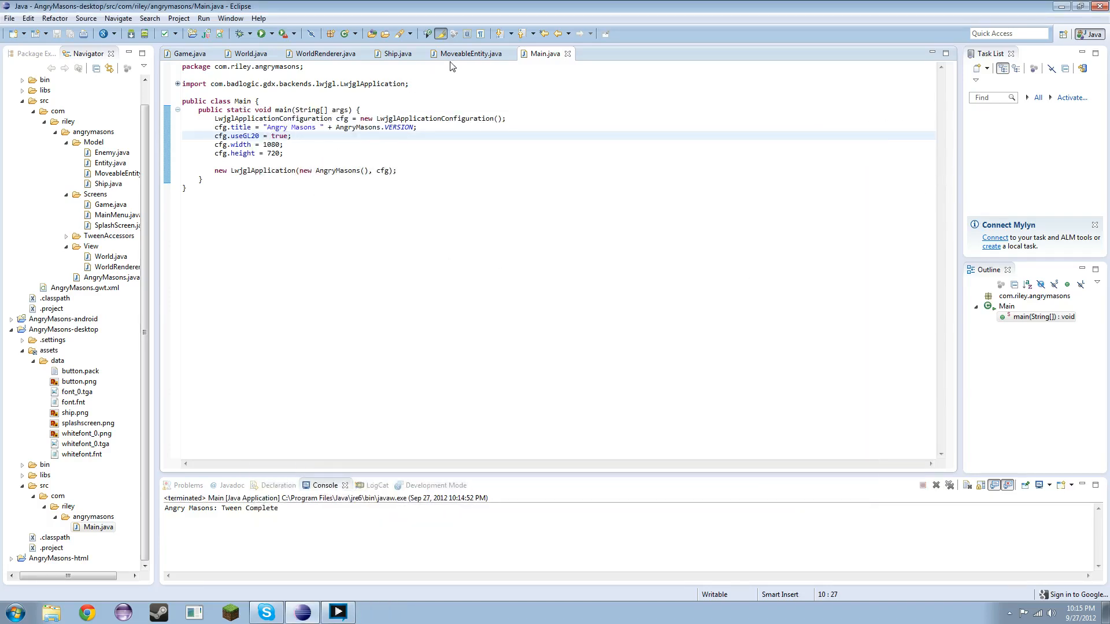
Review Ship.java and Game.java, then return to WorldRenderer.java's render method
click(395, 53)
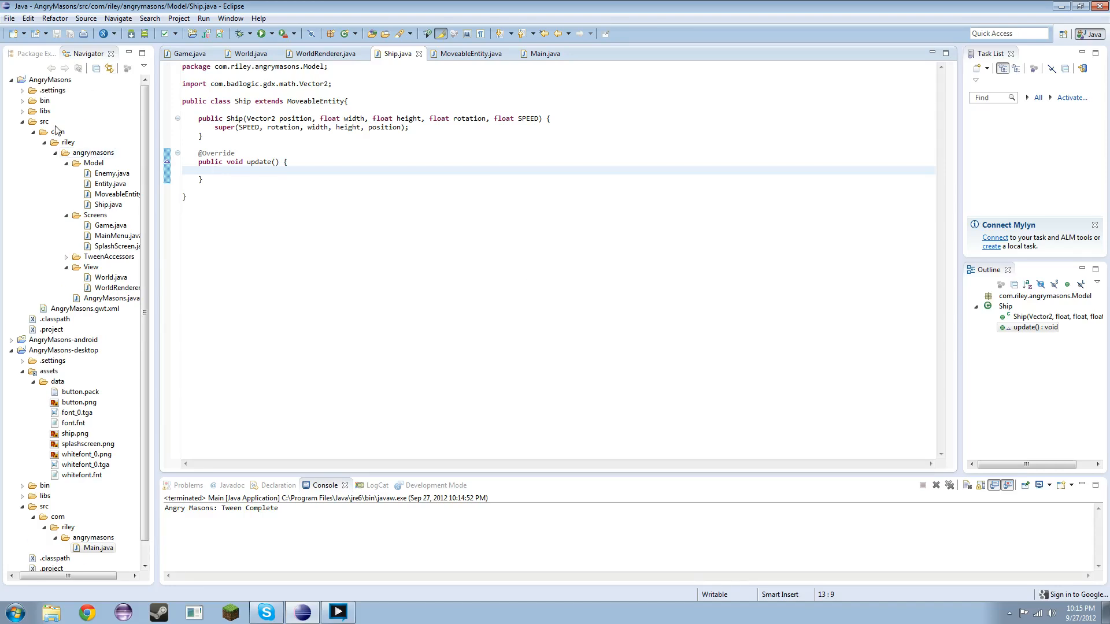
click(190, 53)
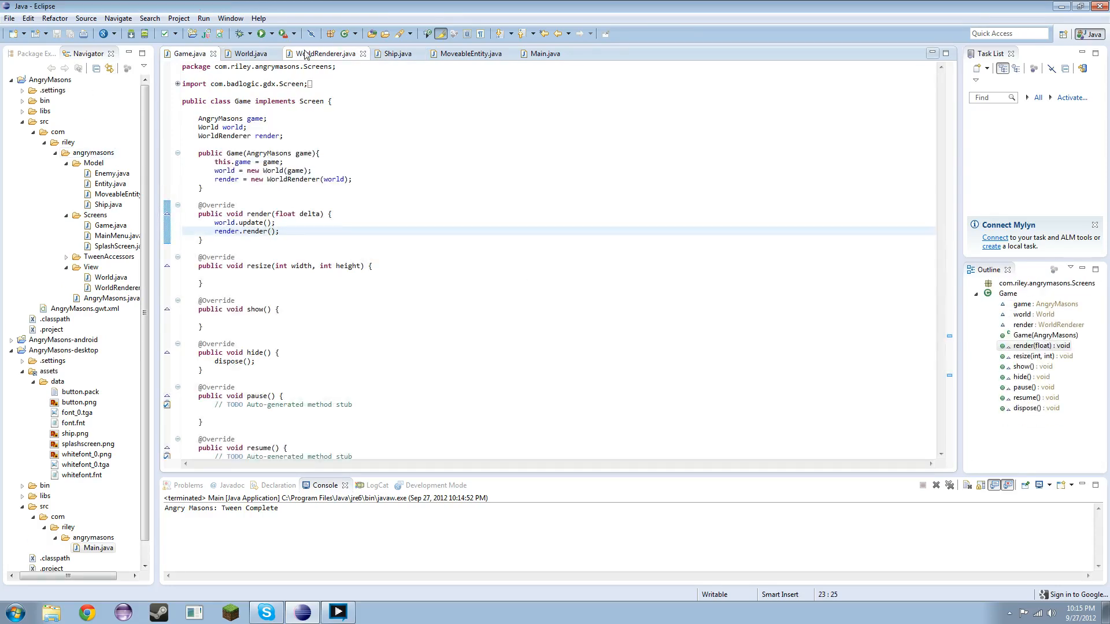
click(322, 54)
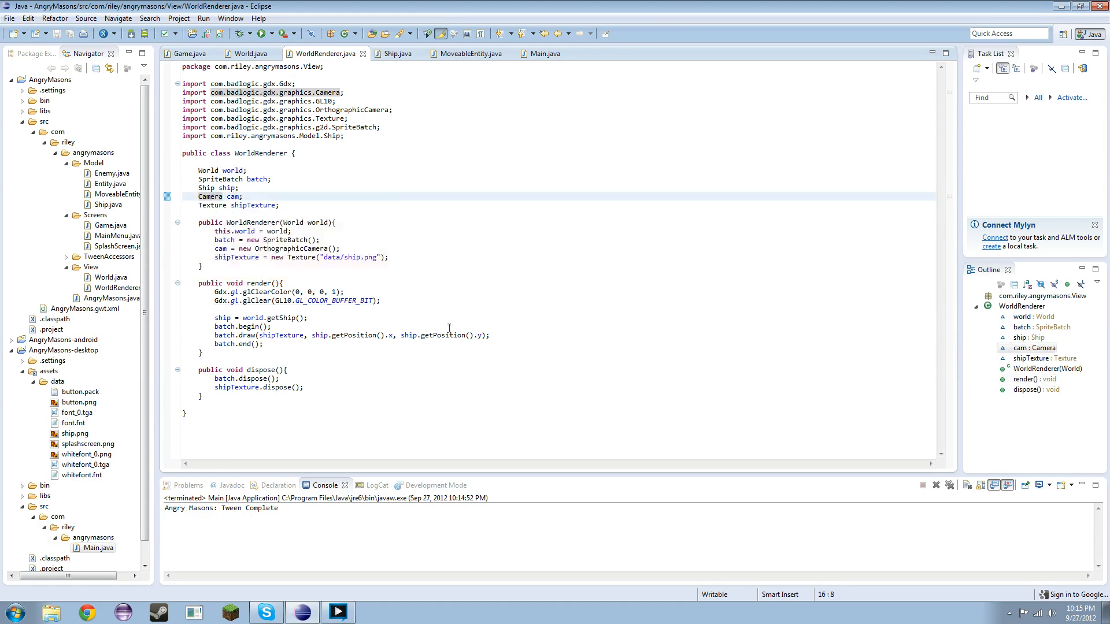
click(201, 265)
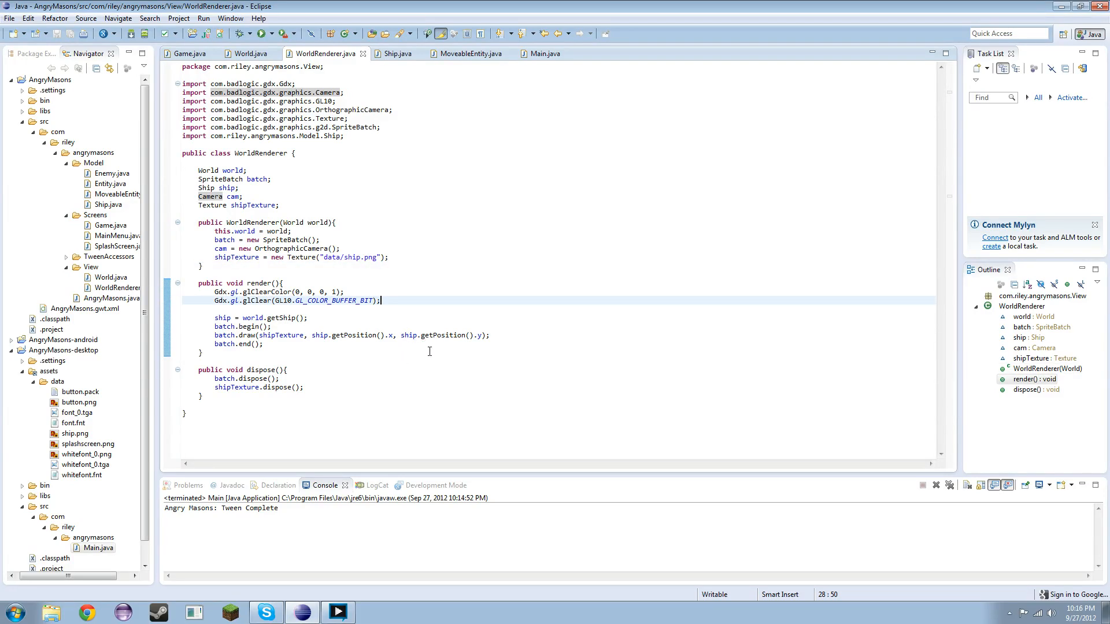
mouse_move(419, 419)
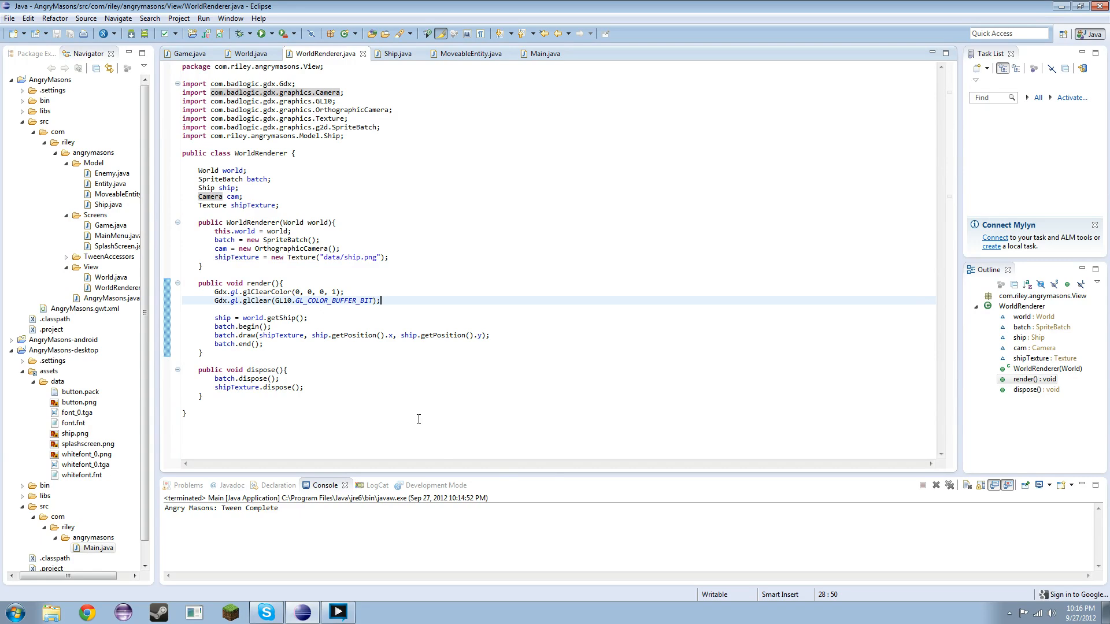
mouse_move(415, 394)
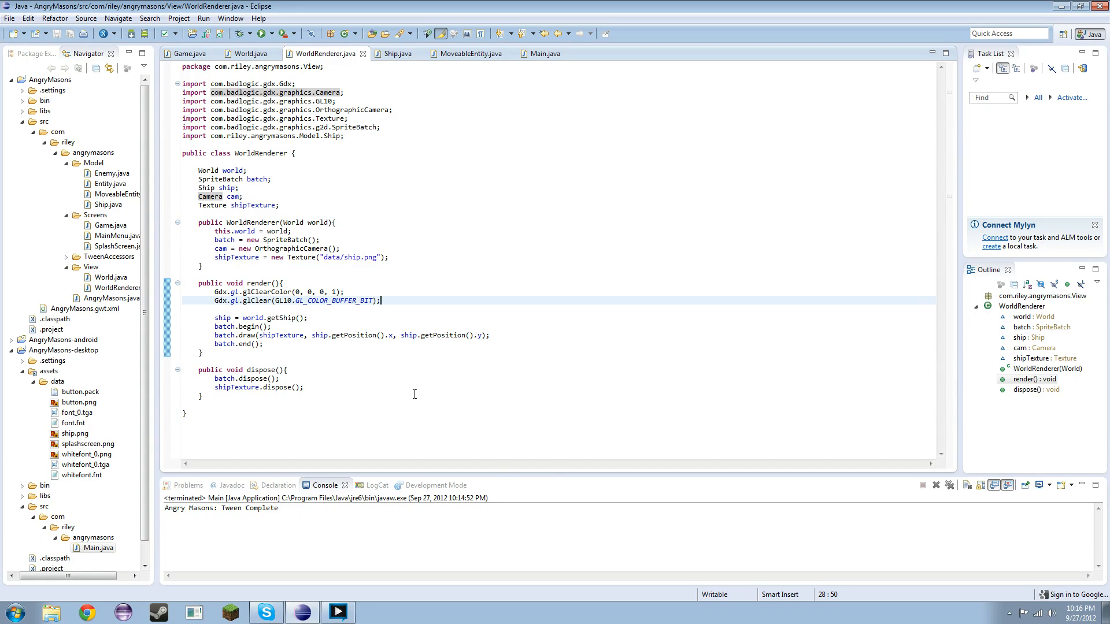
mouse_move(591, 246)
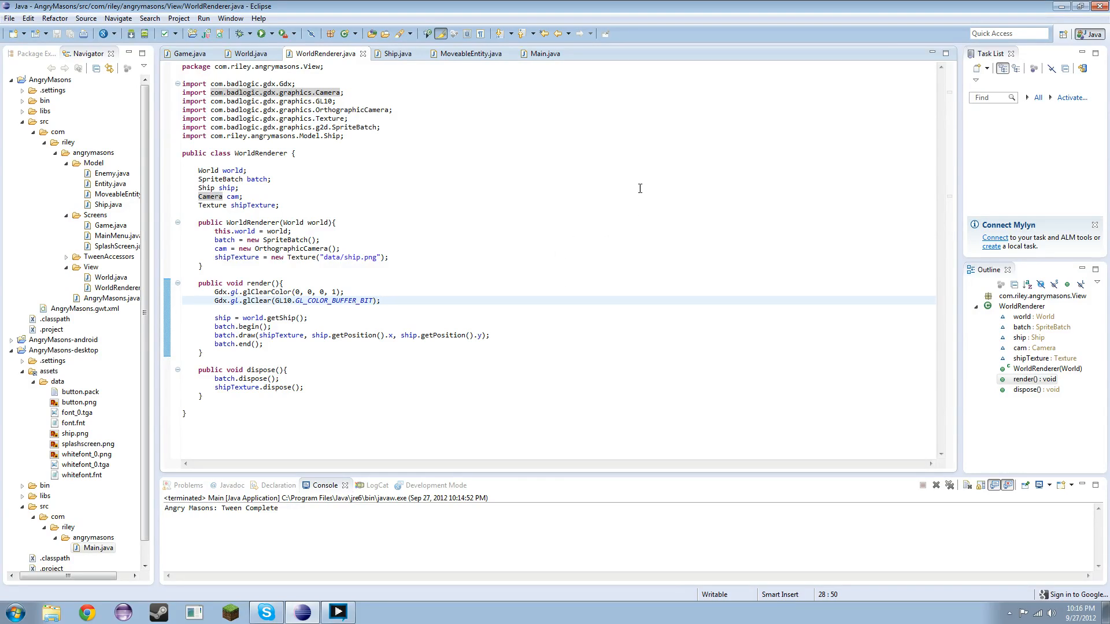
mouse_move(632, 173)
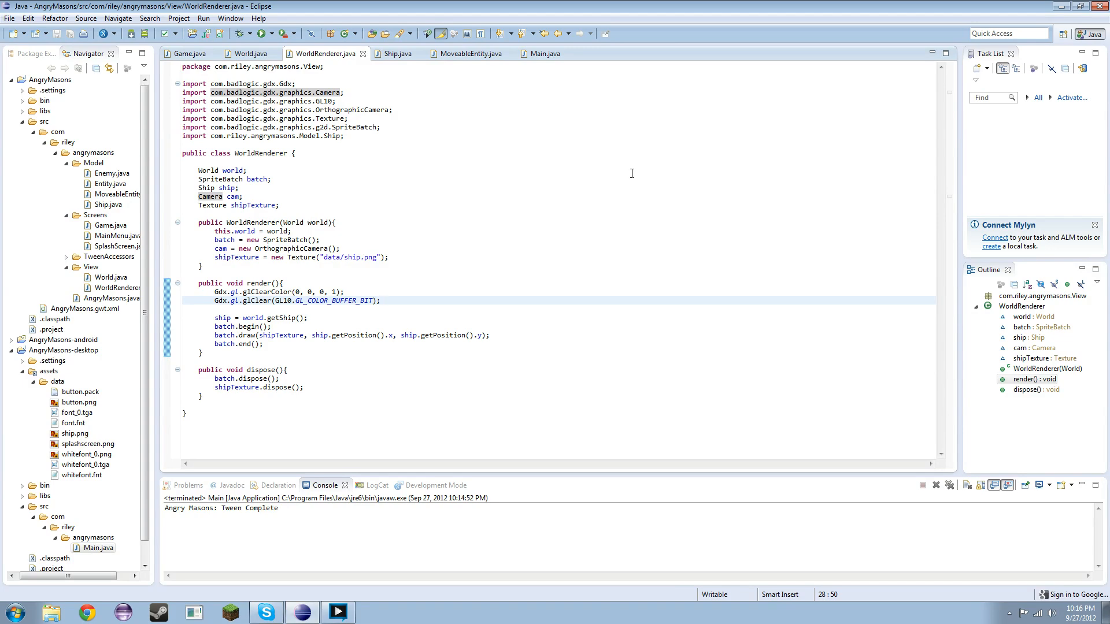
mouse_move(630, 167)
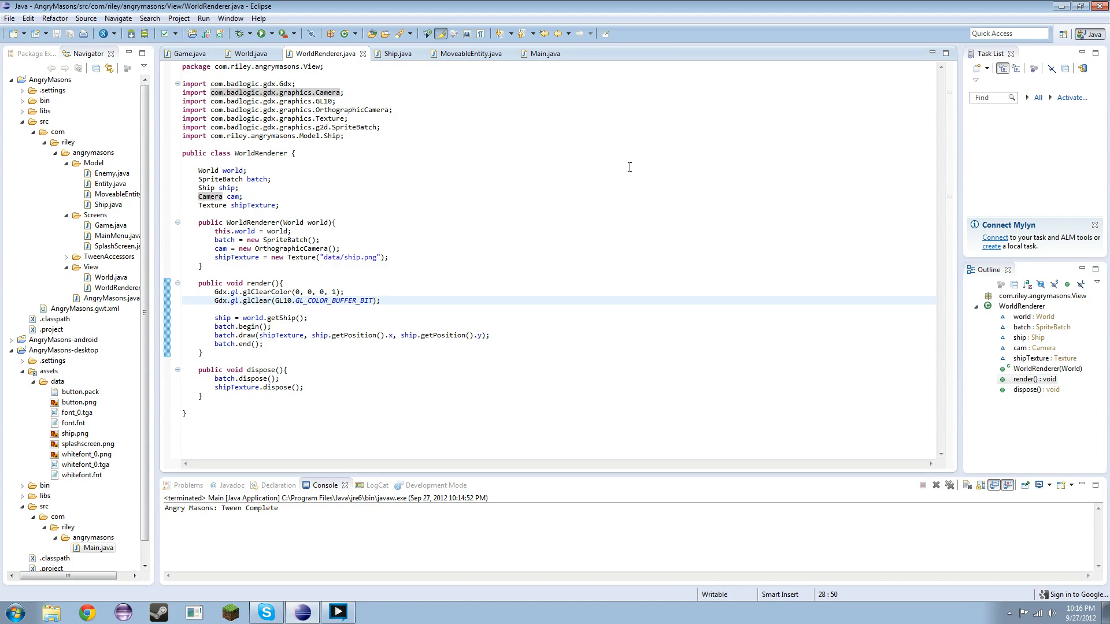